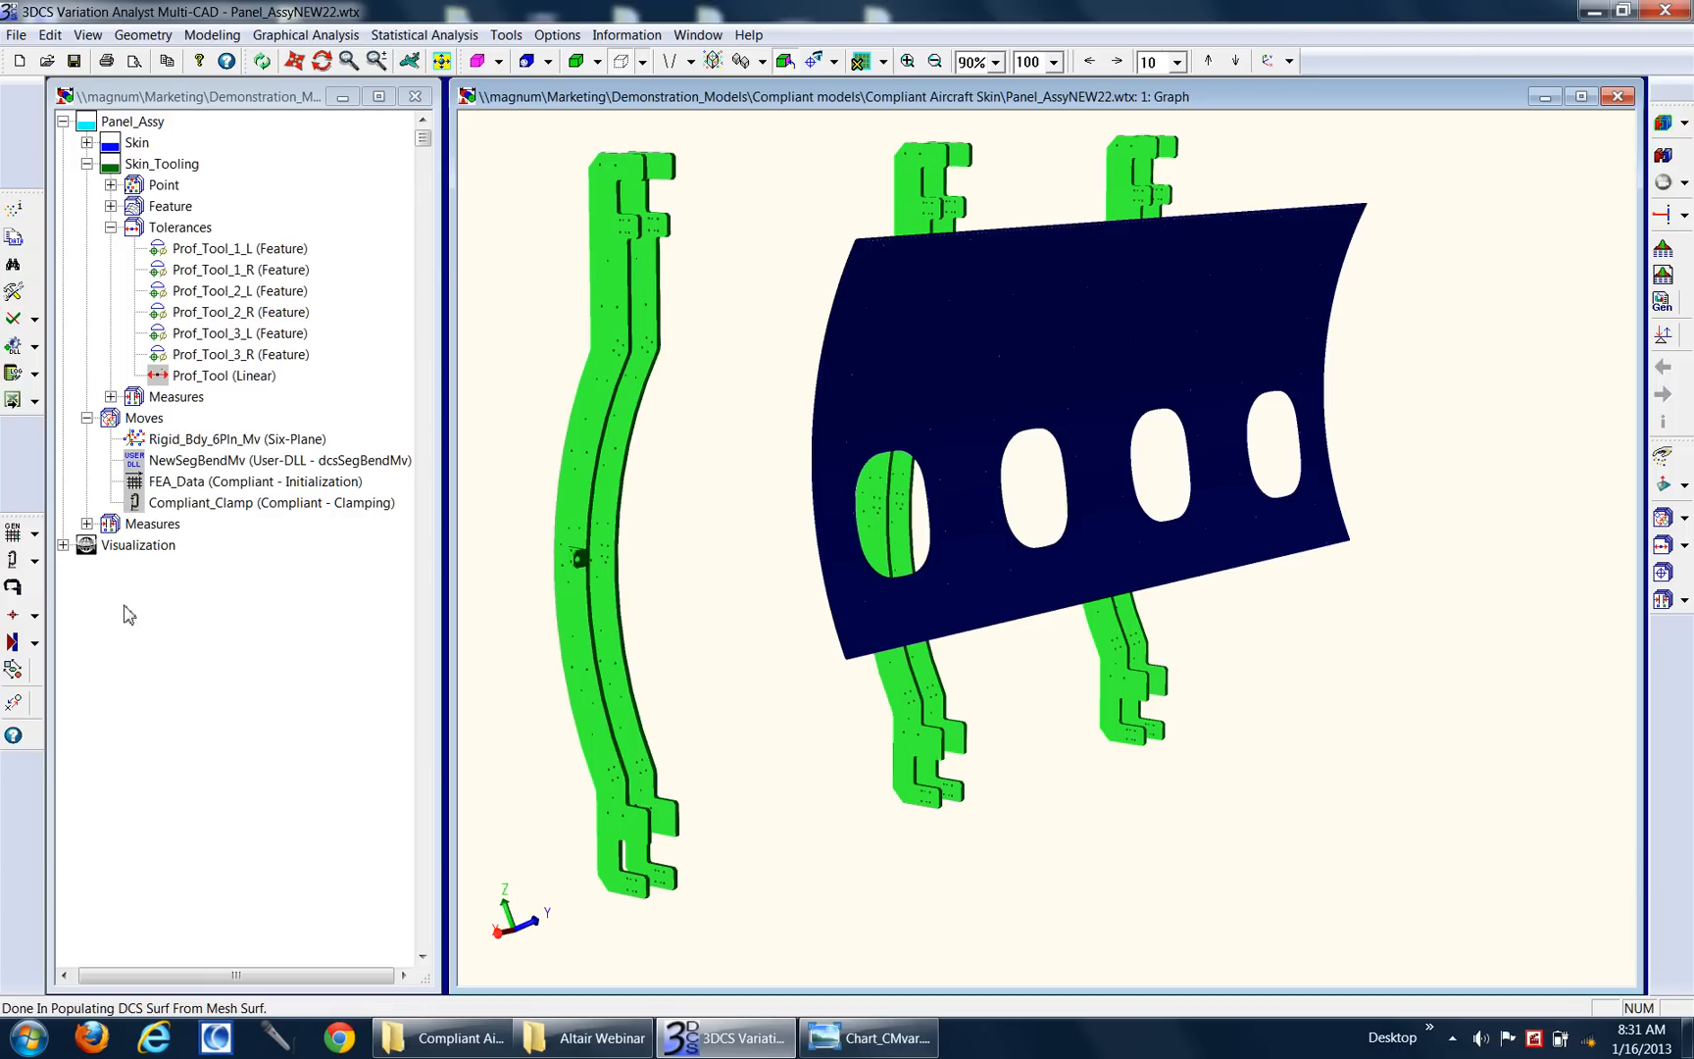
{"action": "mouse_move", "coordinate": [113, 728]}
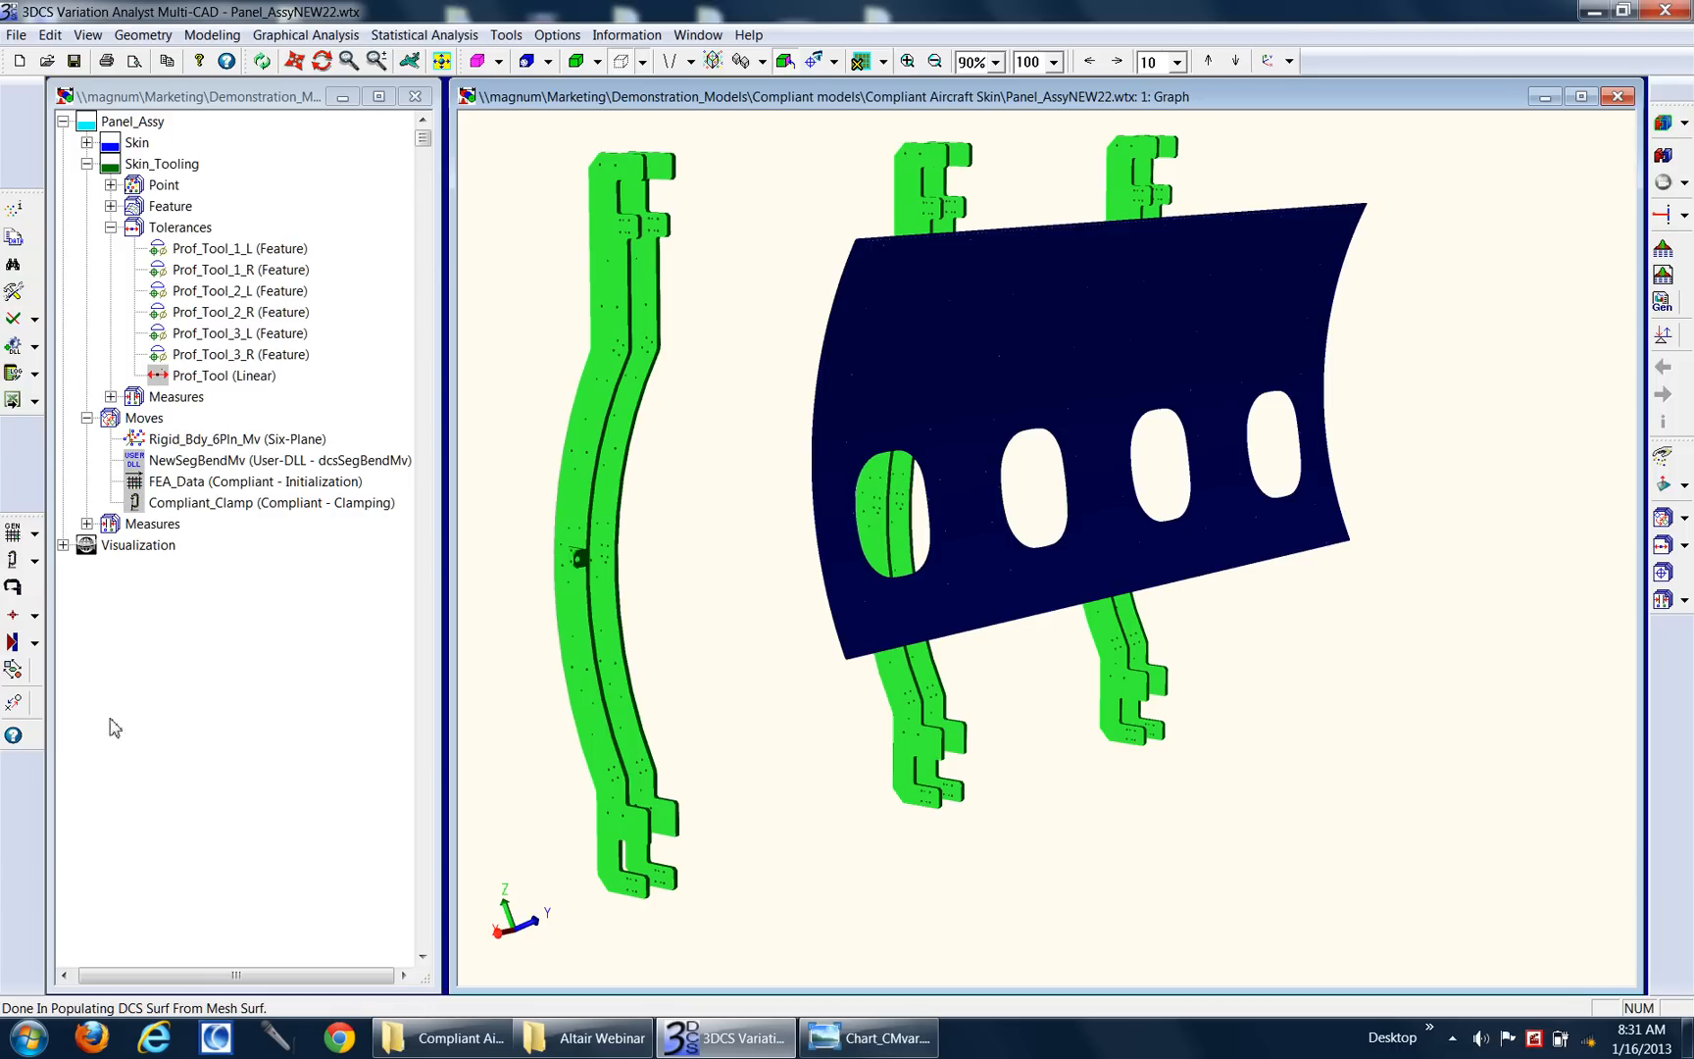
{"action": "mouse_move", "coordinate": [11, 600]}
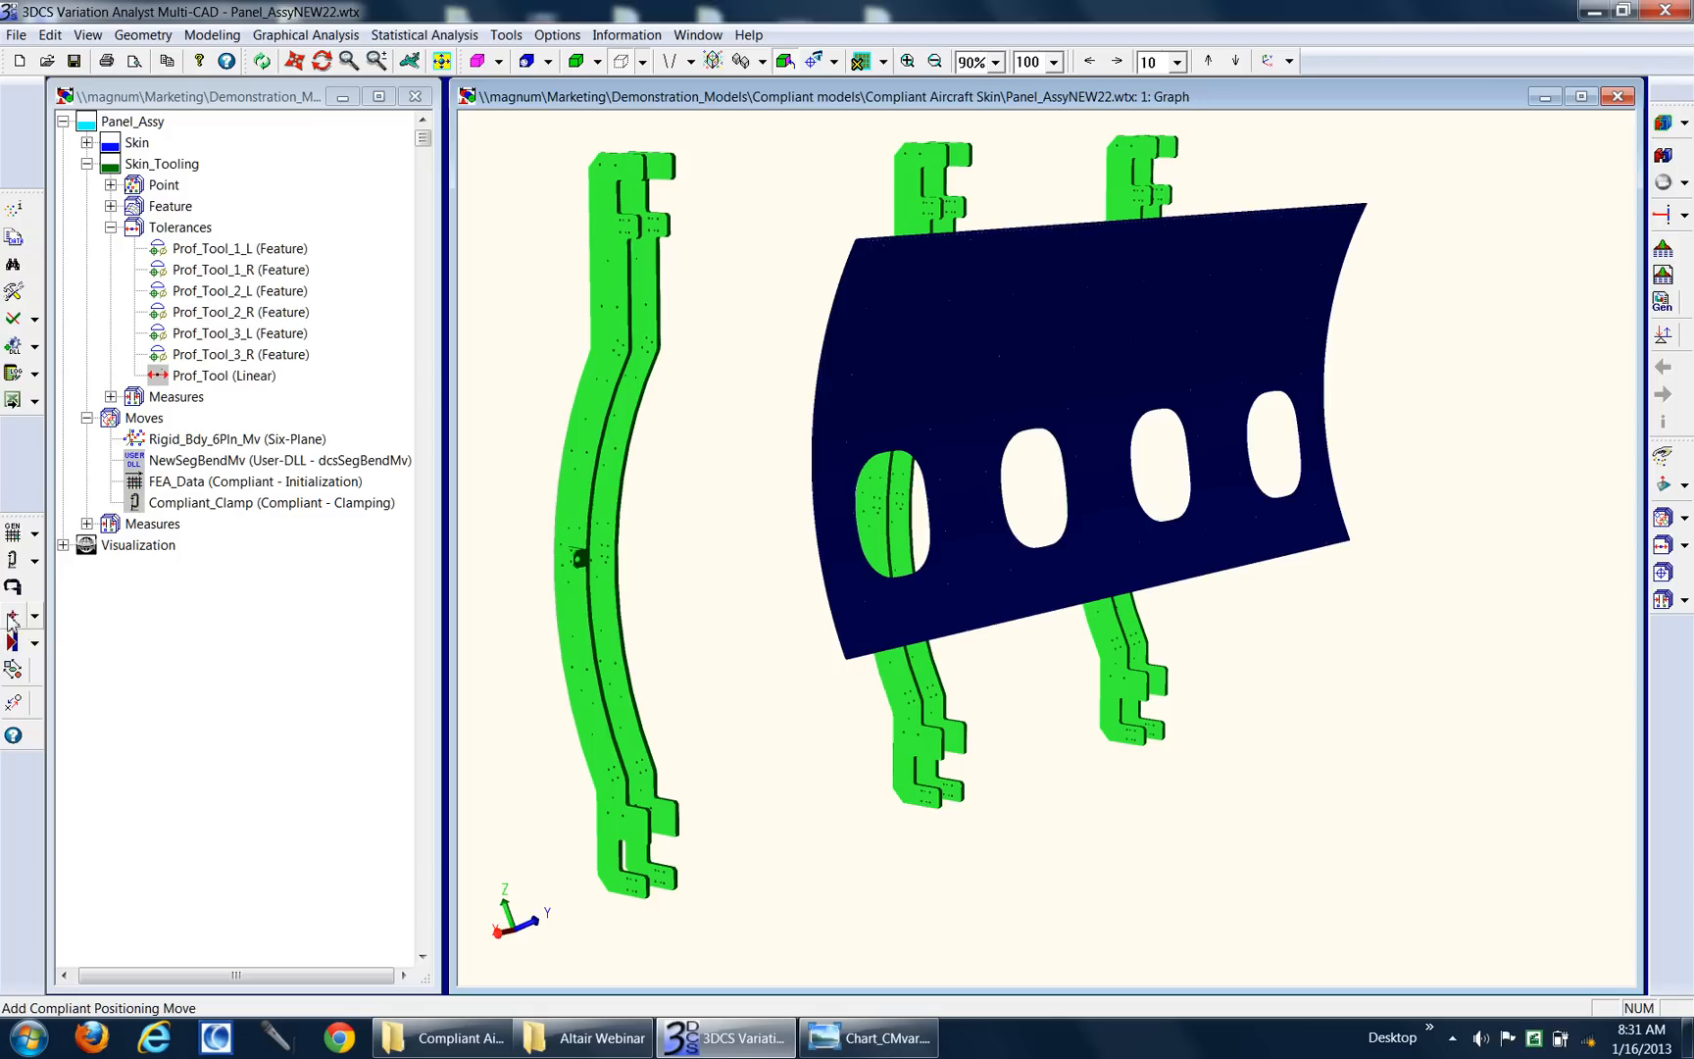
{"action": "mouse_move", "coordinate": [13, 615]}
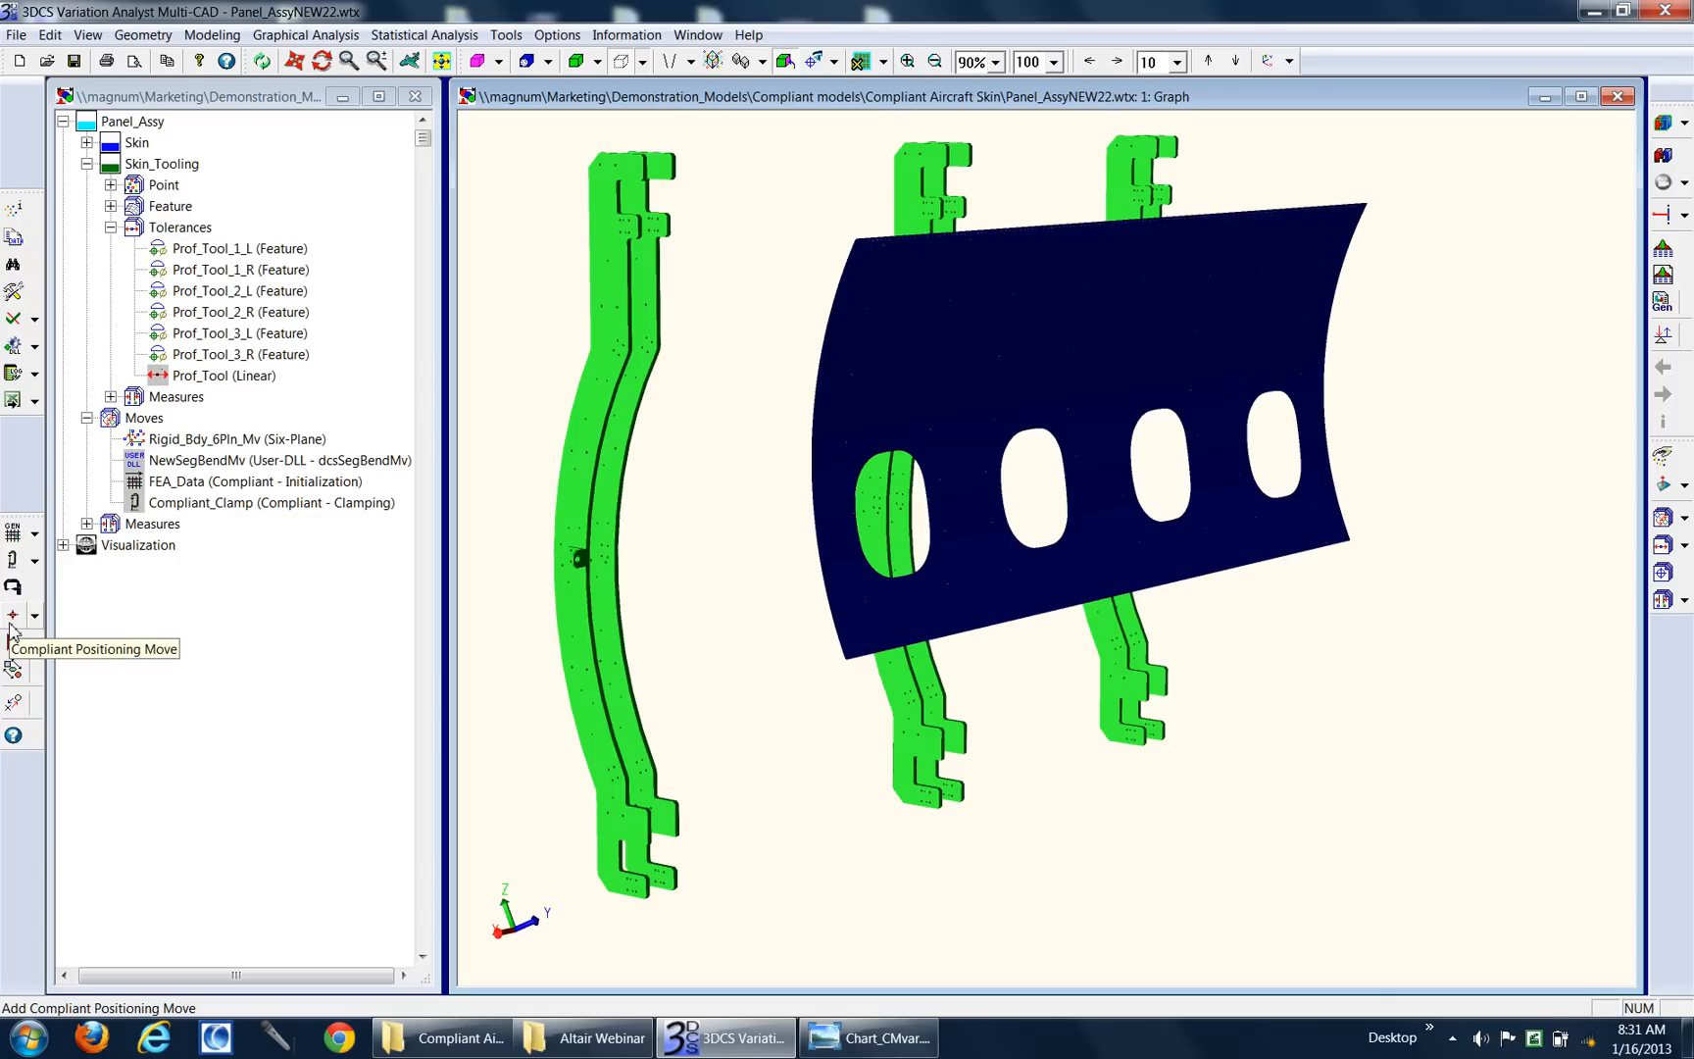
{"action": "mouse_move", "coordinate": [12, 644]}
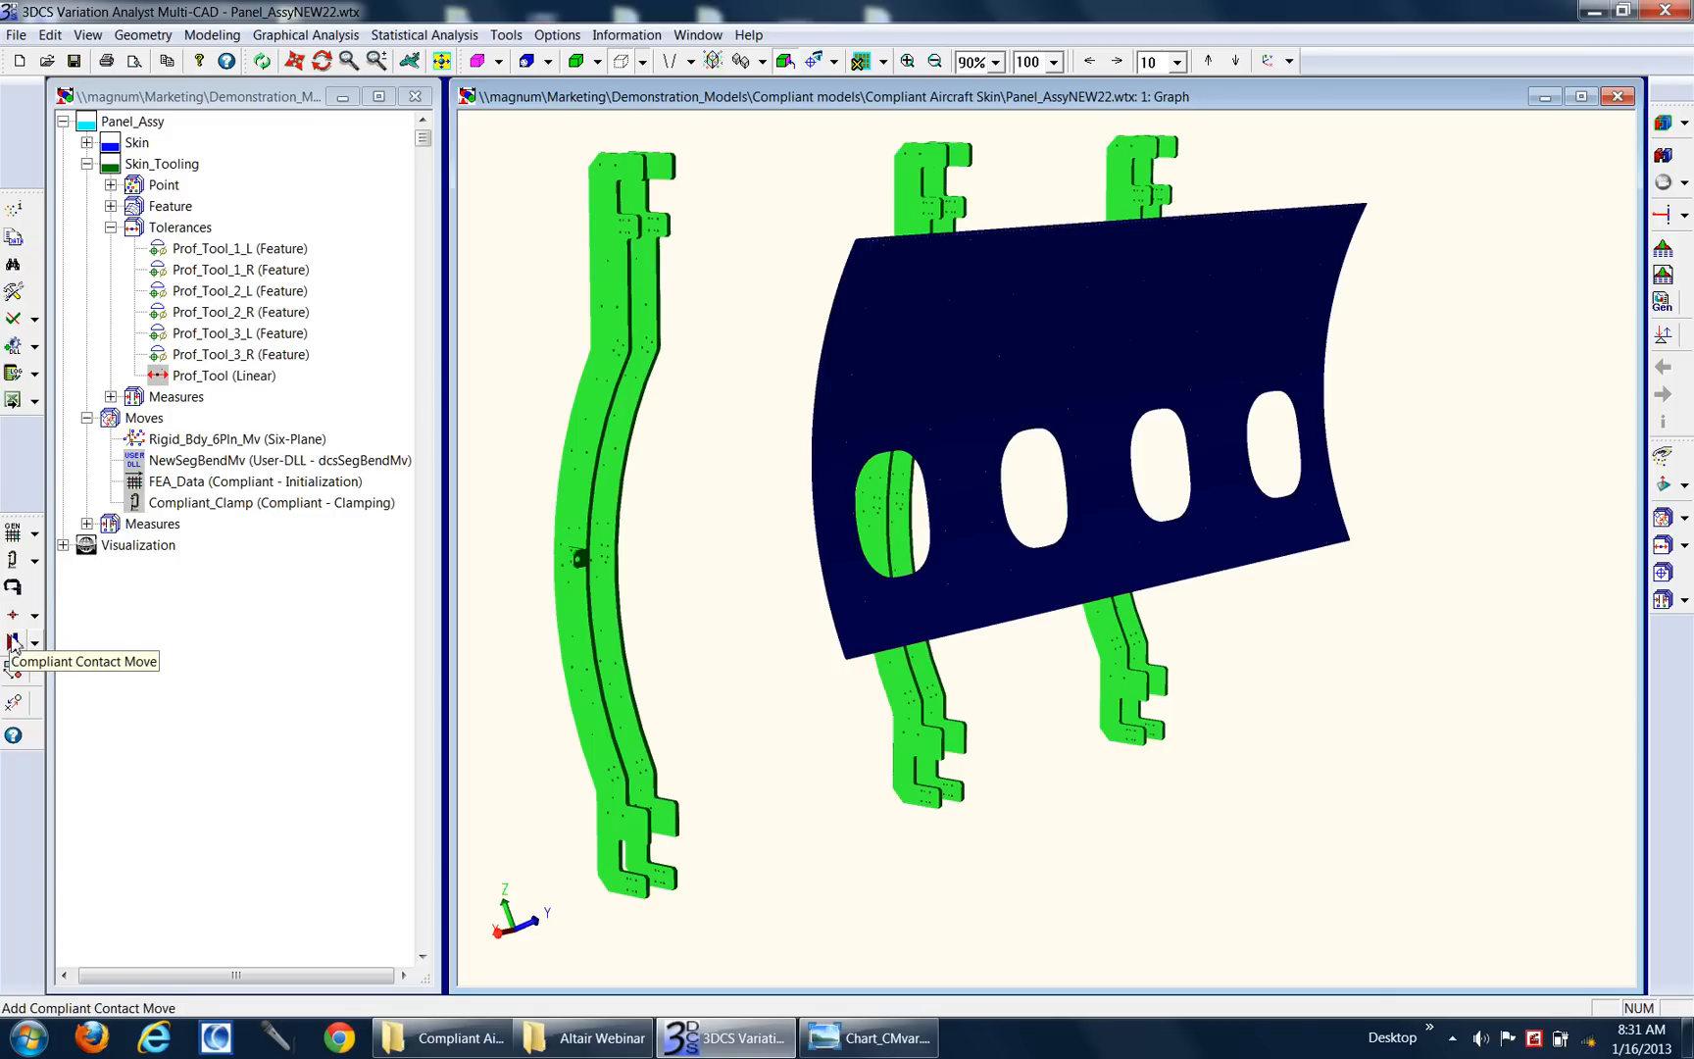
{"action": "mouse_move", "coordinate": [34, 640]}
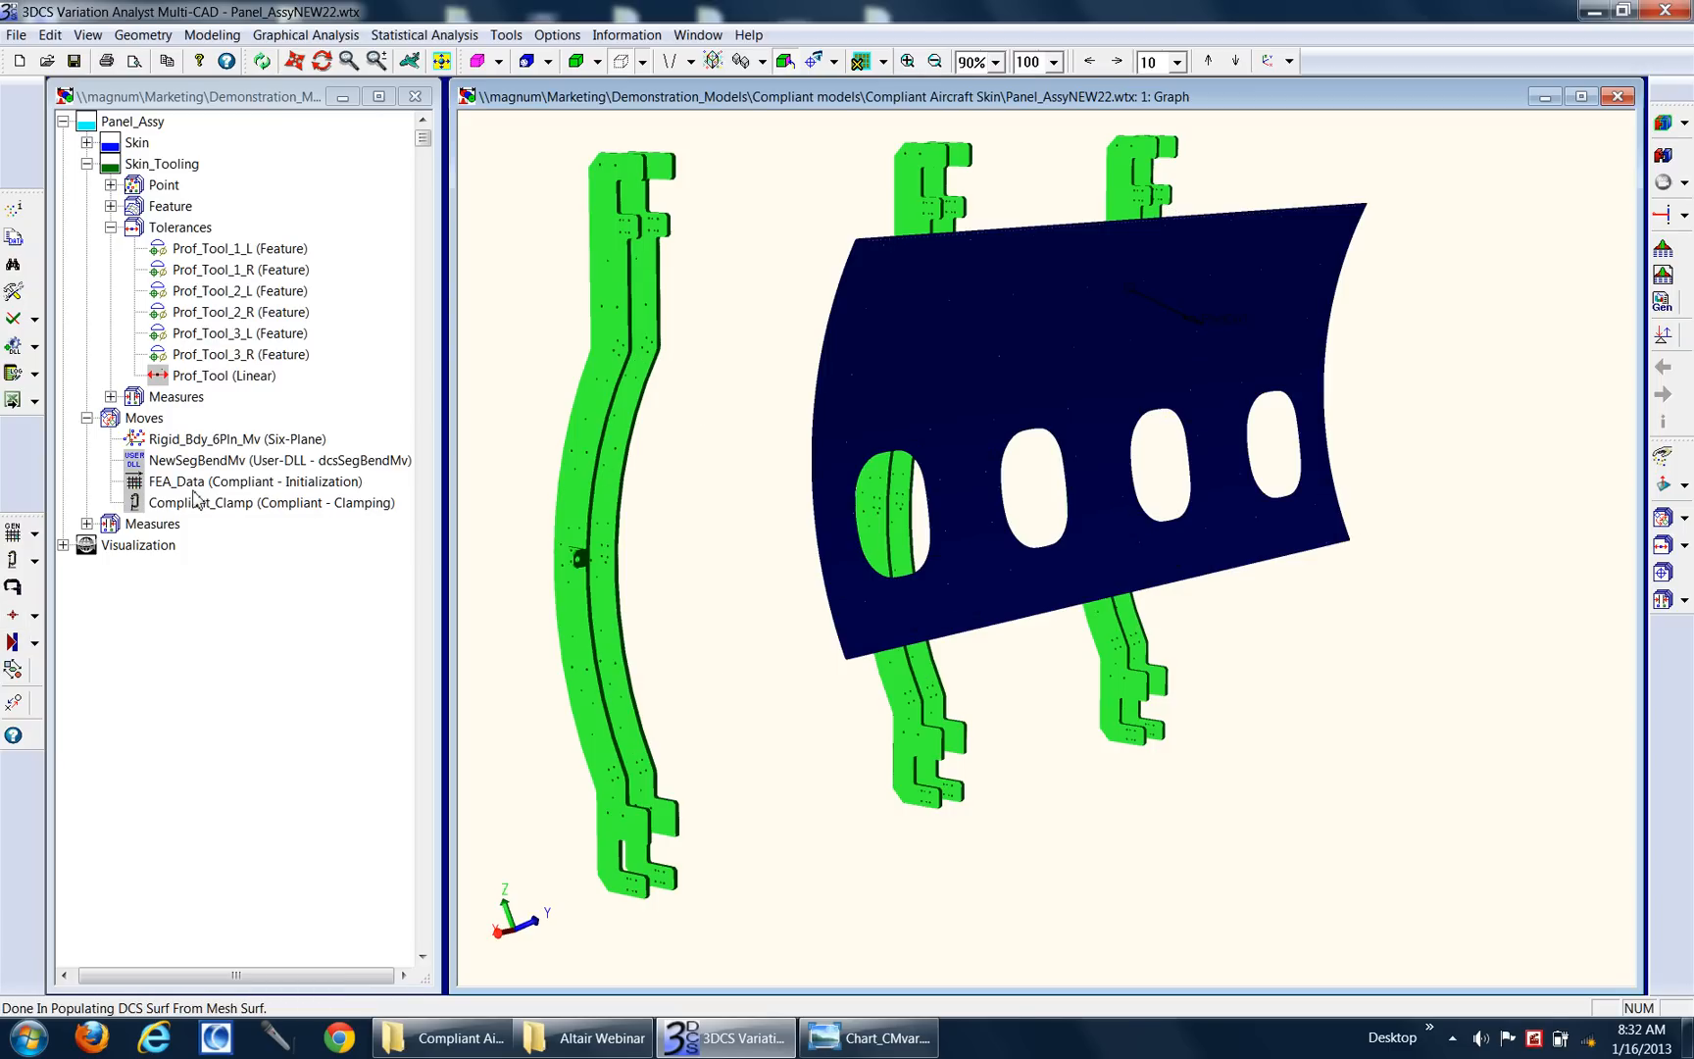
{"action": "mouse_move", "coordinate": [172, 492]}
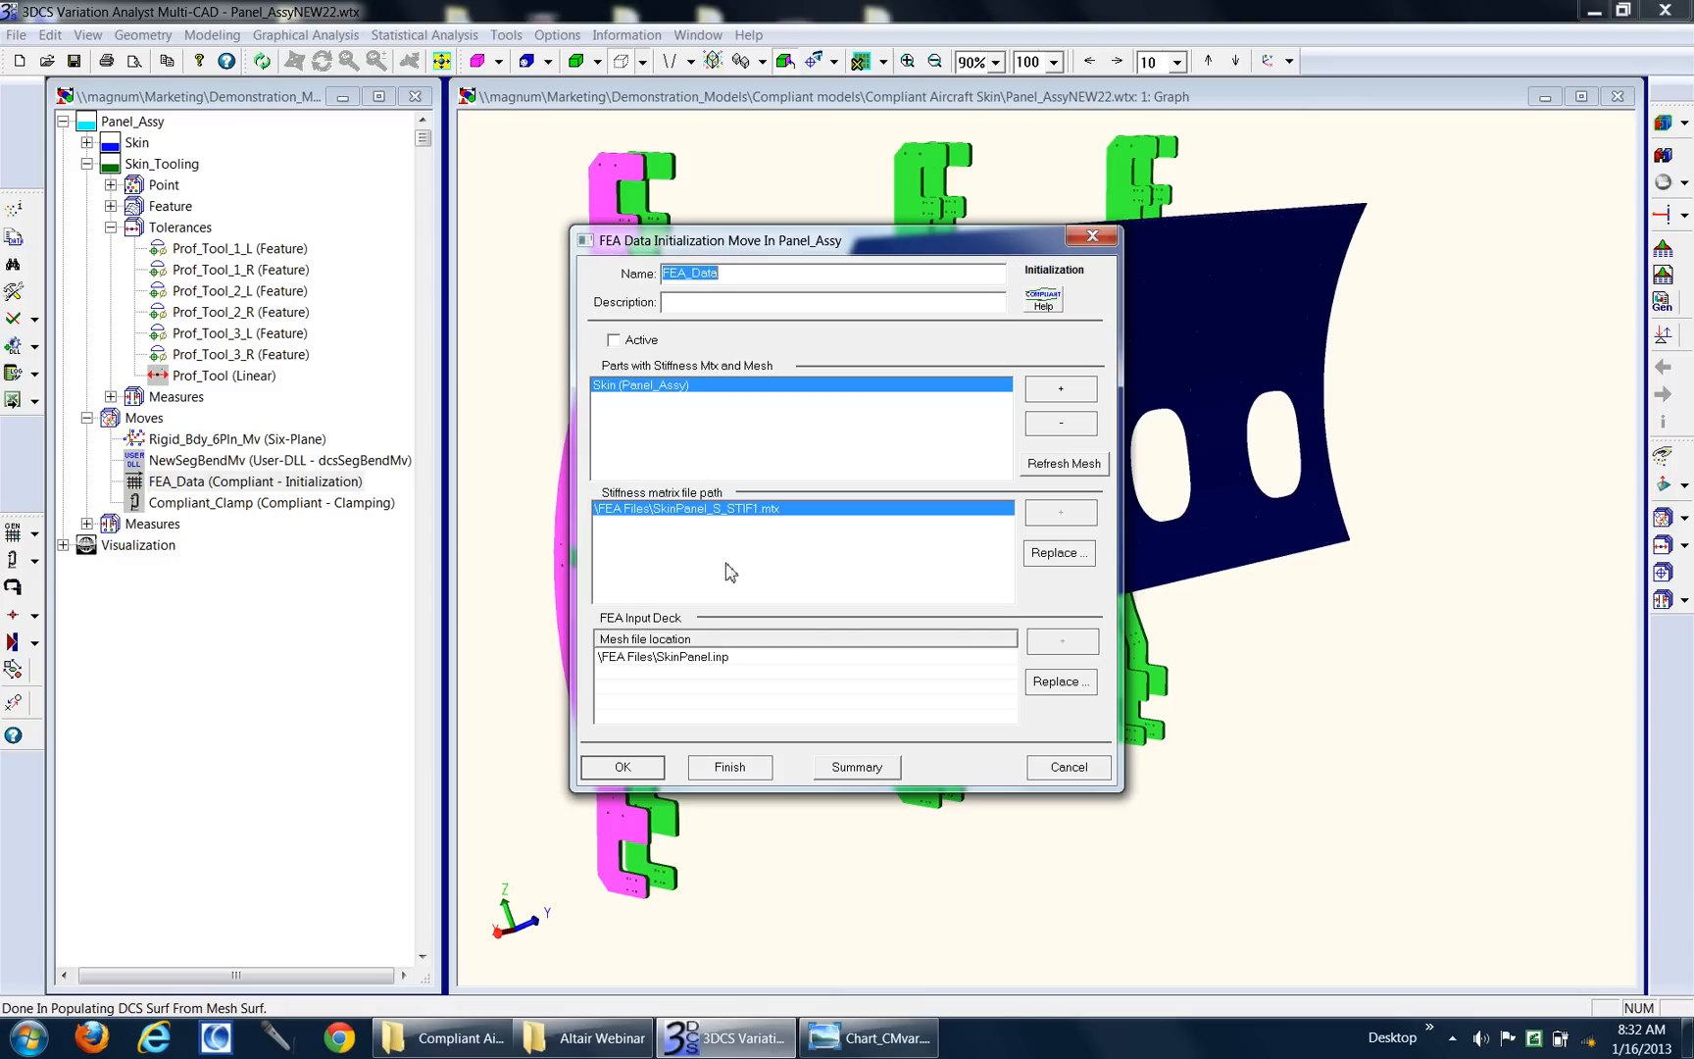
{"action": "mouse_move", "coordinate": [720, 686]}
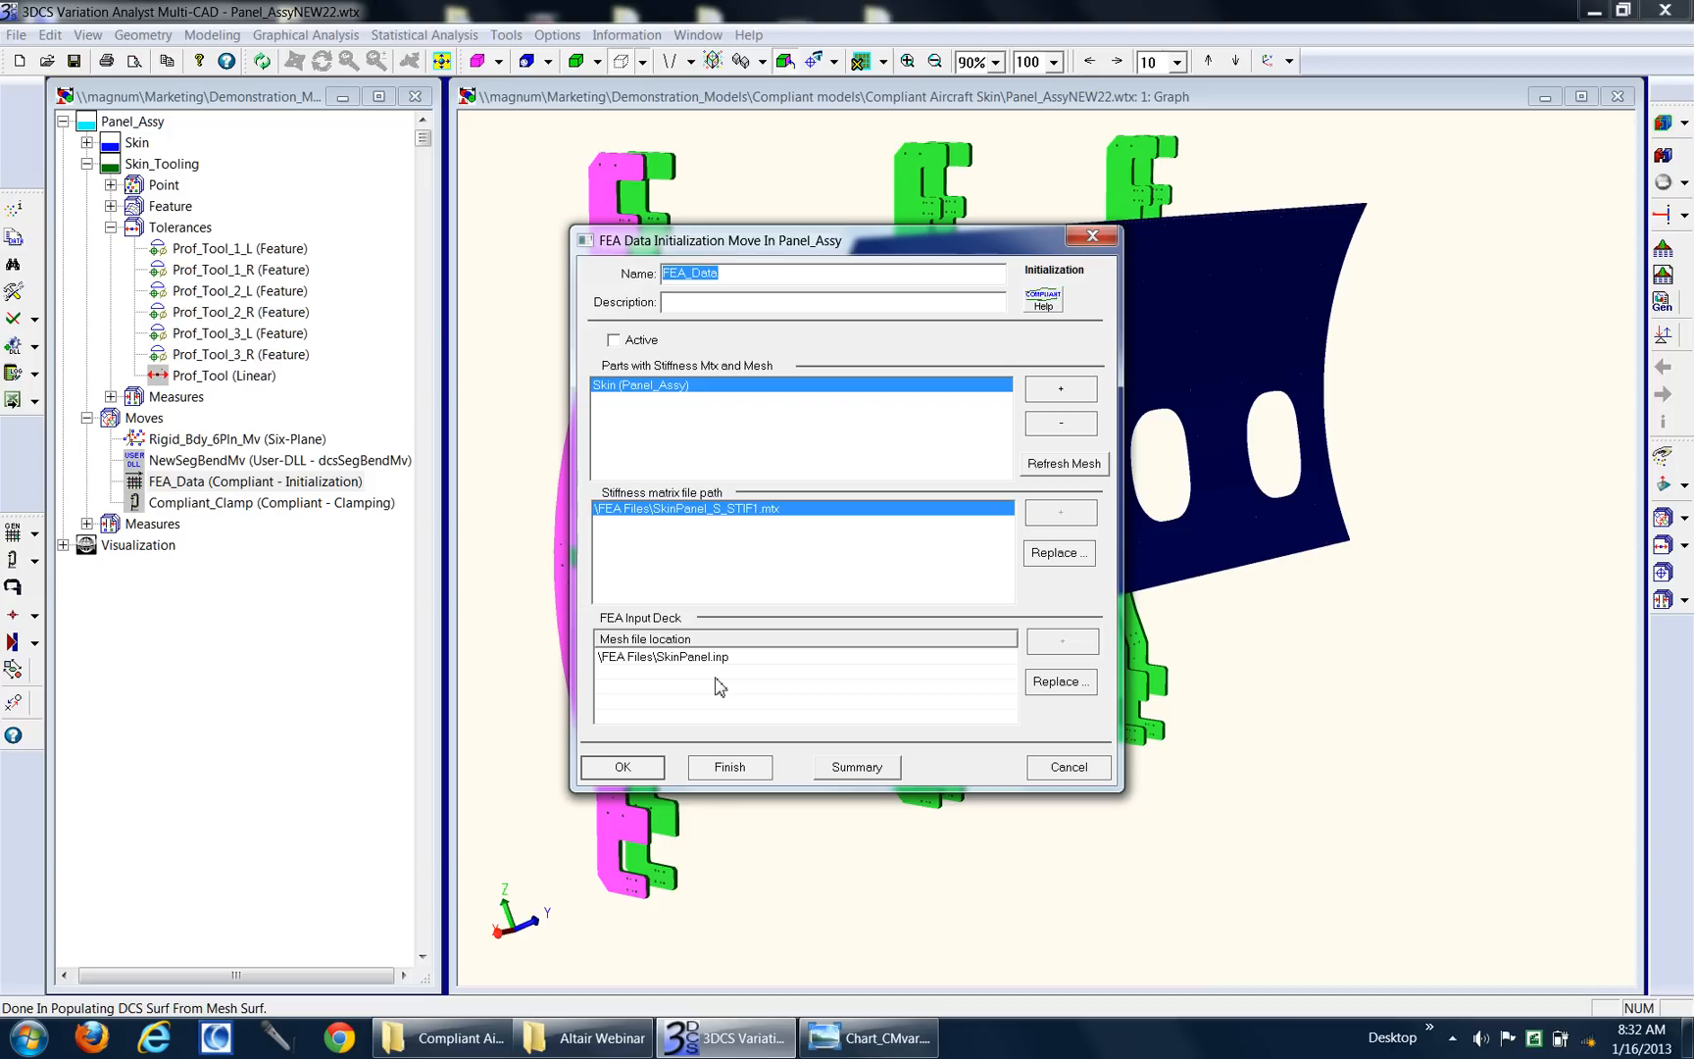
{"action": "mouse_move", "coordinate": [982, 402]}
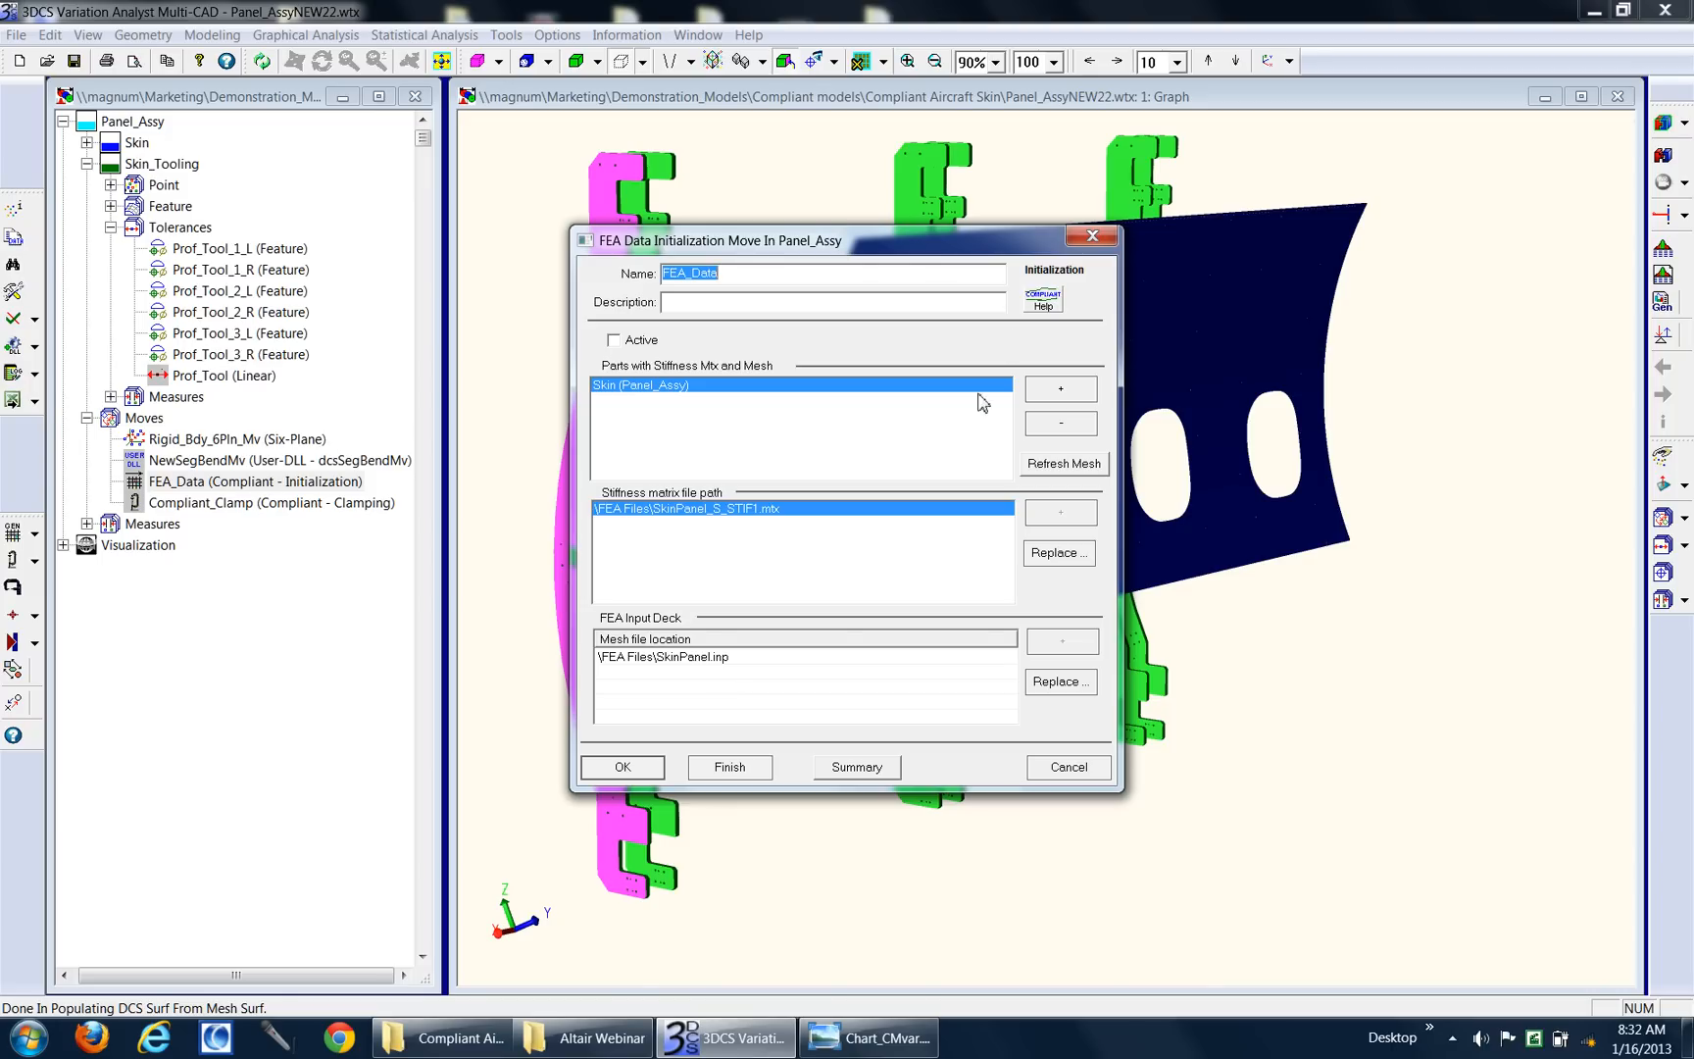
Step: Move from the FEA Data Initialization dialog to stiffness generation for Skin and Skin_Tooling
{"action": "left_click", "coordinate": [621, 767]}
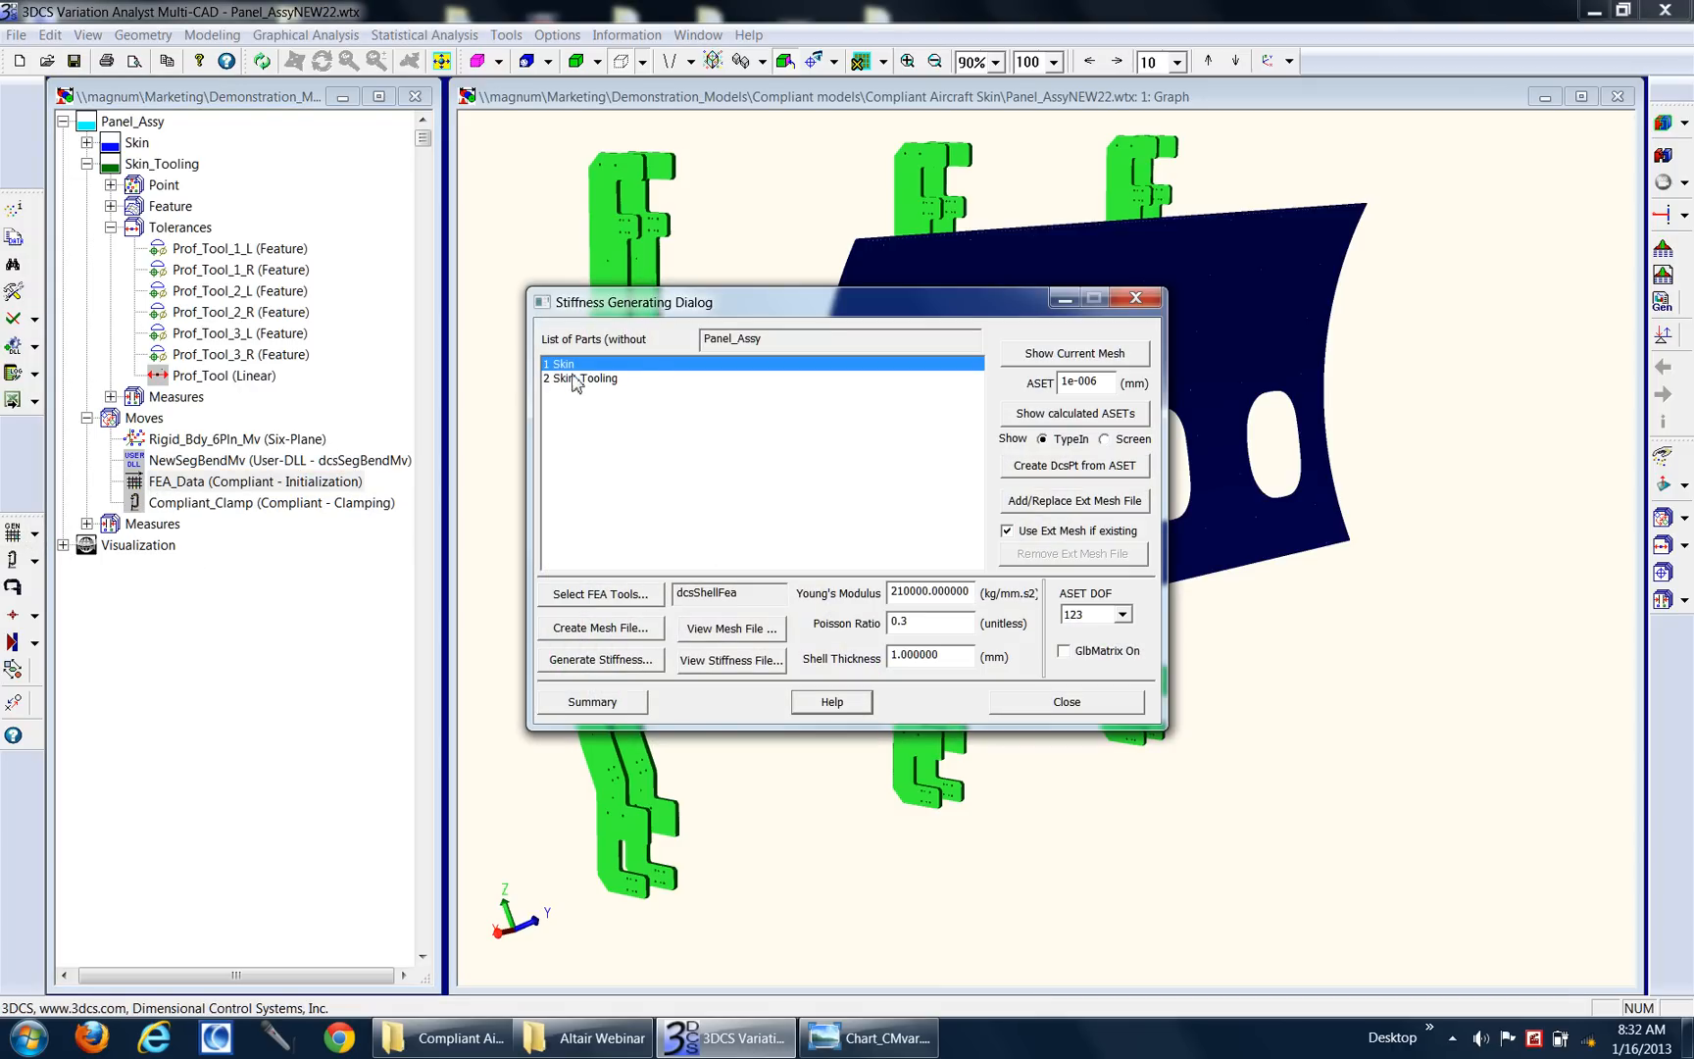
{"action": "mouse_move", "coordinate": [714, 382]}
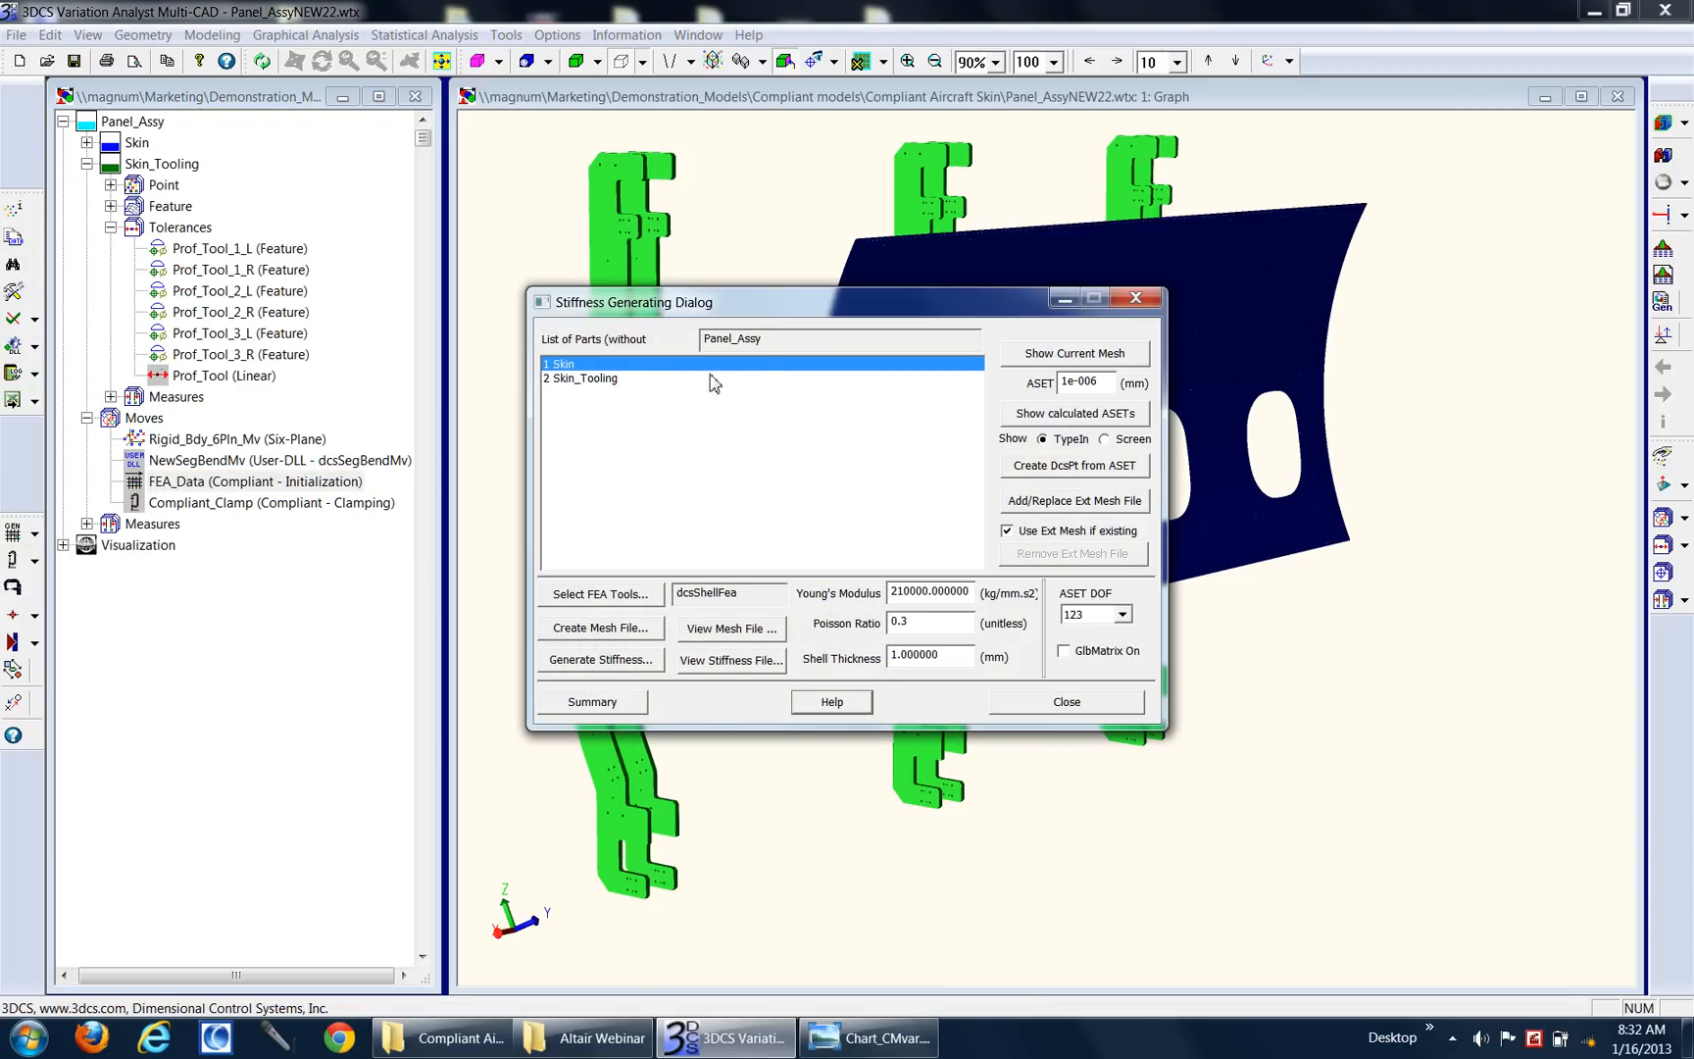
{"action": "mouse_move", "coordinate": [818, 393]}
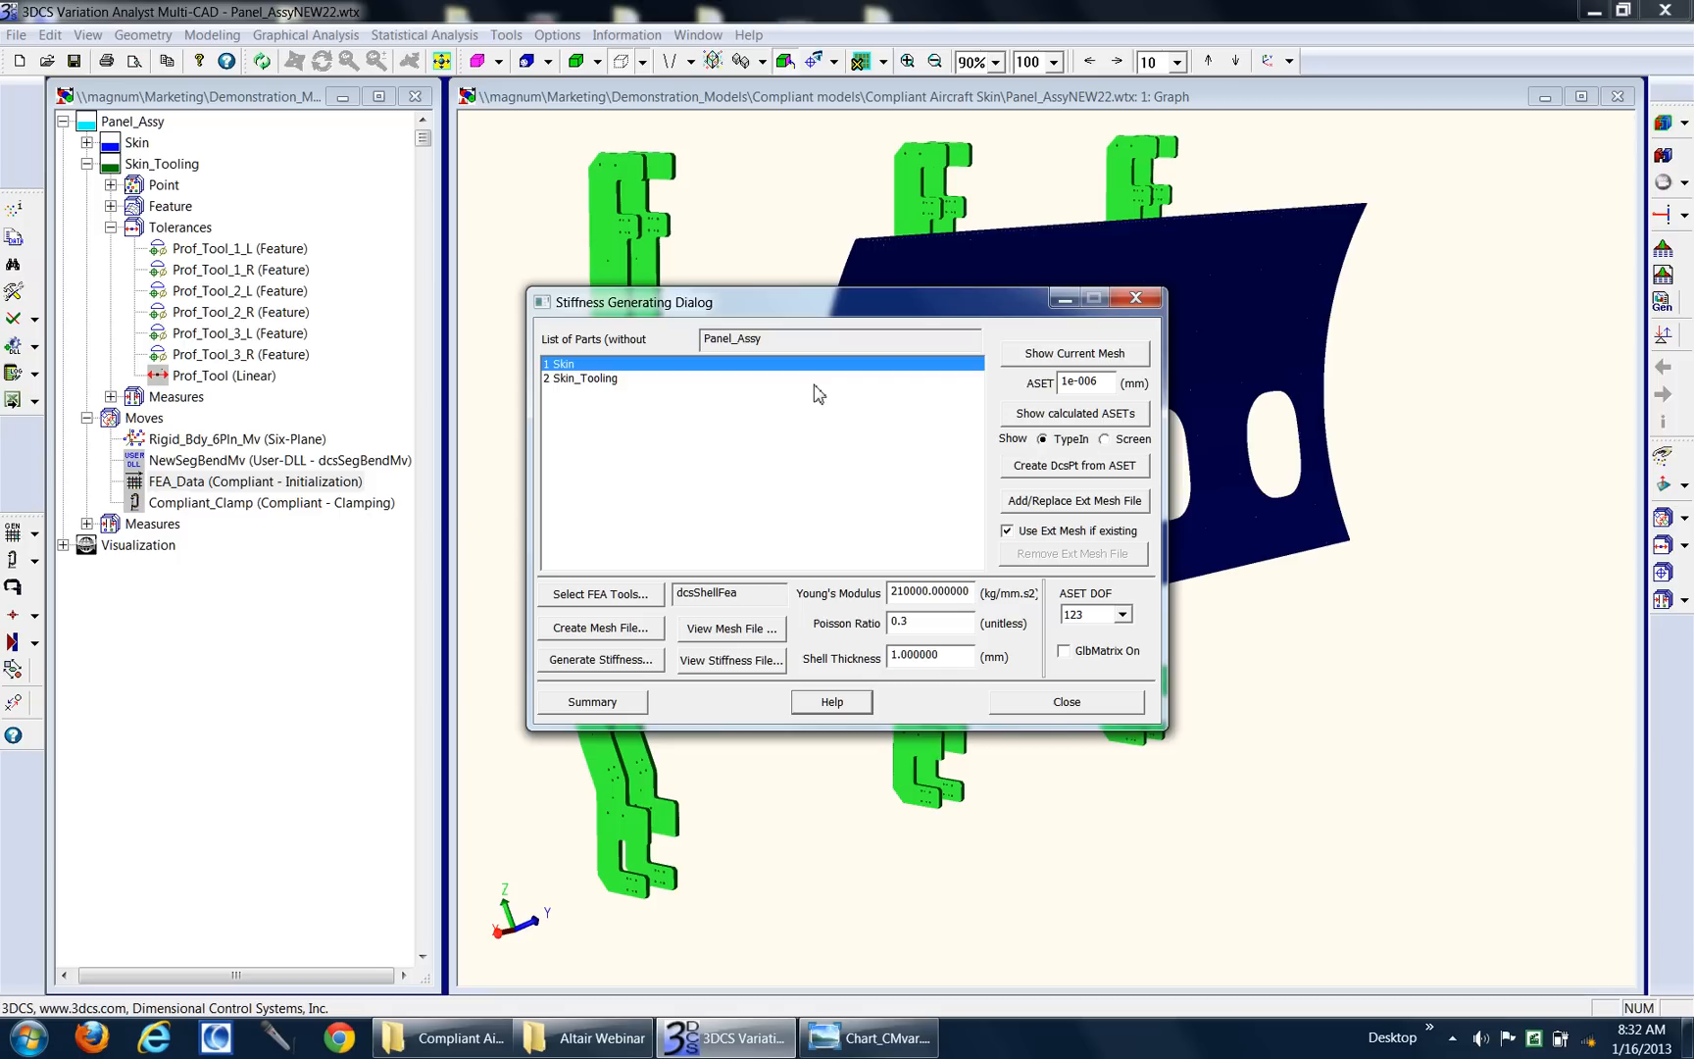
{"action": "mouse_move", "coordinate": [520, 663]}
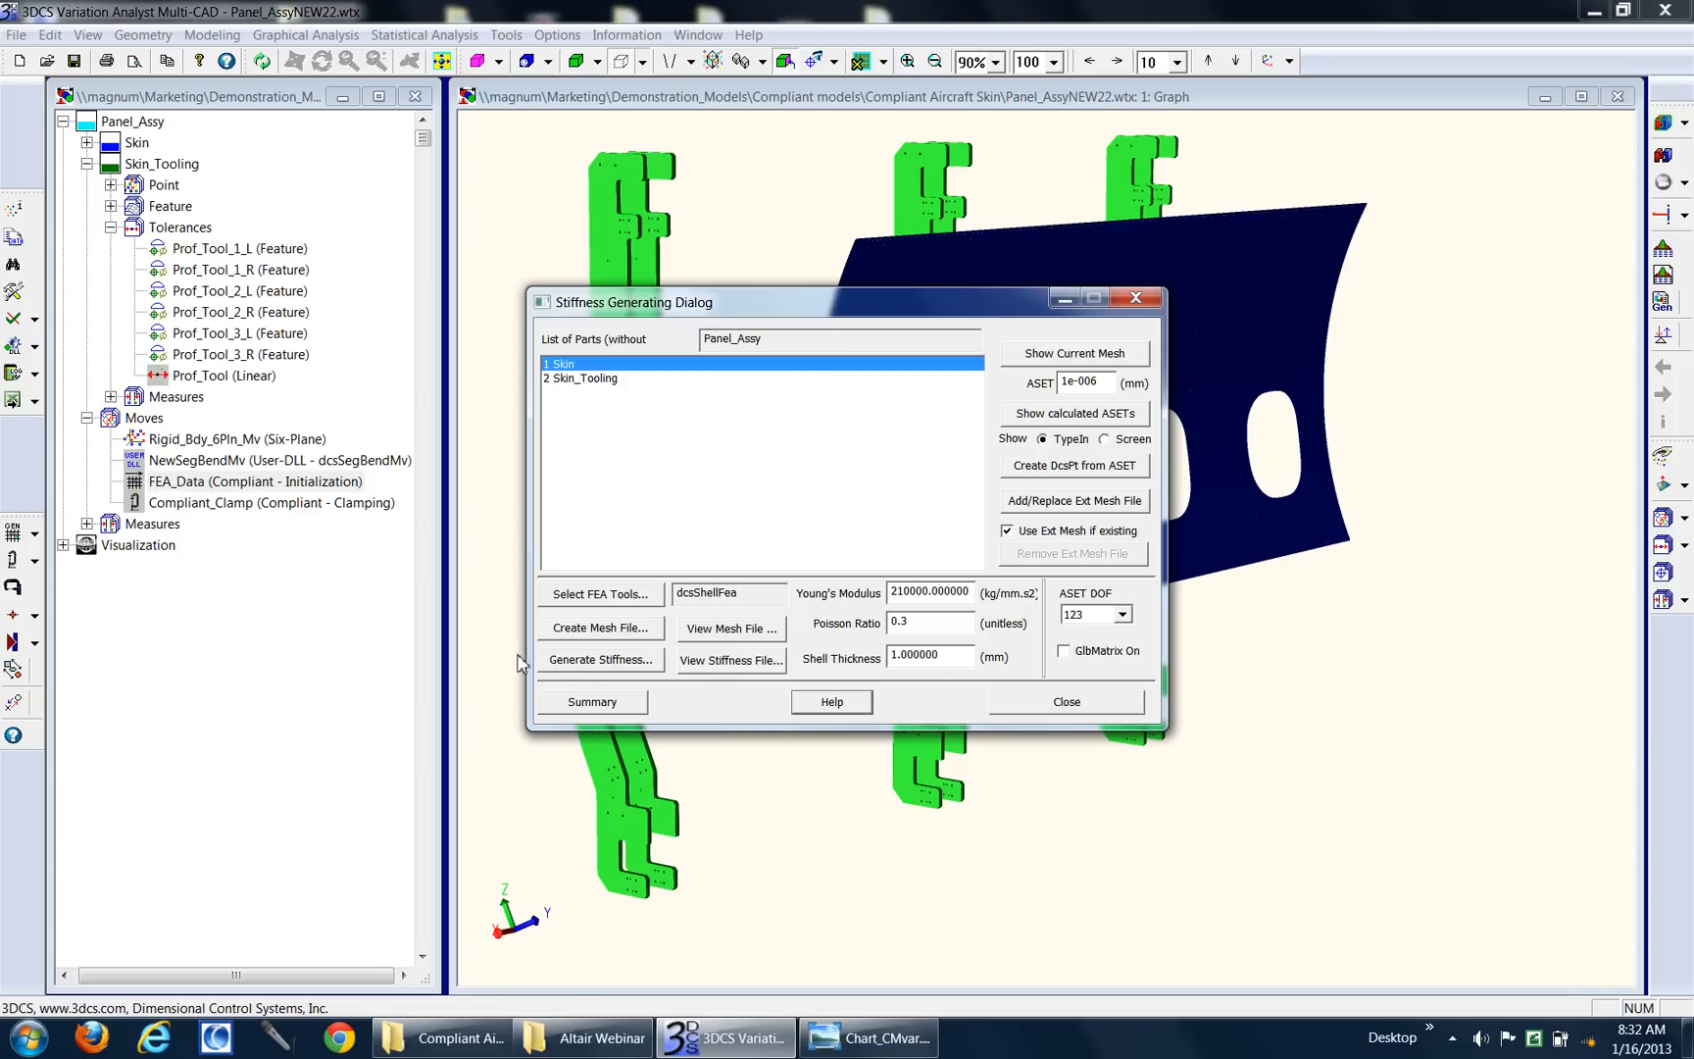
Step: Keep dcsShellFea as the FEA solver and close the Stiffness Generating dialog
{"action": "left_click", "coordinate": [600, 594]}
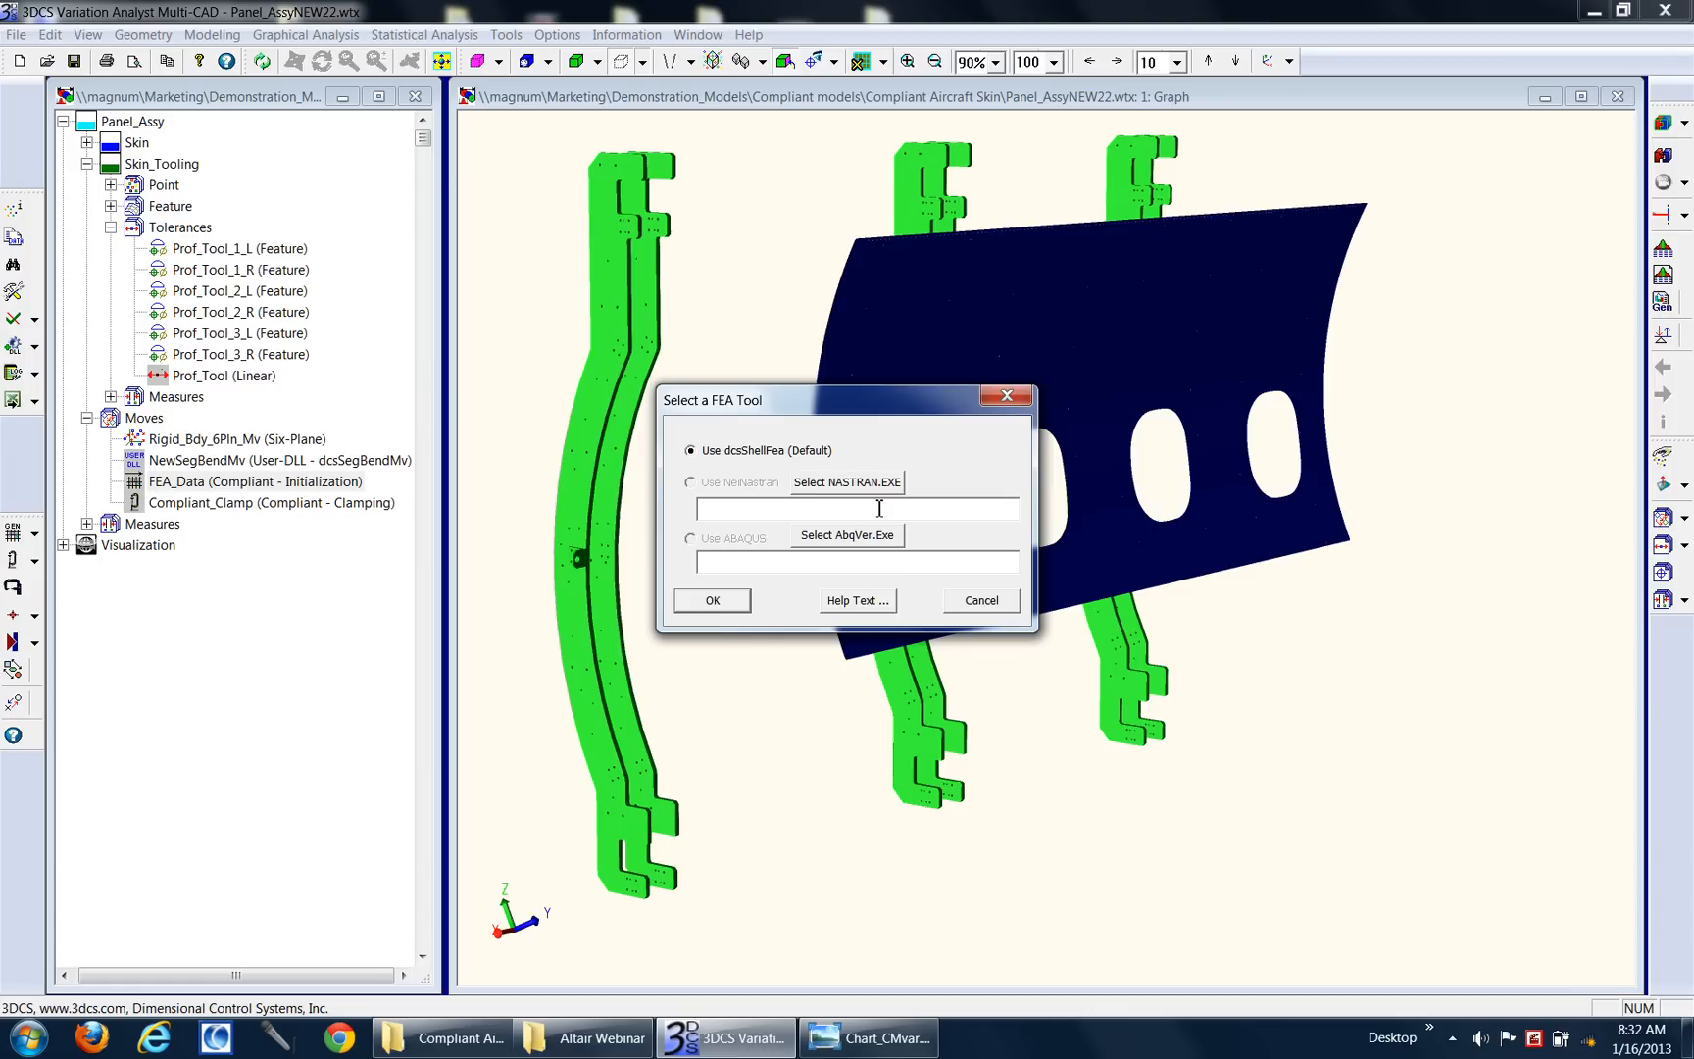
{"action": "left_click", "coordinate": [712, 600]}
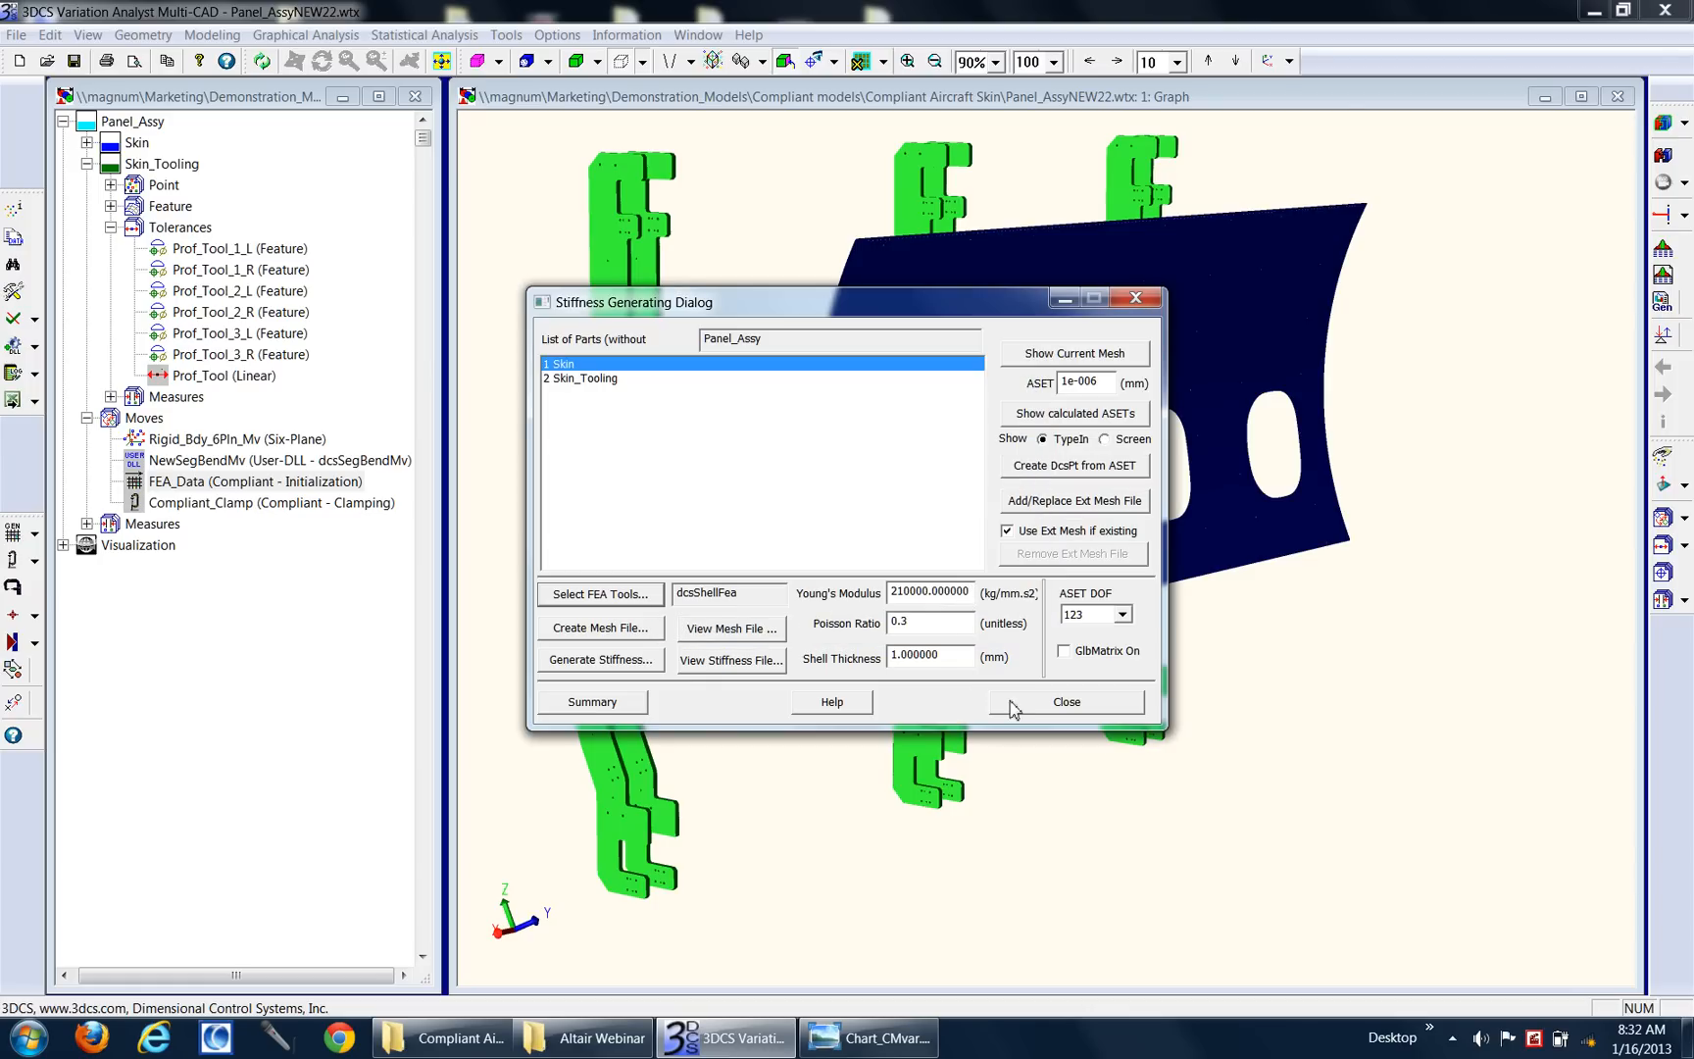
{"action": "left_click", "coordinate": [1066, 702]}
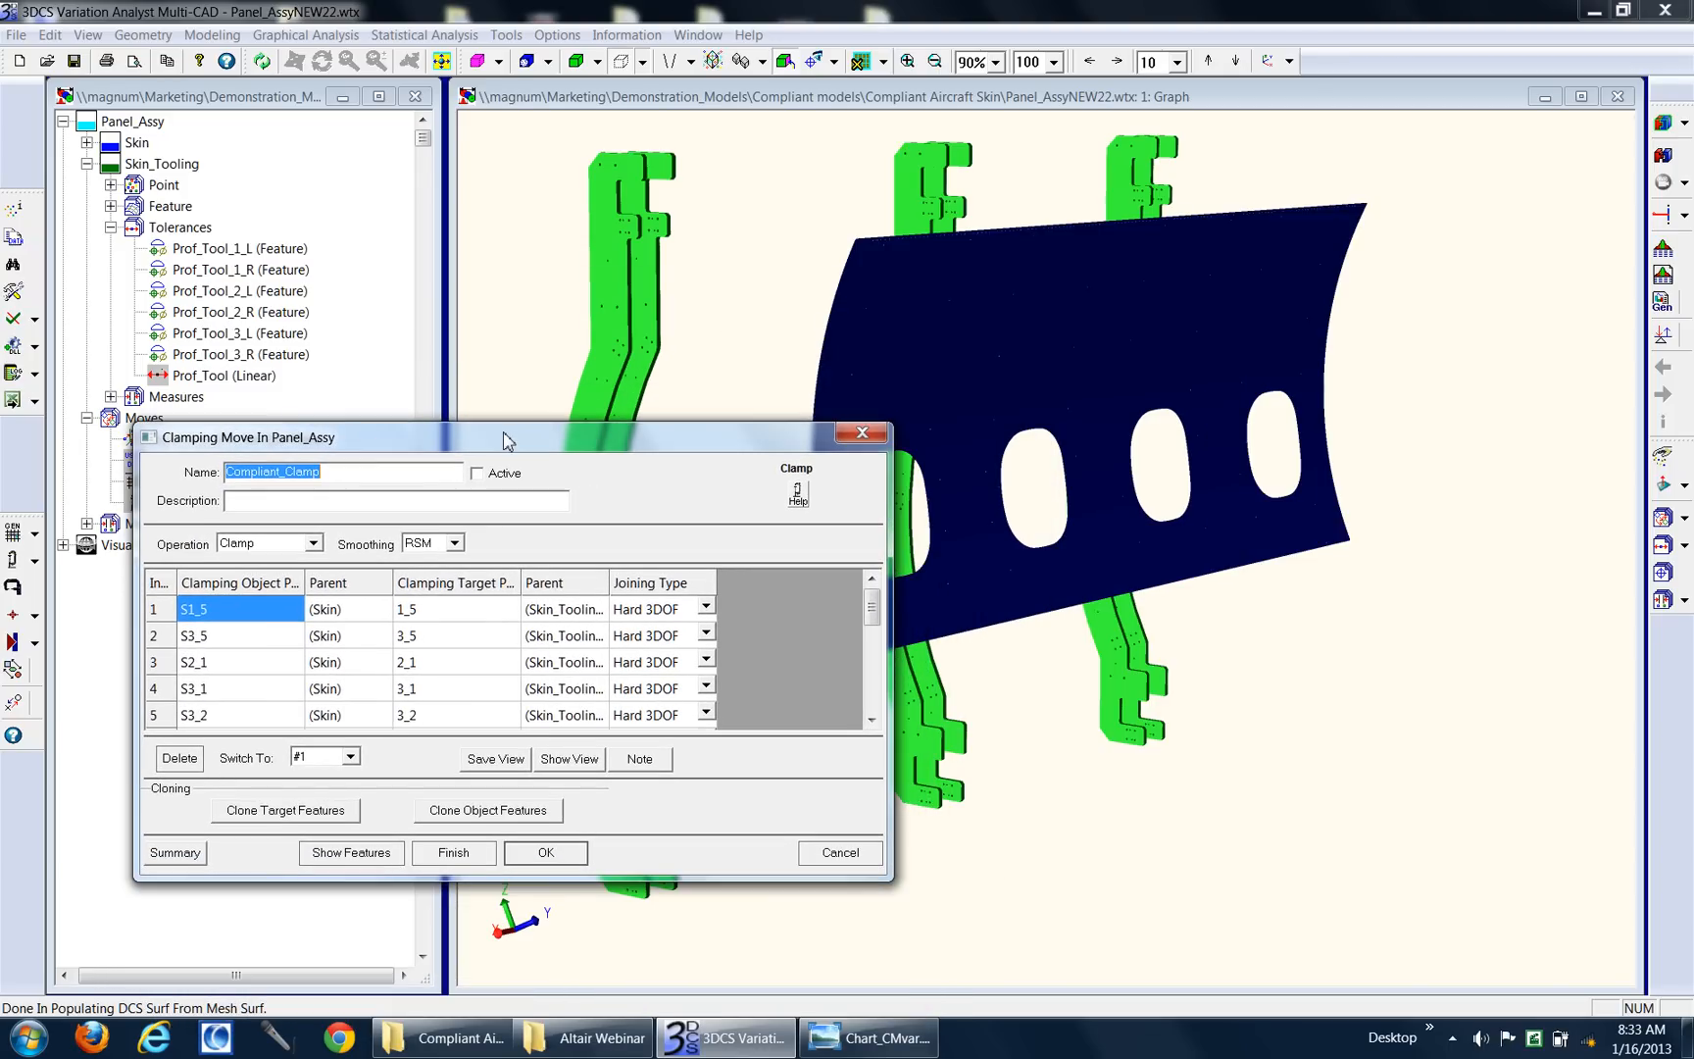
Step: Display the Compliant_Clamp points and move directions, then cancel the clamping dialog unchanged
{"action": "left_click", "coordinate": [545, 853]}
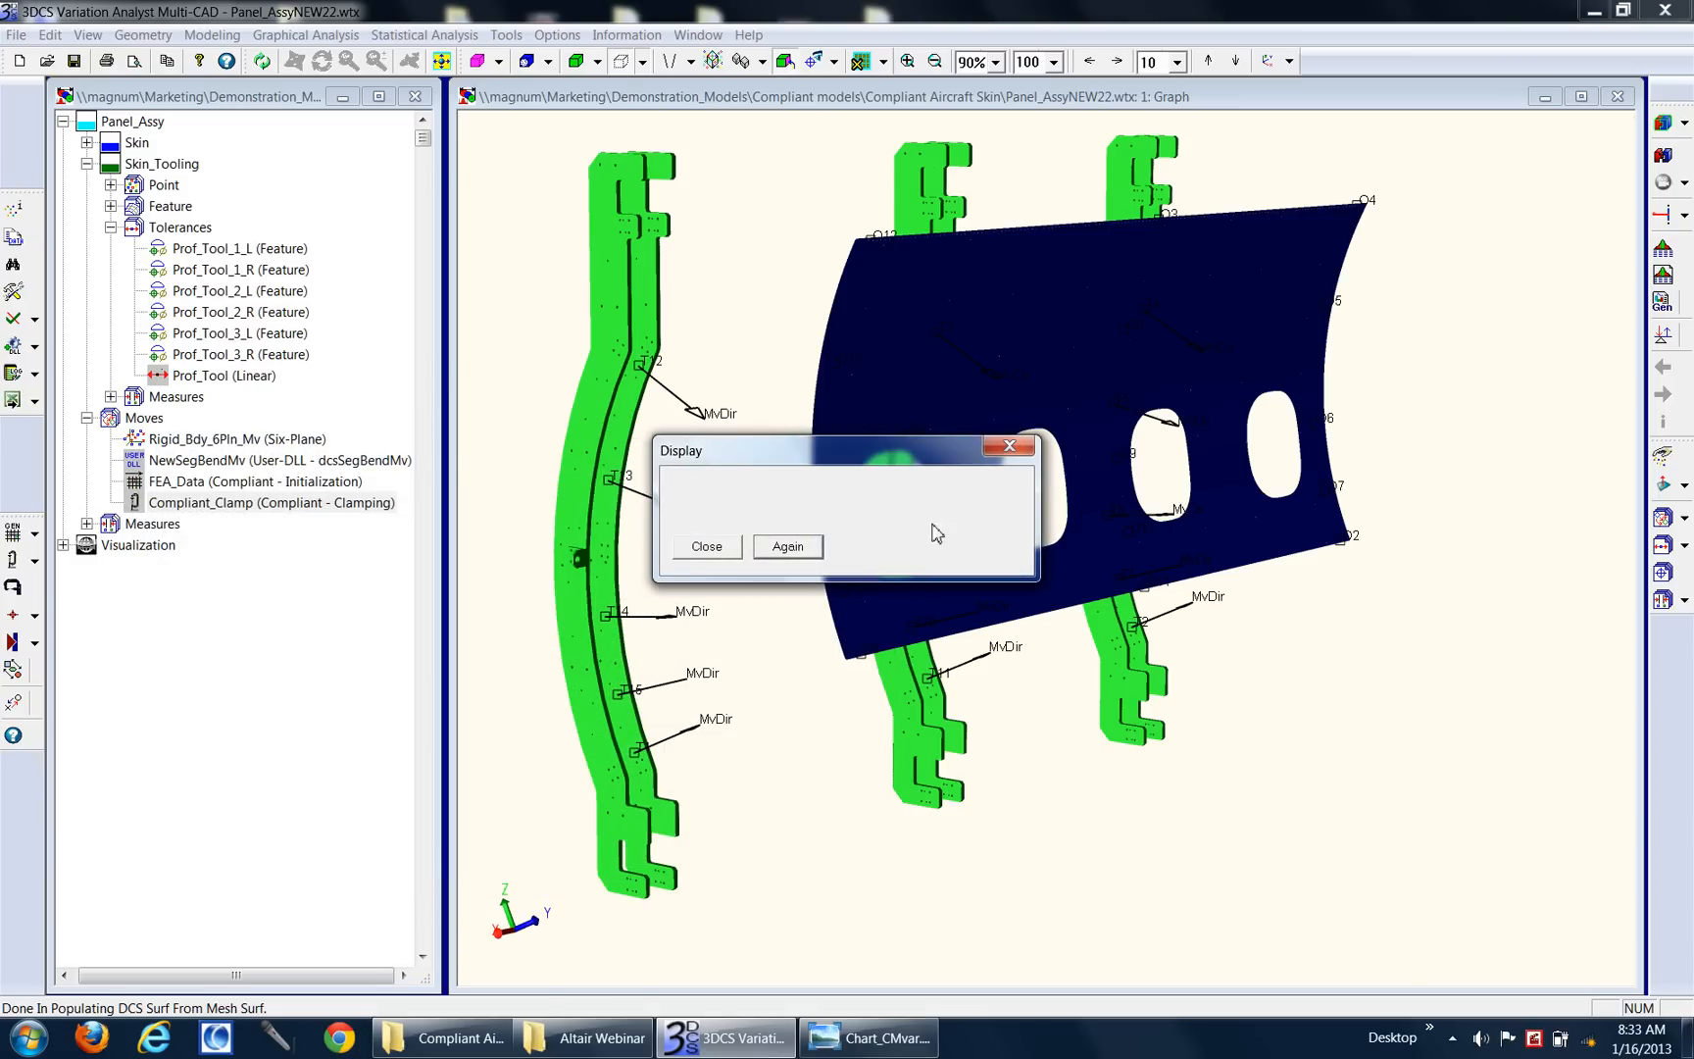
{"action": "mouse_move", "coordinate": [850, 651]}
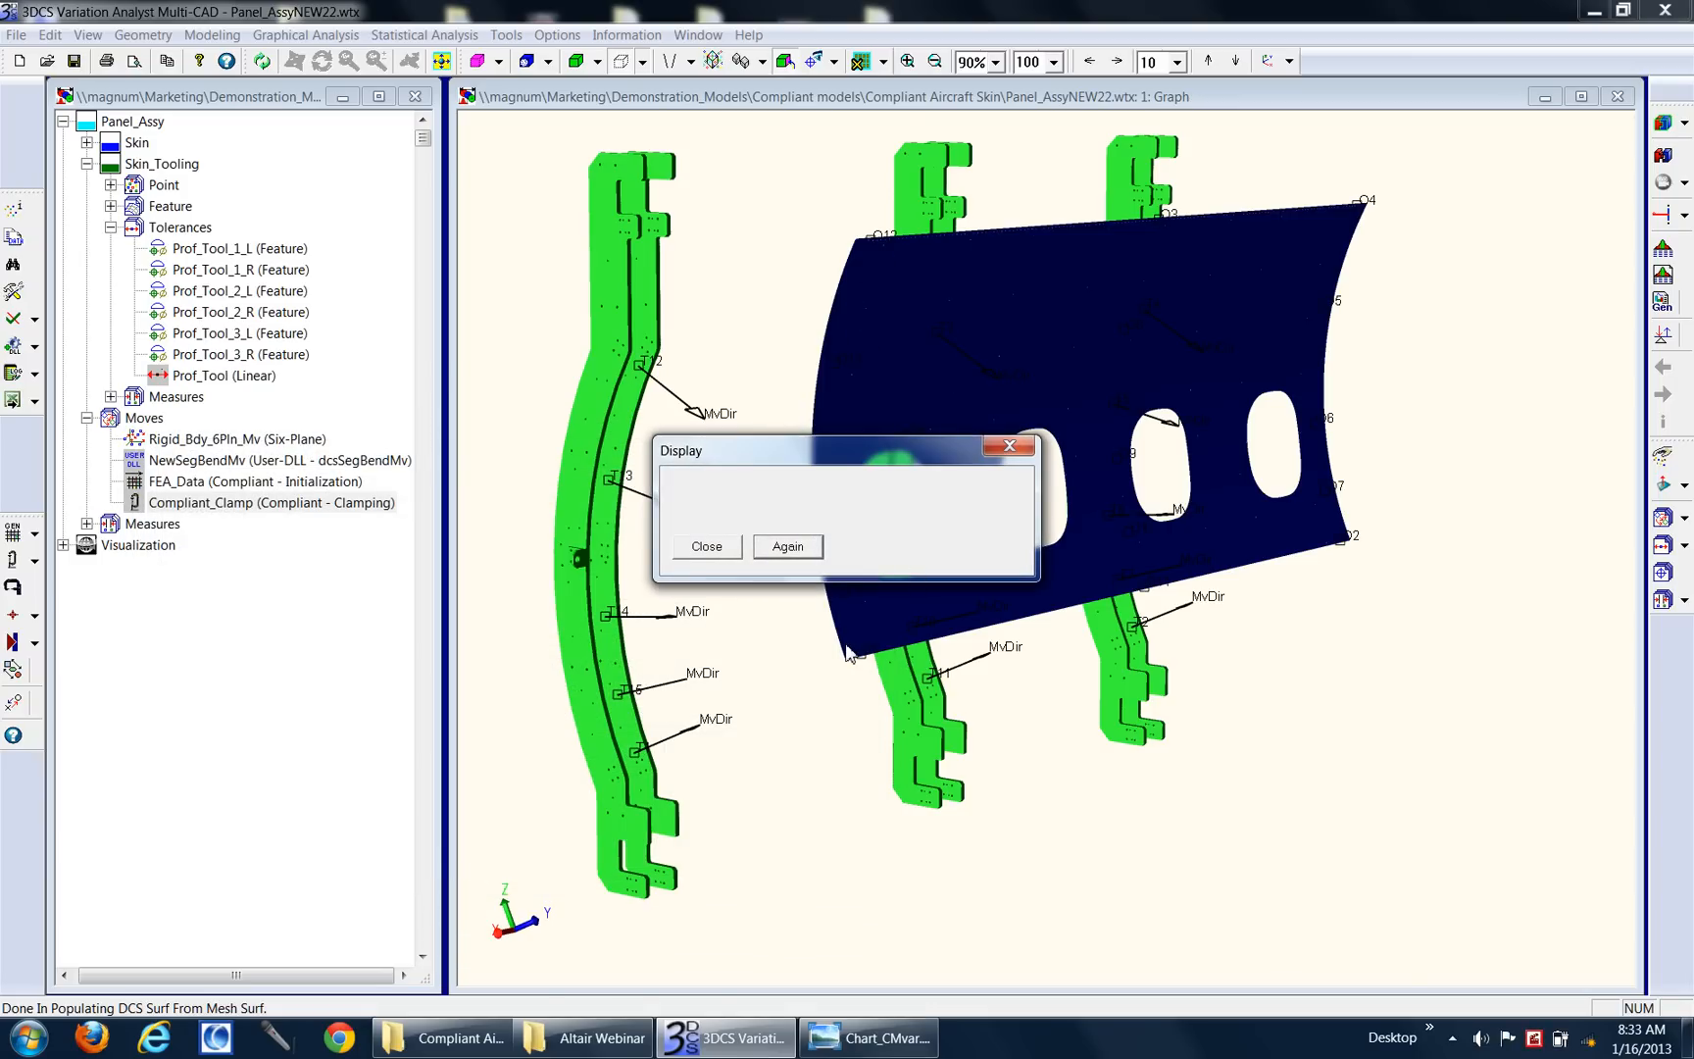
{"action": "mouse_move", "coordinate": [657, 762]}
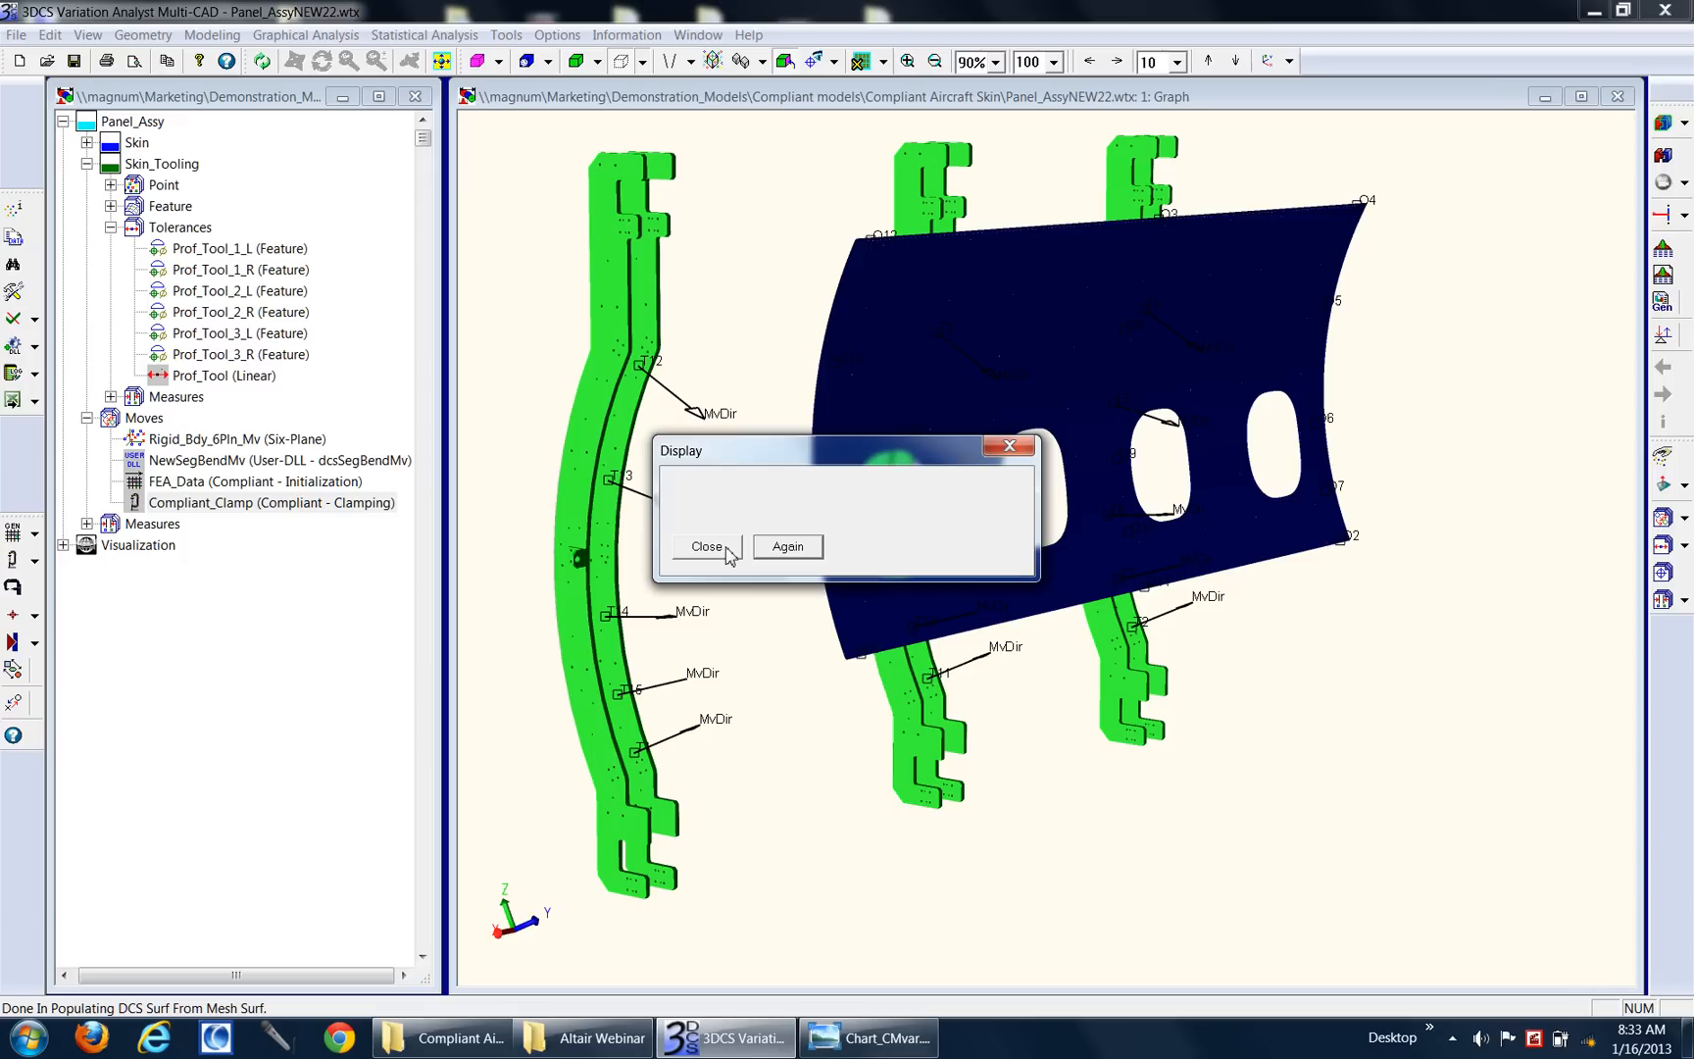
{"action": "left_click", "coordinate": [706, 546]}
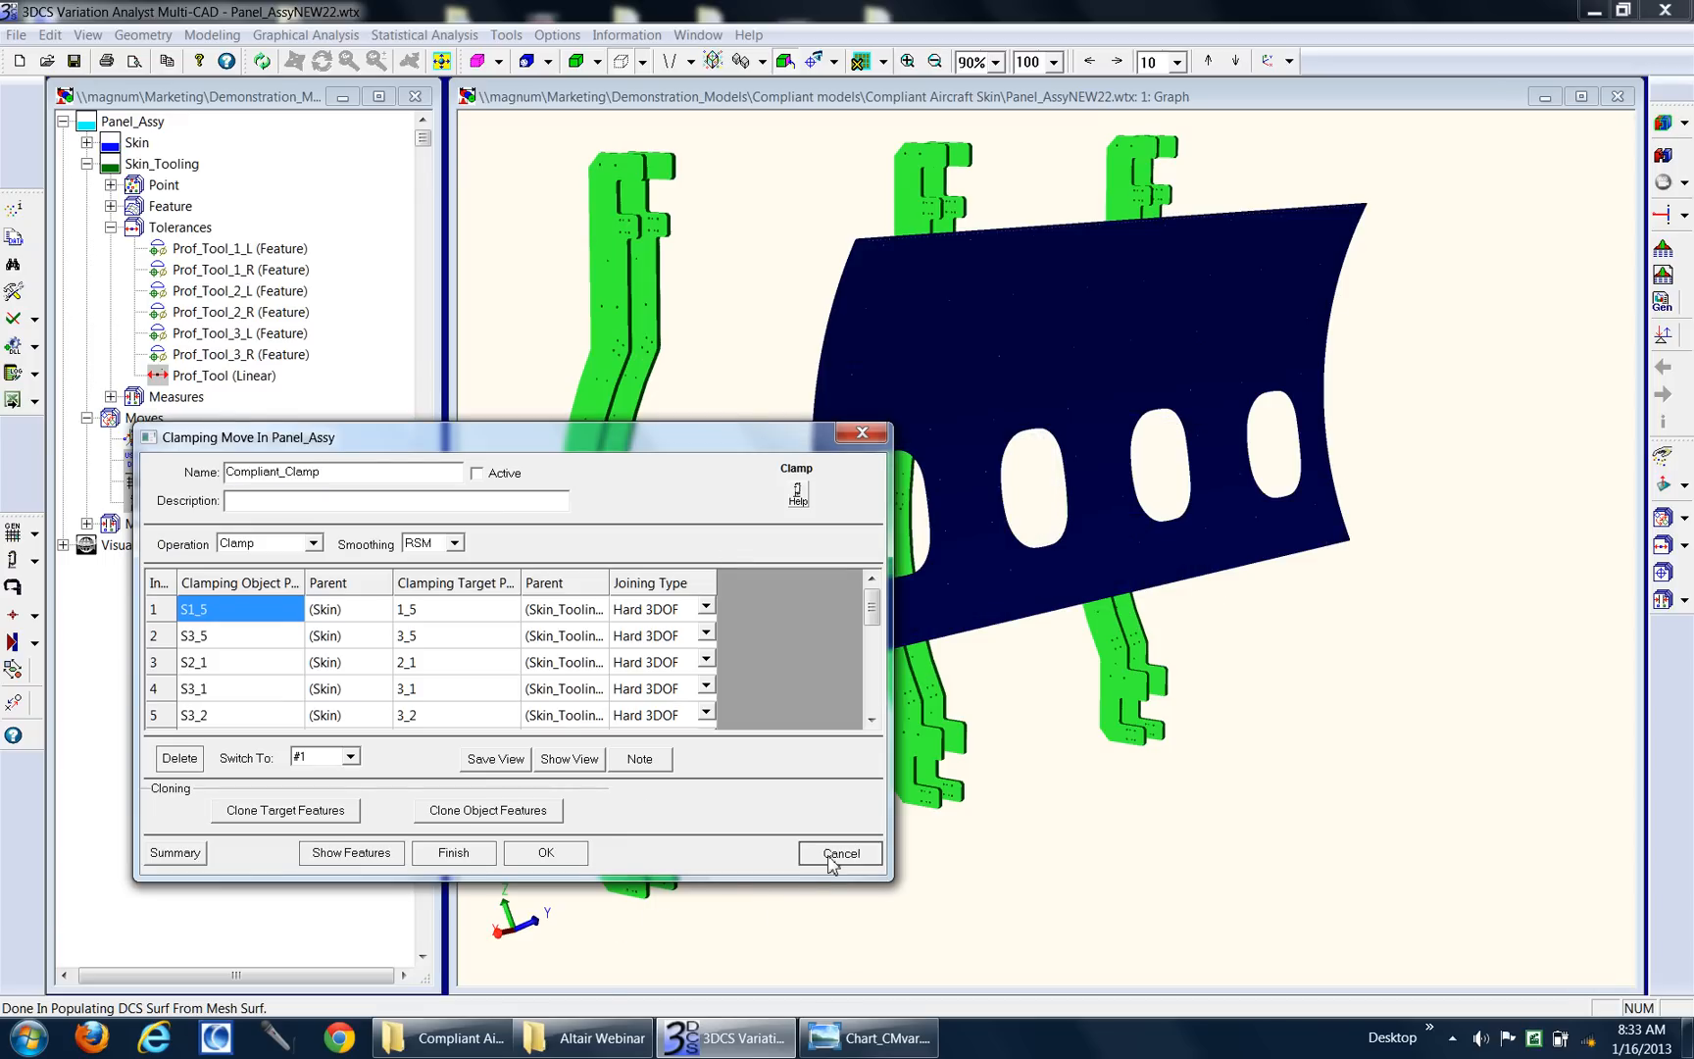
{"action": "left_click", "coordinate": [841, 853]}
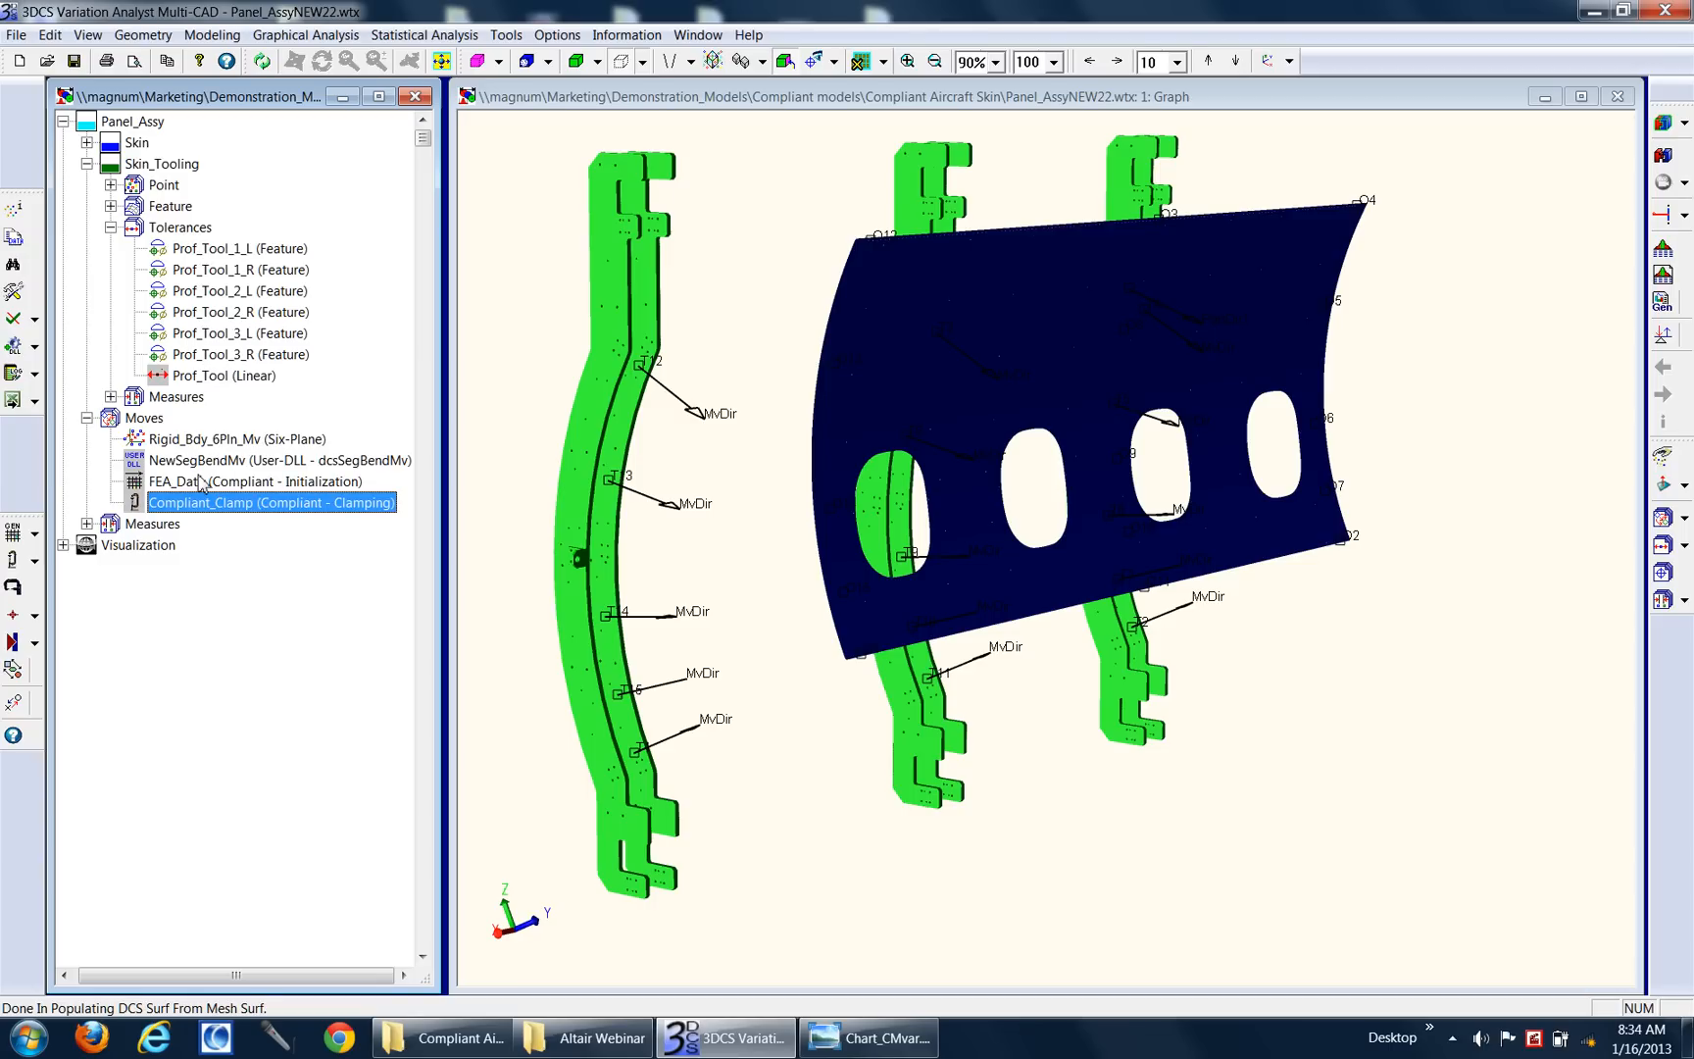
Step: Open the FEA_Data move's context menu to run the compliant clamping
{"action": "right_click", "coordinate": [224, 375]}
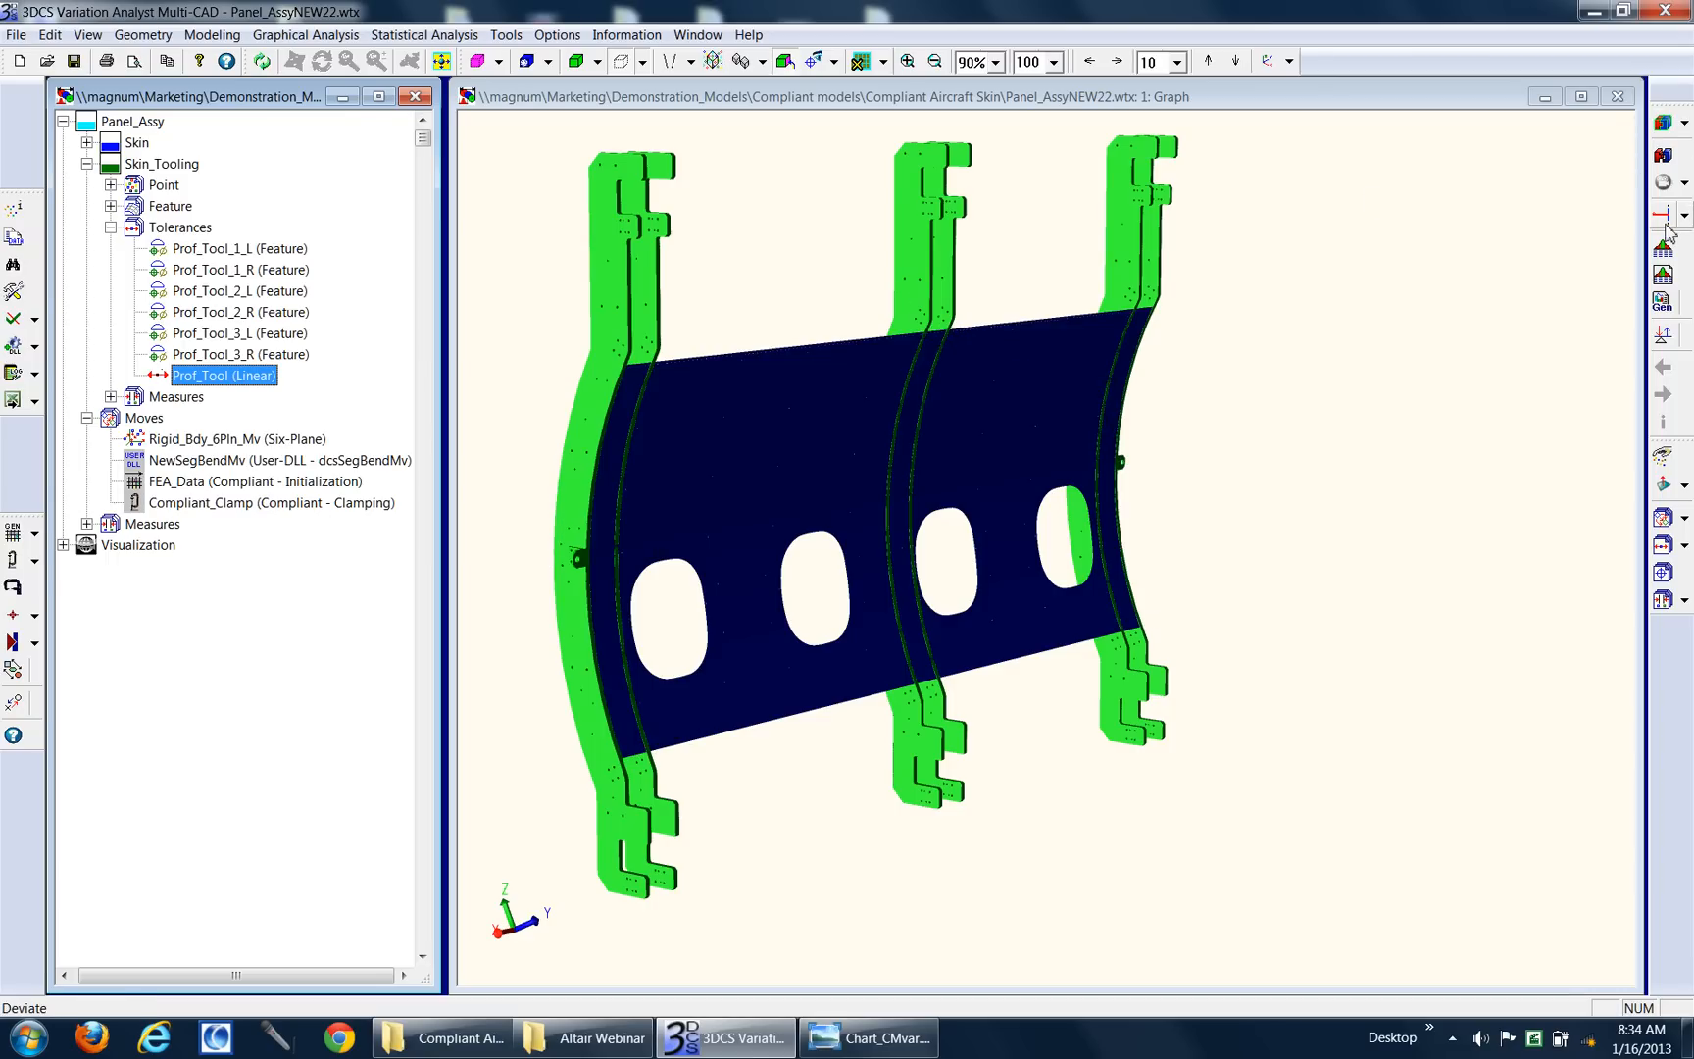
{"action": "mouse_move", "coordinate": [1663, 213]}
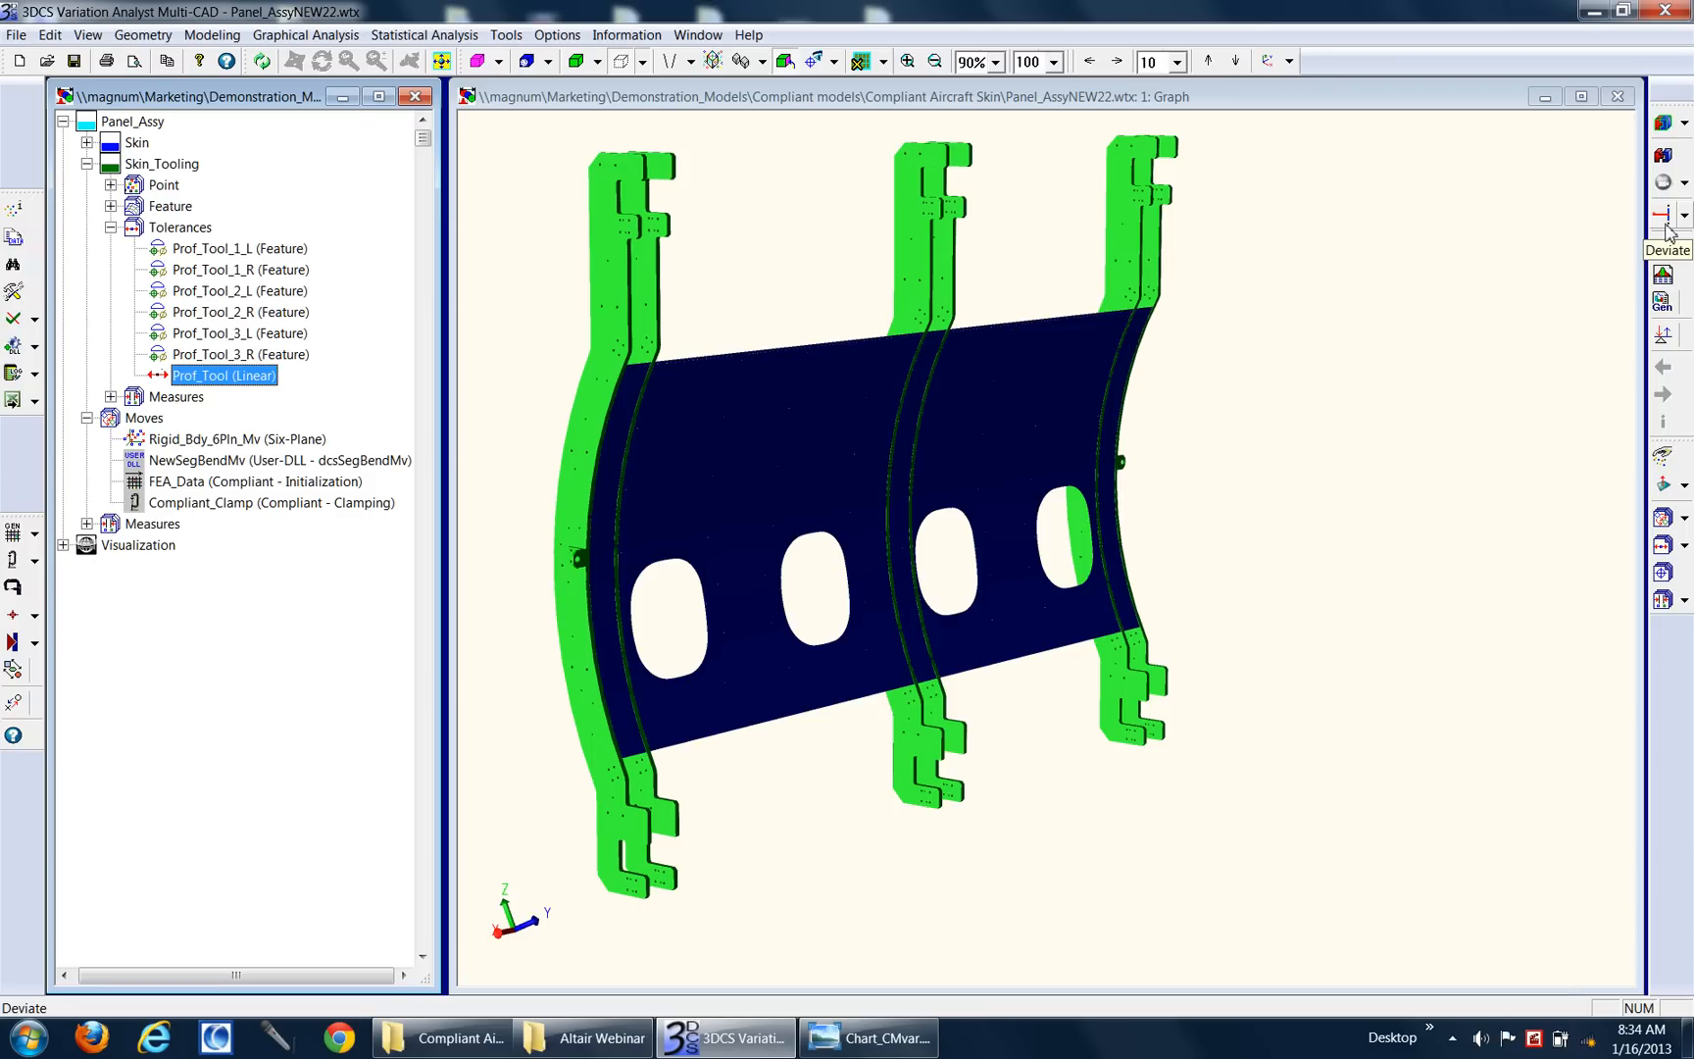
Step: Apply one random Deviate to the clamped skin panel assembly
{"action": "left_click", "coordinate": [1664, 214]}
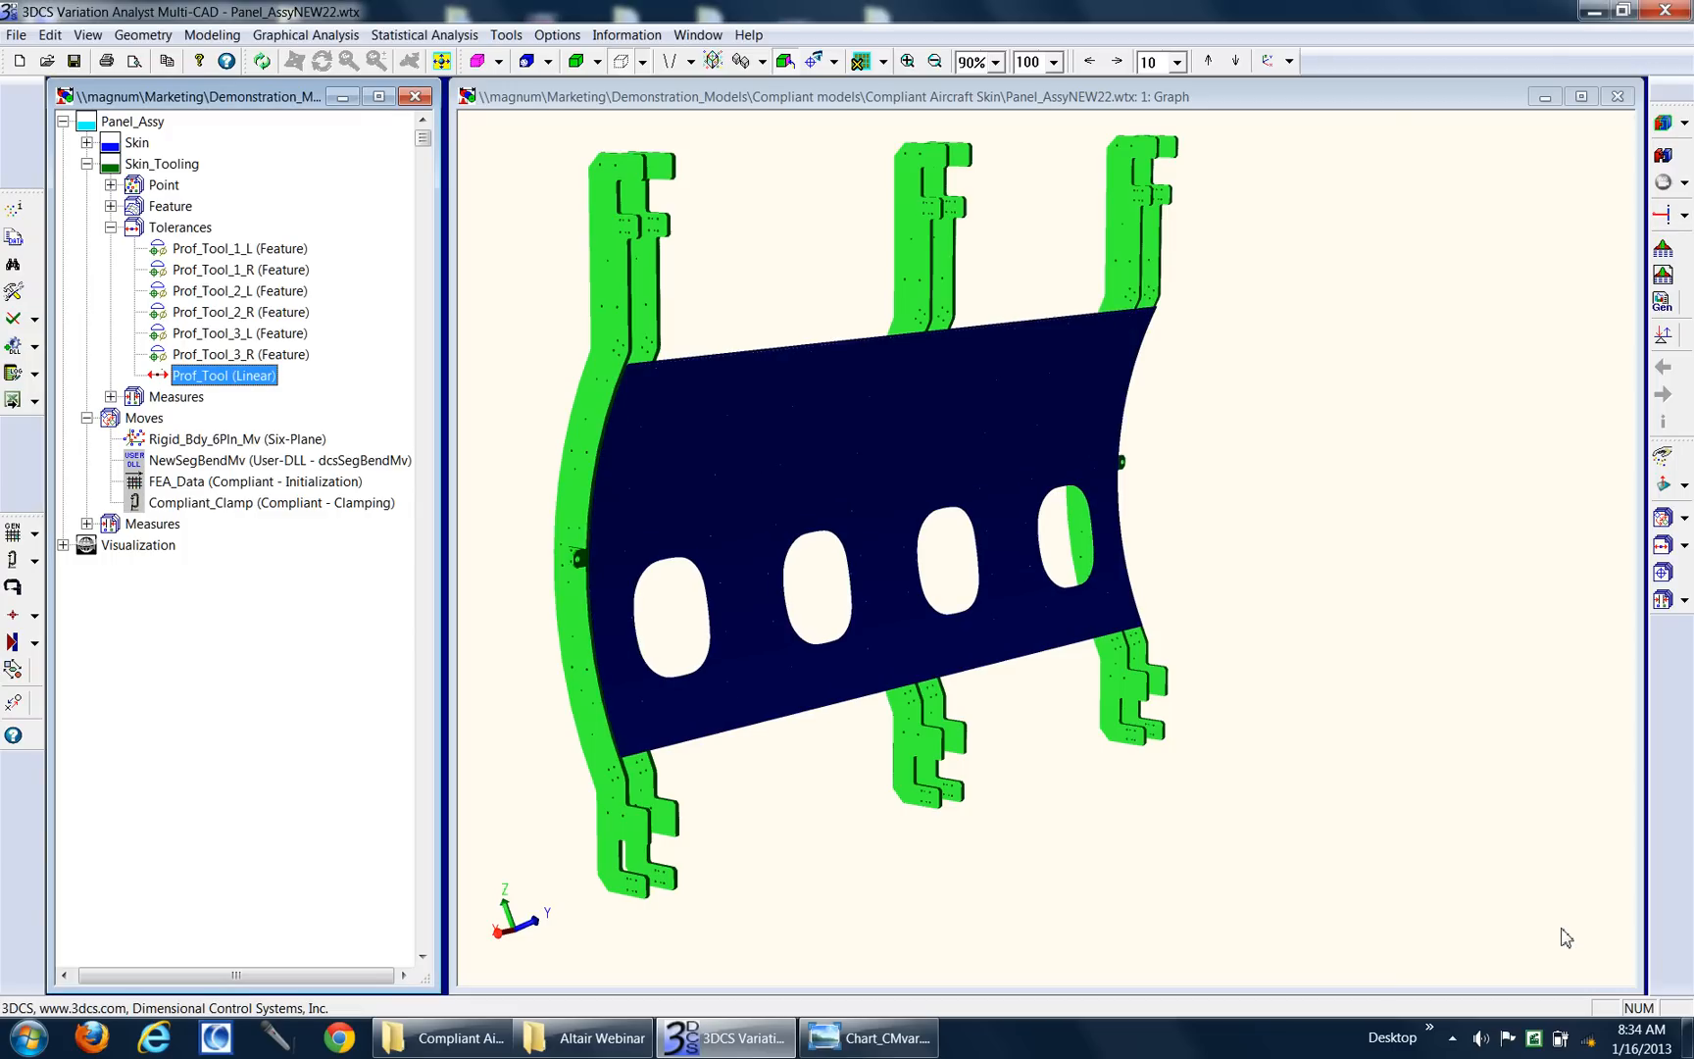
{"action": "mouse_move", "coordinate": [1549, 937]}
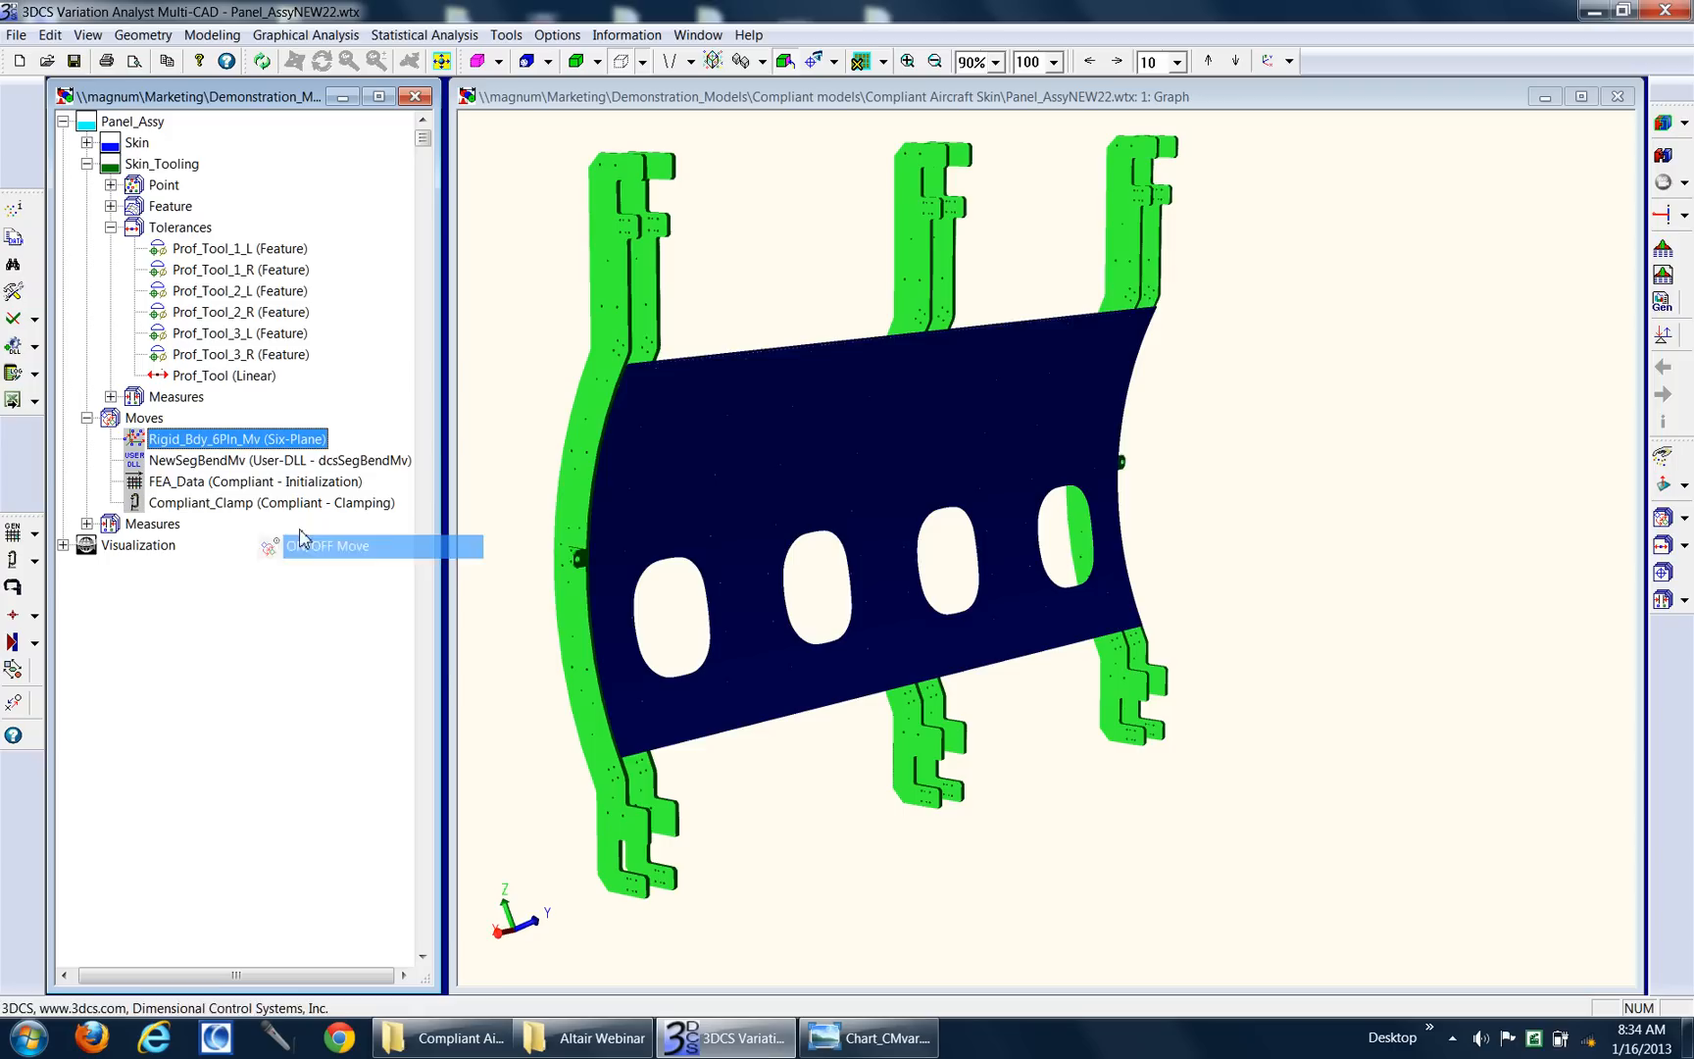
Step: Open the Rigid_Bdy_6Pln_Mv context menu to toggle the move on or off
{"action": "right_click", "coordinate": [254, 460]}
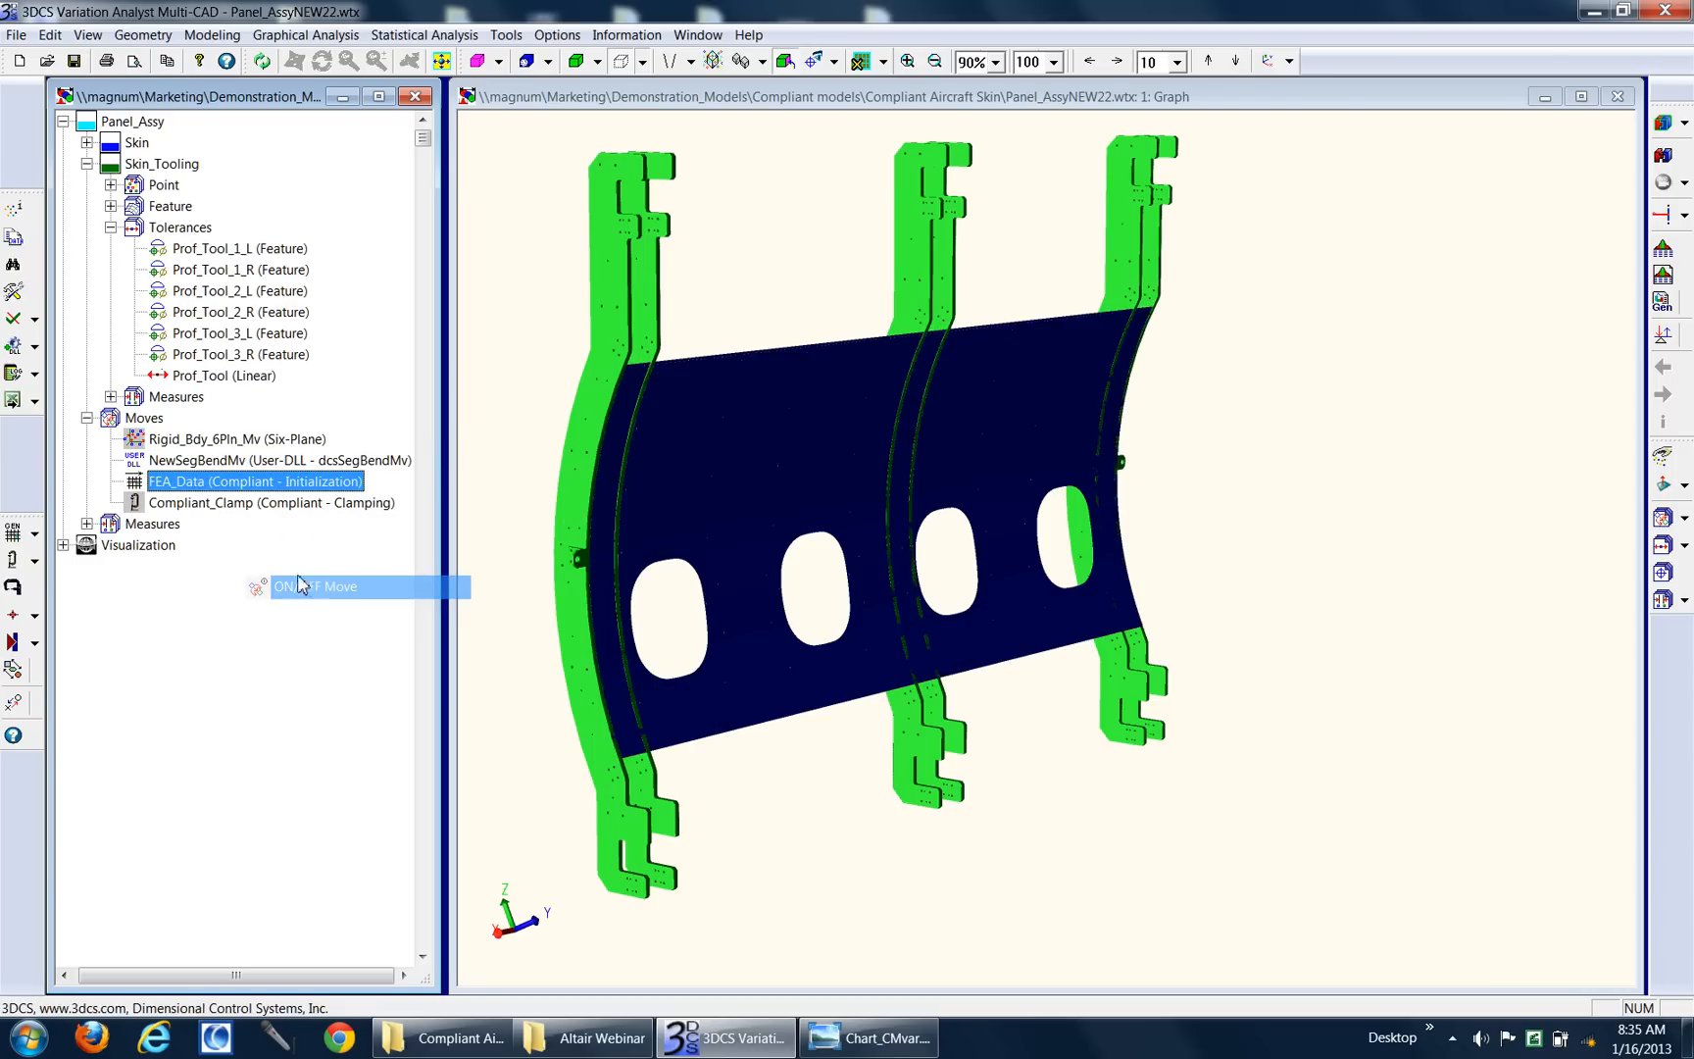
Step: Show the clamping move's info on the model, then view the Prof_Tool tolerance info
{"action": "right_click", "coordinate": [245, 502]}
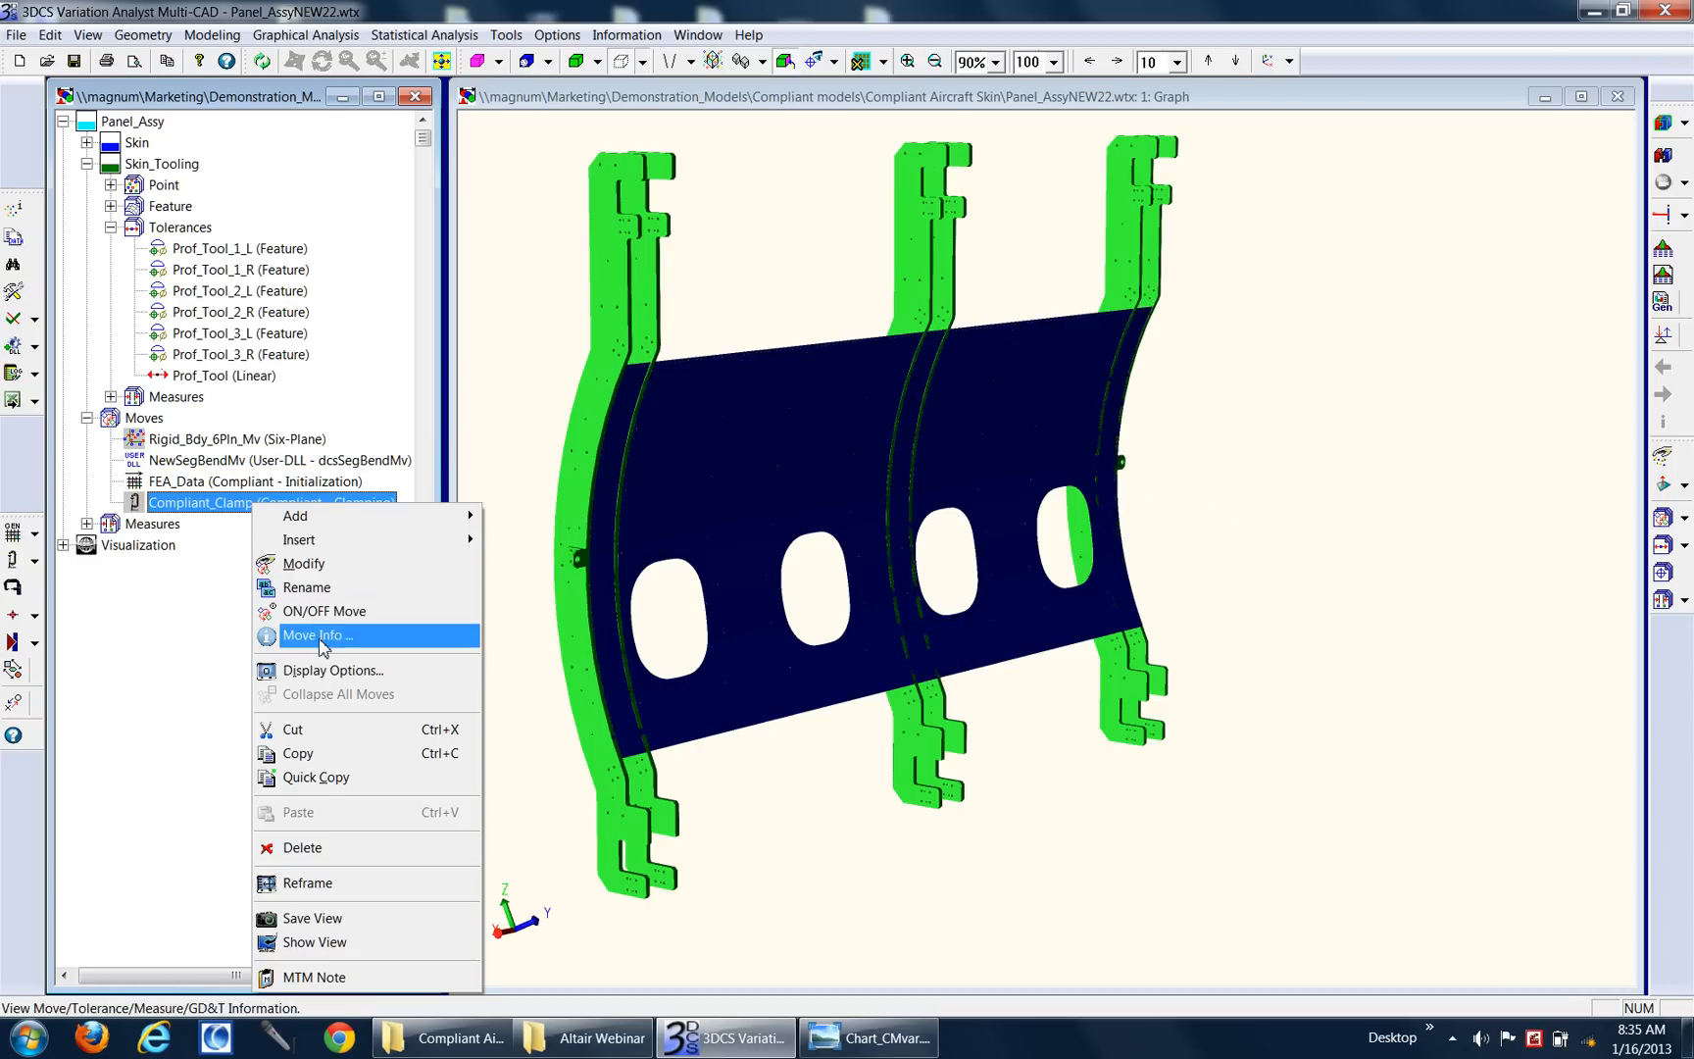
{"action": "left_click", "coordinate": [316, 635]}
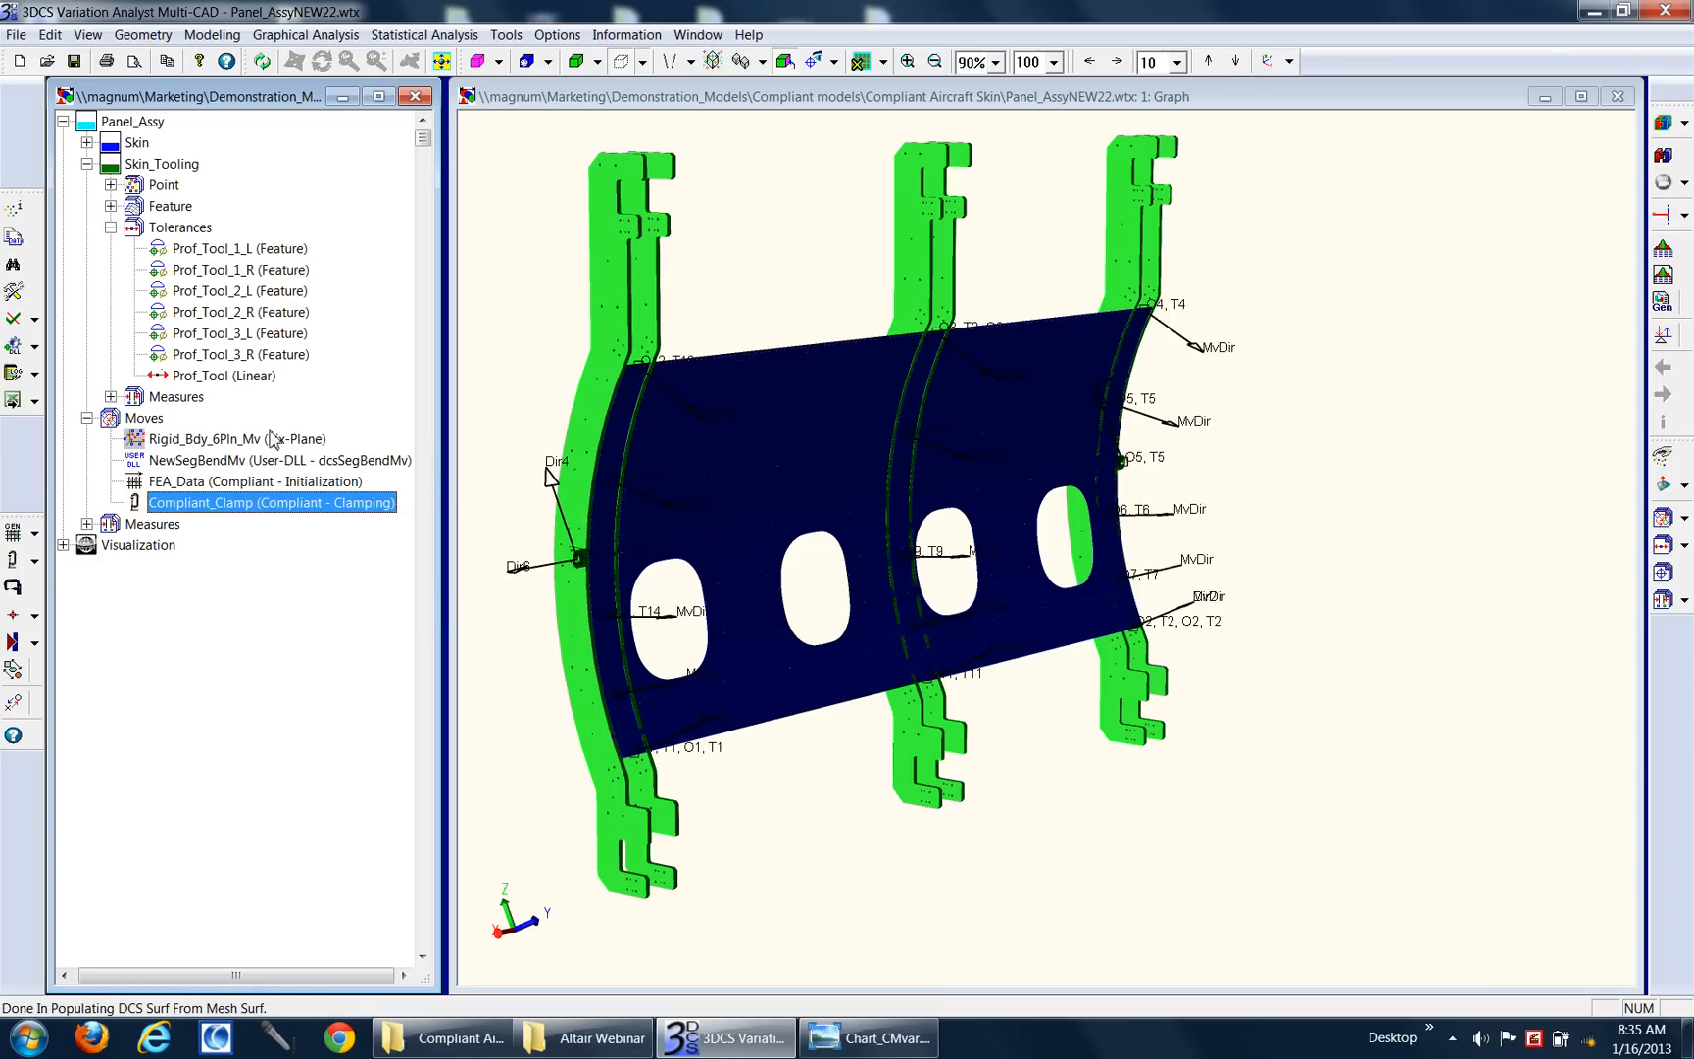
{"action": "right_click", "coordinate": [206, 438]}
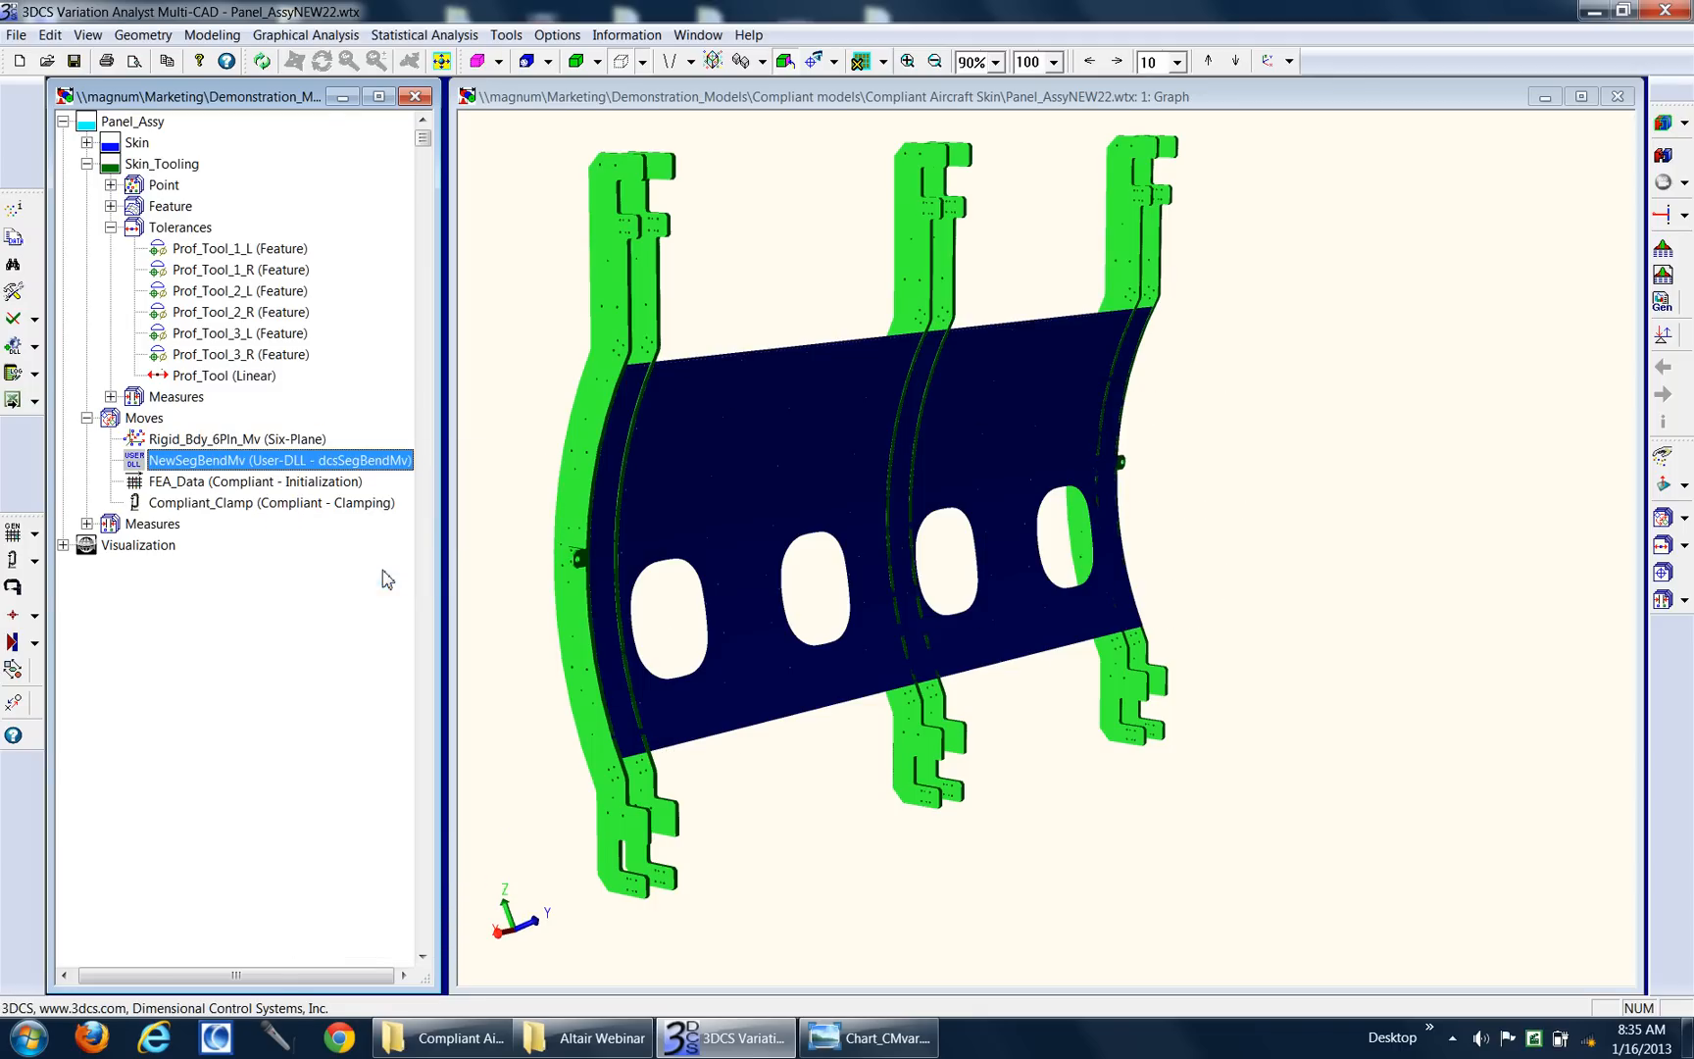
{"action": "right_click", "coordinate": [221, 375]}
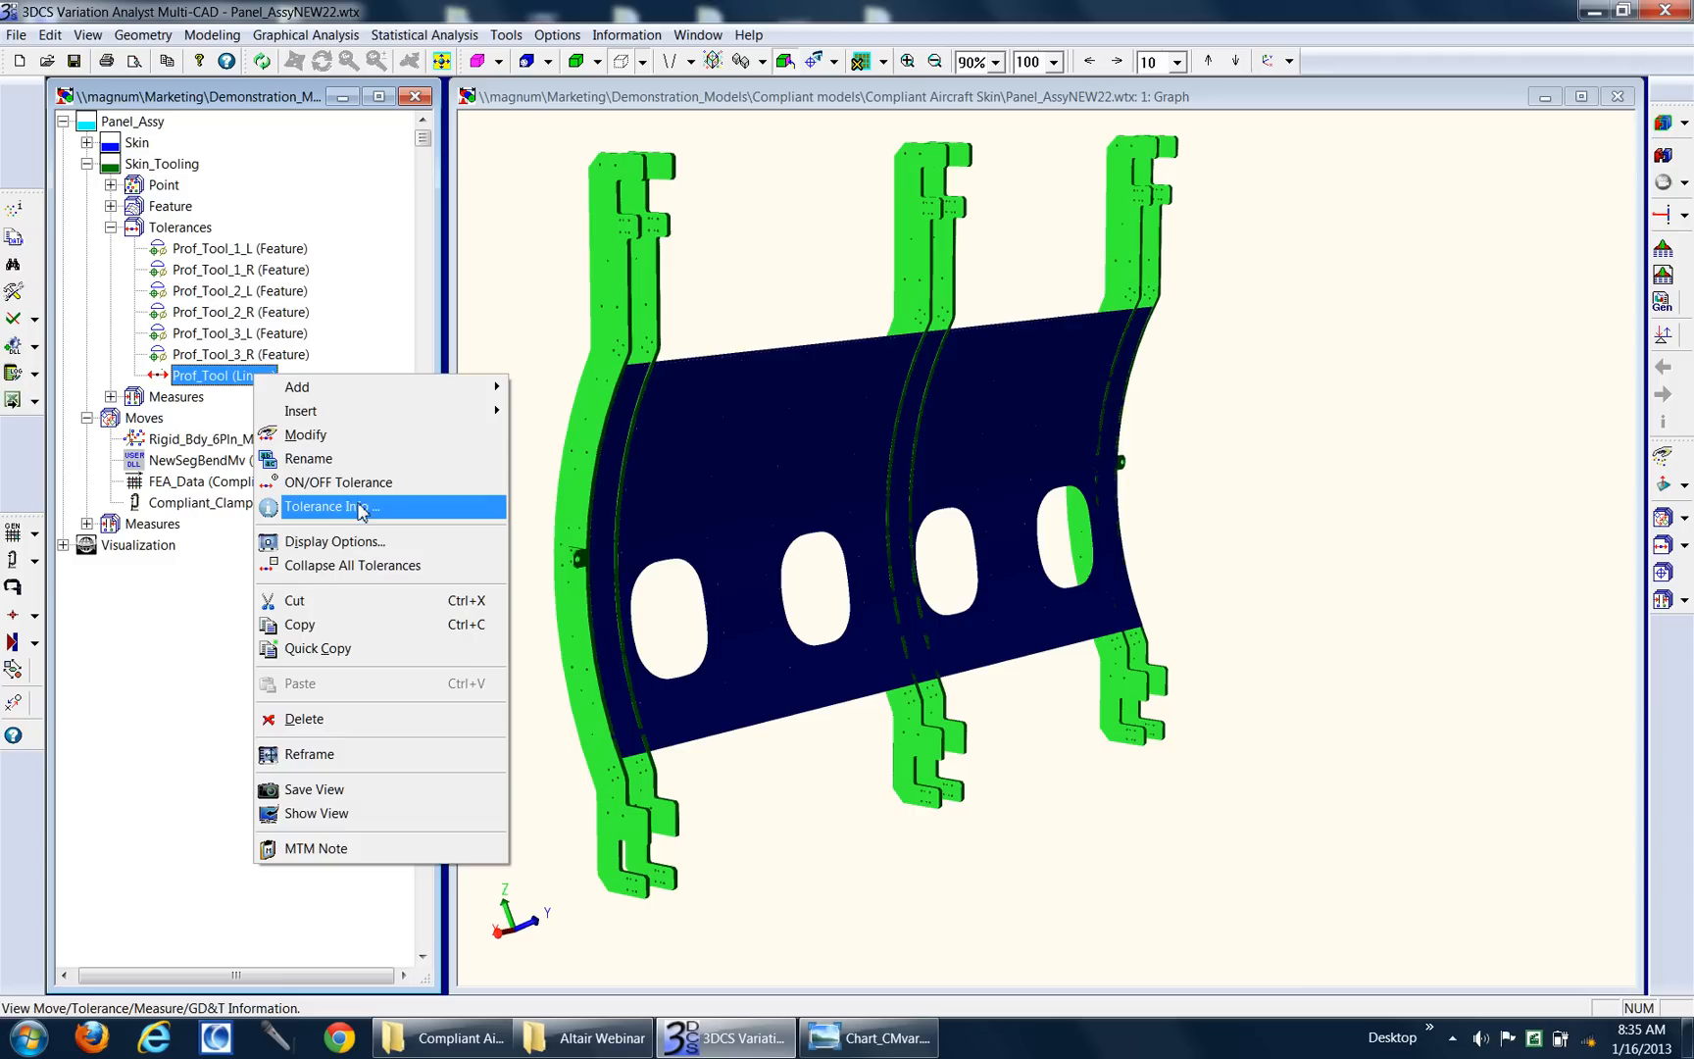
{"action": "left_click", "coordinate": [329, 506]}
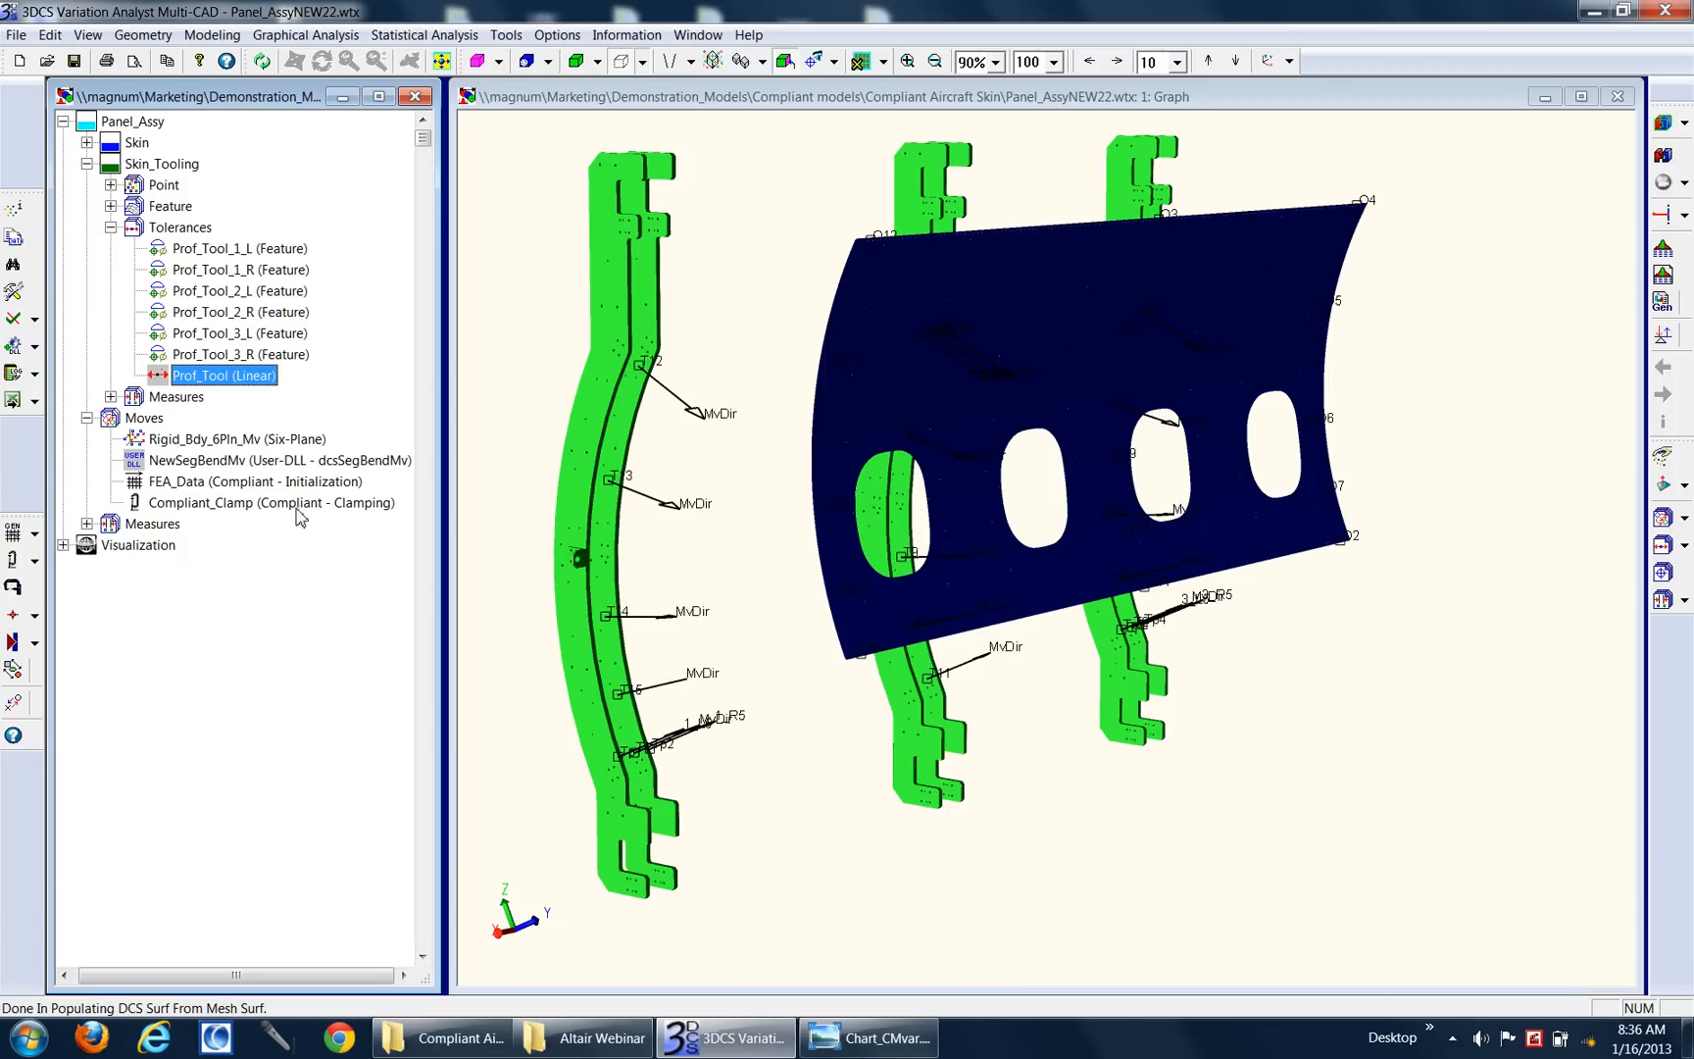
Step: Bring up the chart comparing compliant, segmented-bend and six-plane deviation ranges
{"action": "left_click", "coordinate": [868, 1037]}
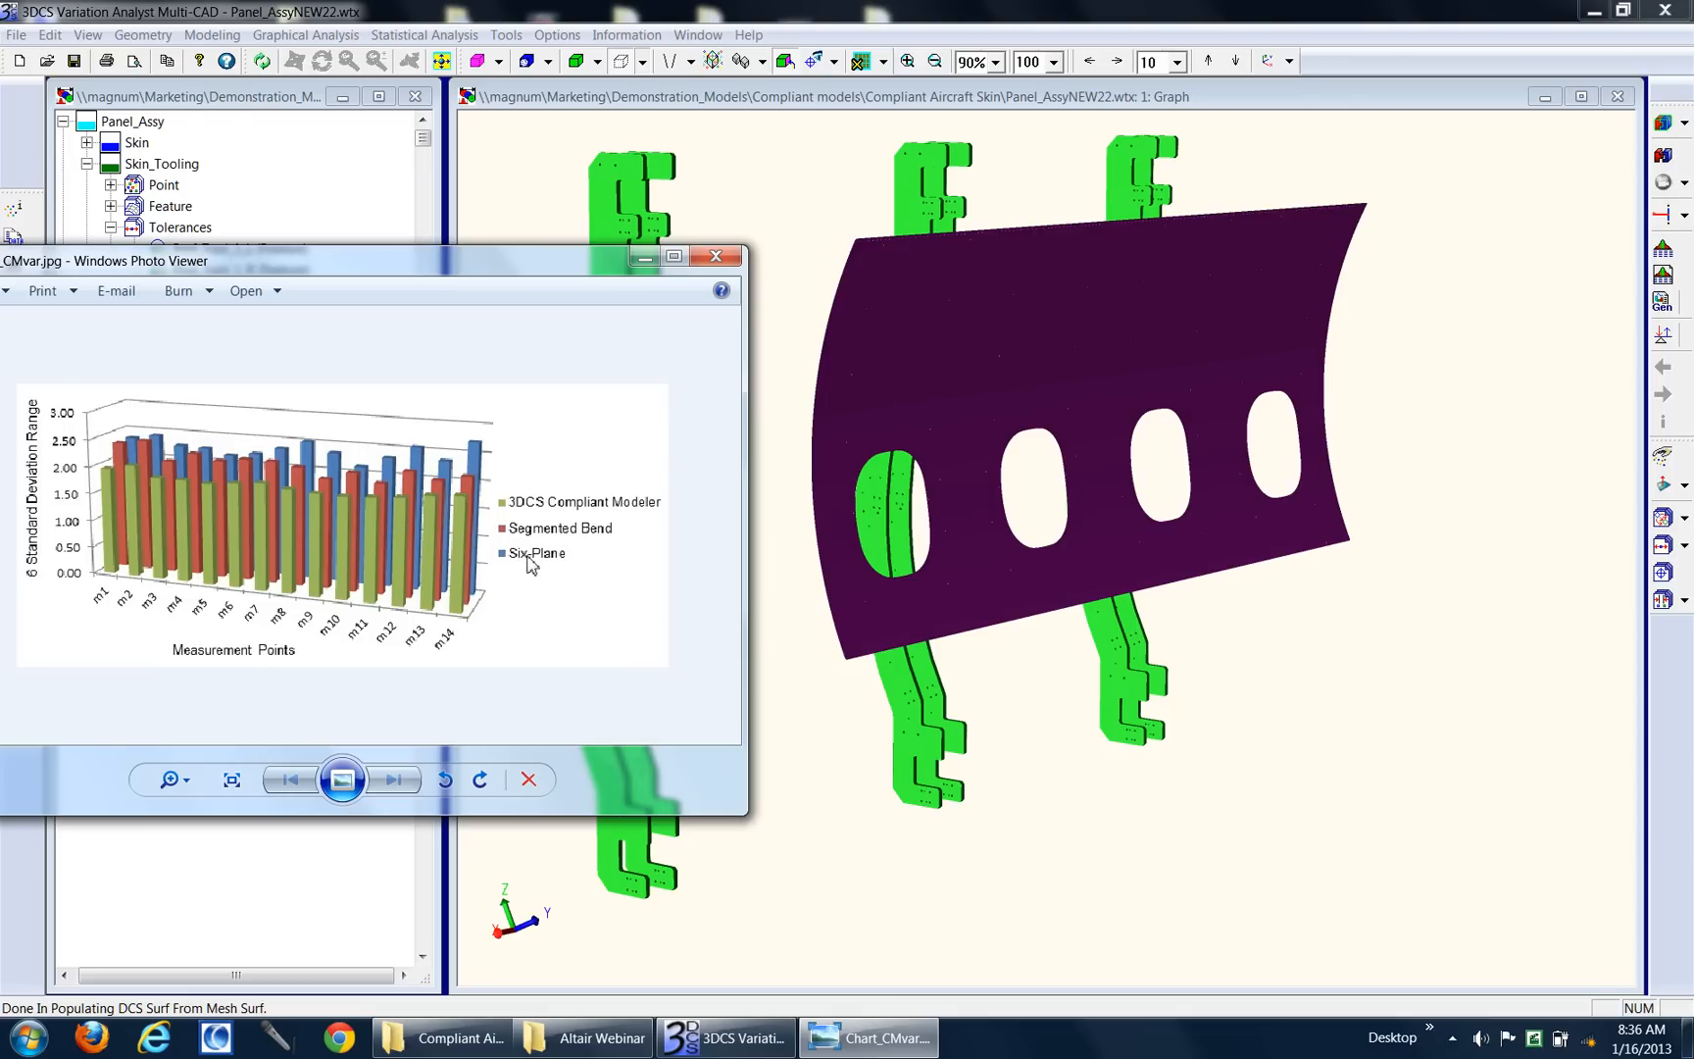
{"action": "mouse_move", "coordinate": [482, 554]}
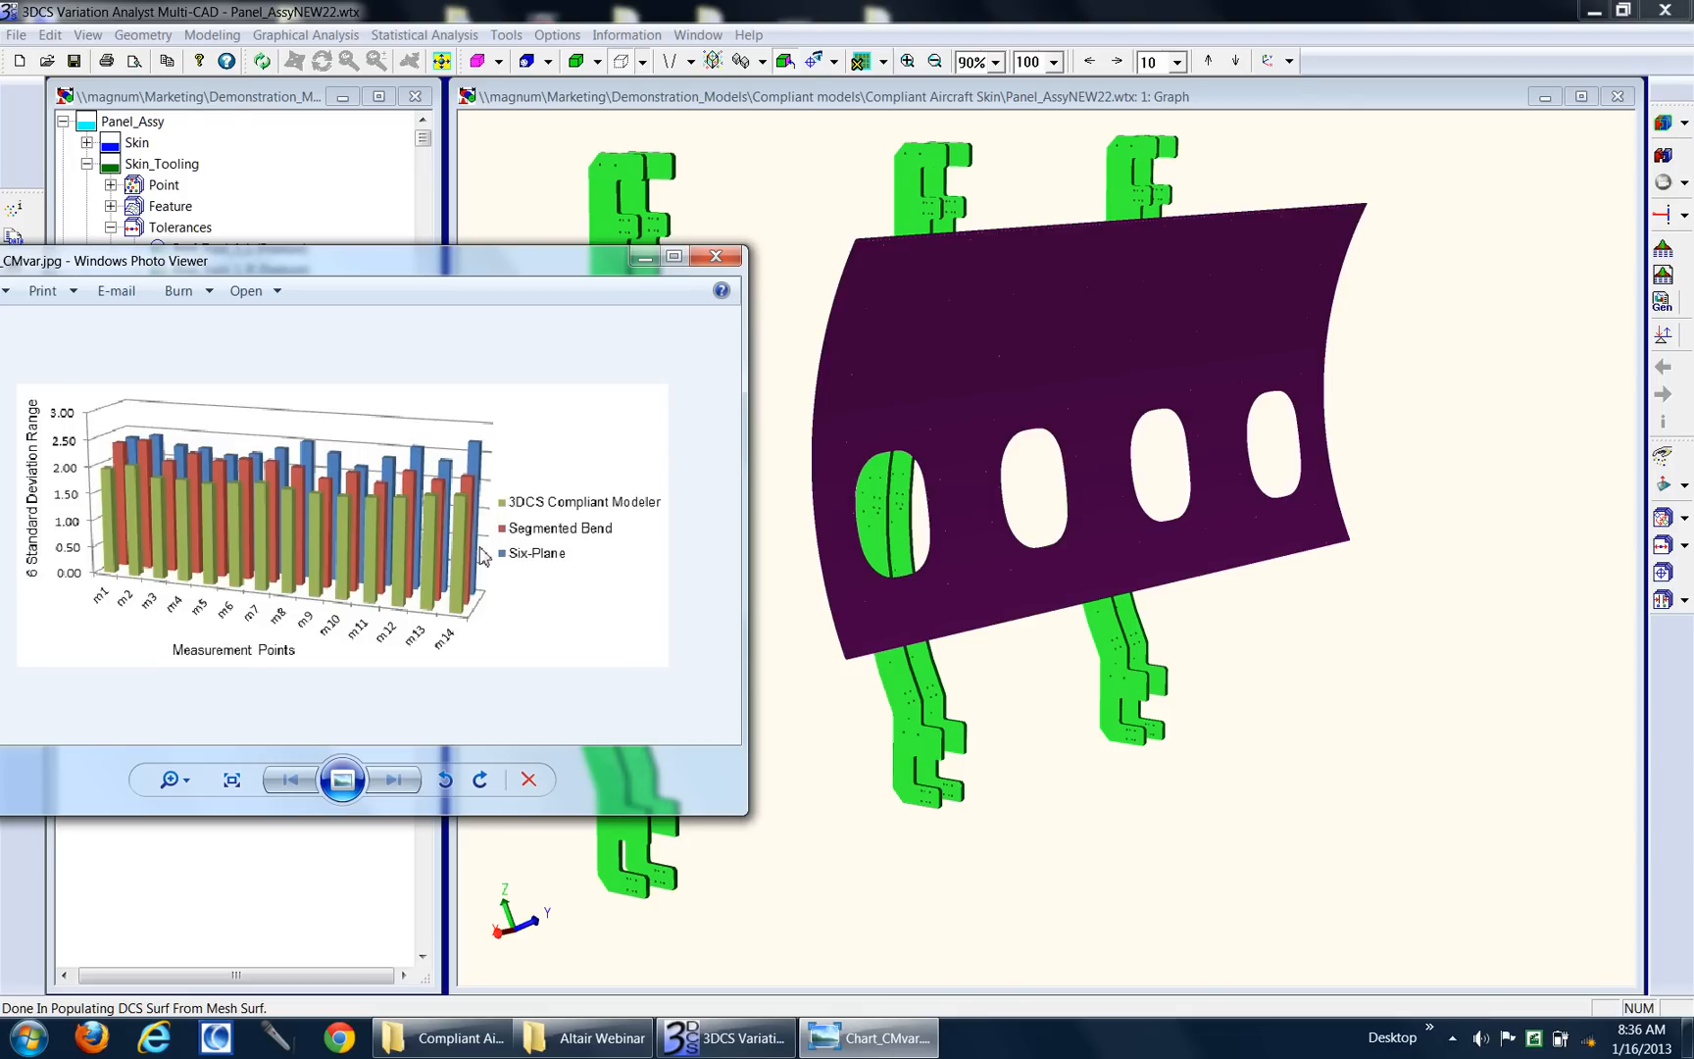
{"action": "mouse_move", "coordinate": [588, 533]}
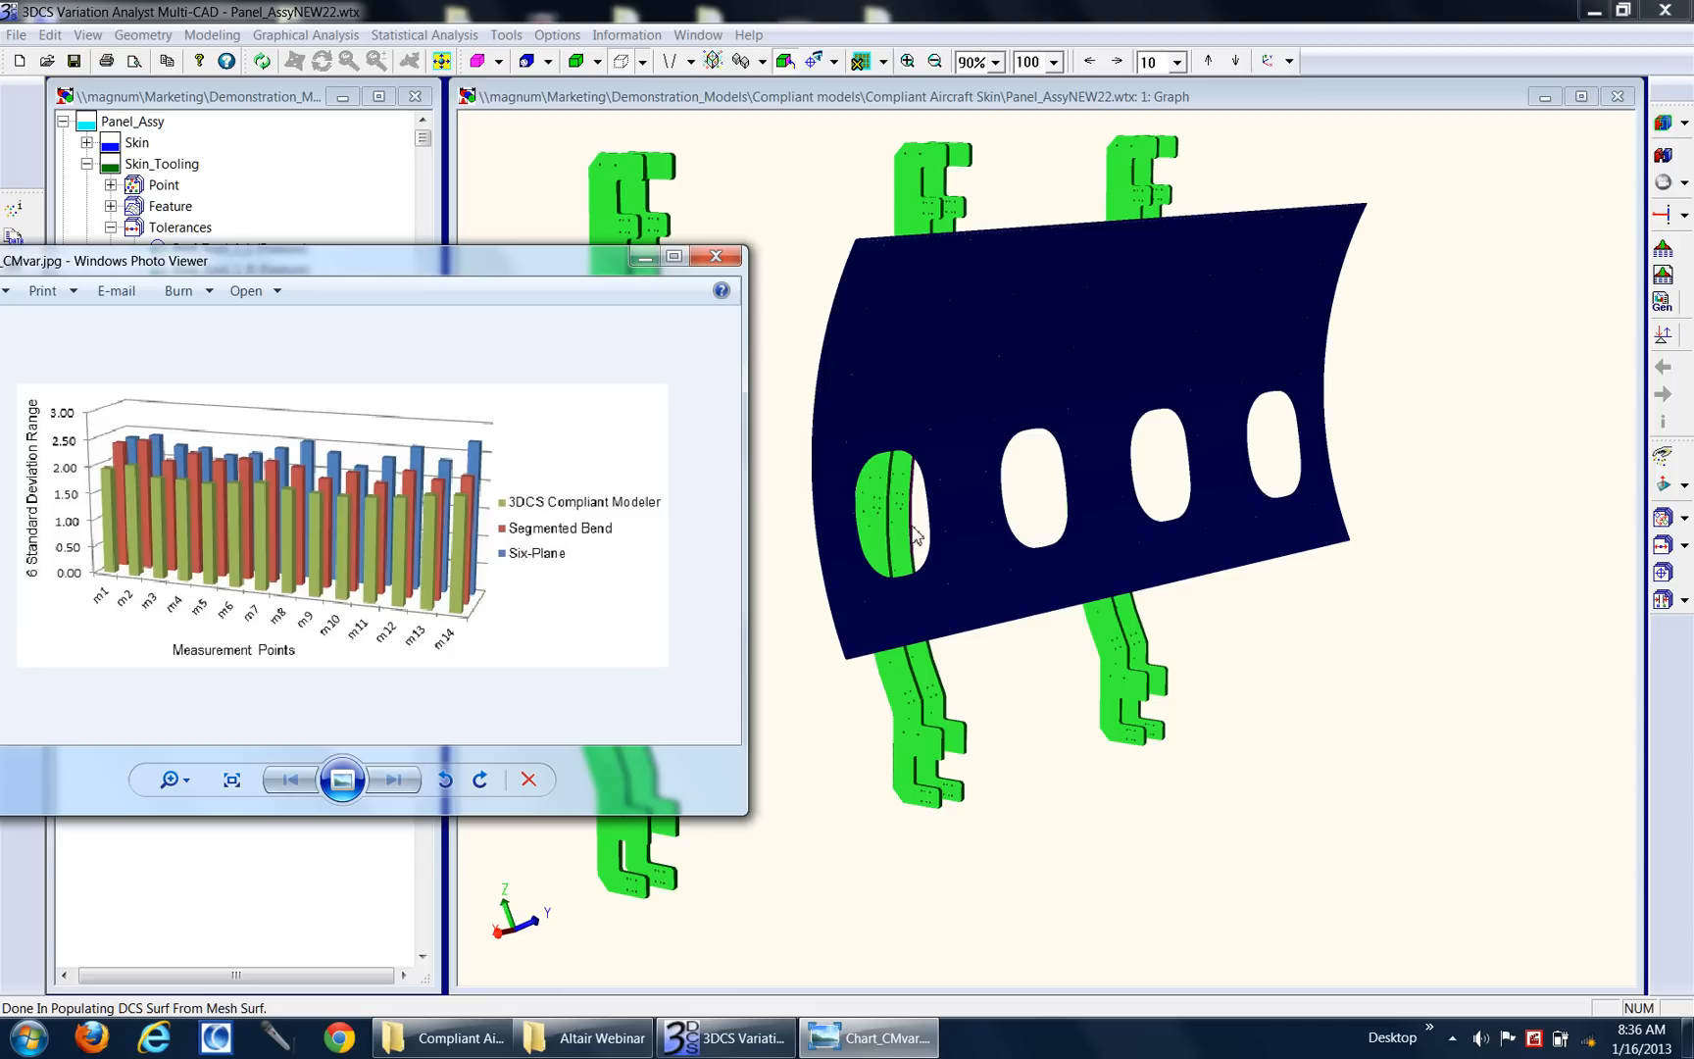
{"action": "mouse_move", "coordinate": [671, 507]}
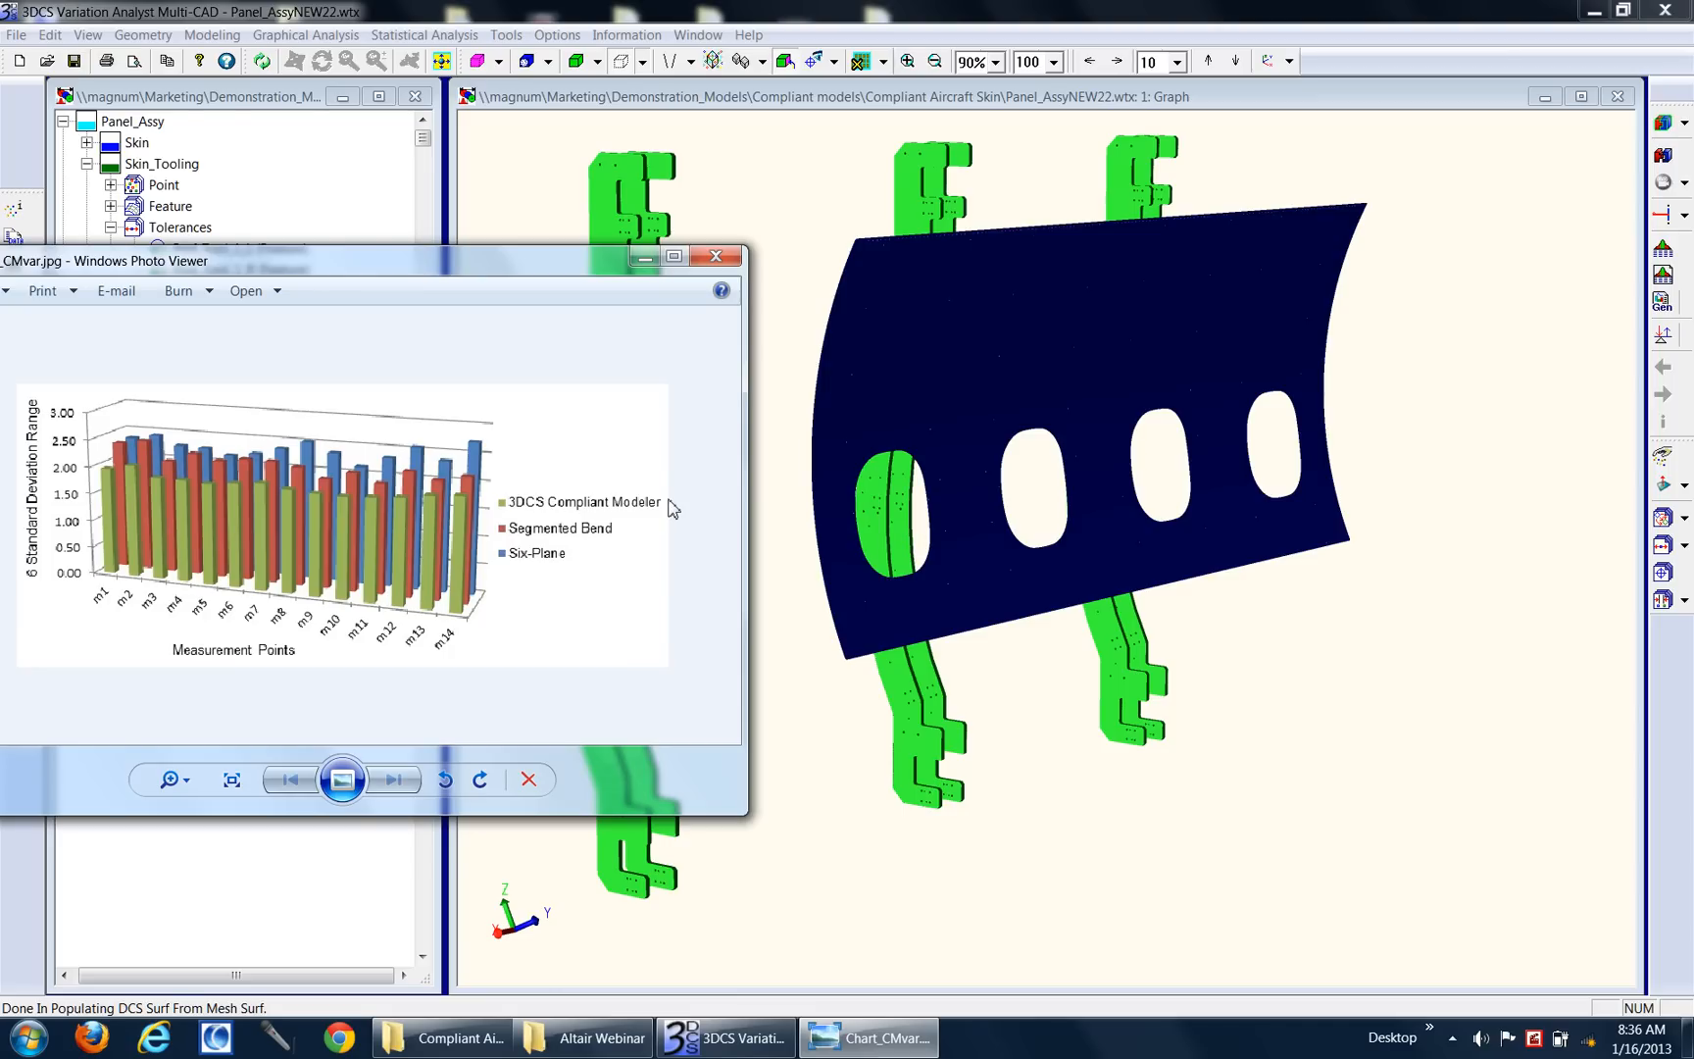
{"action": "mouse_move", "coordinate": [833, 707]}
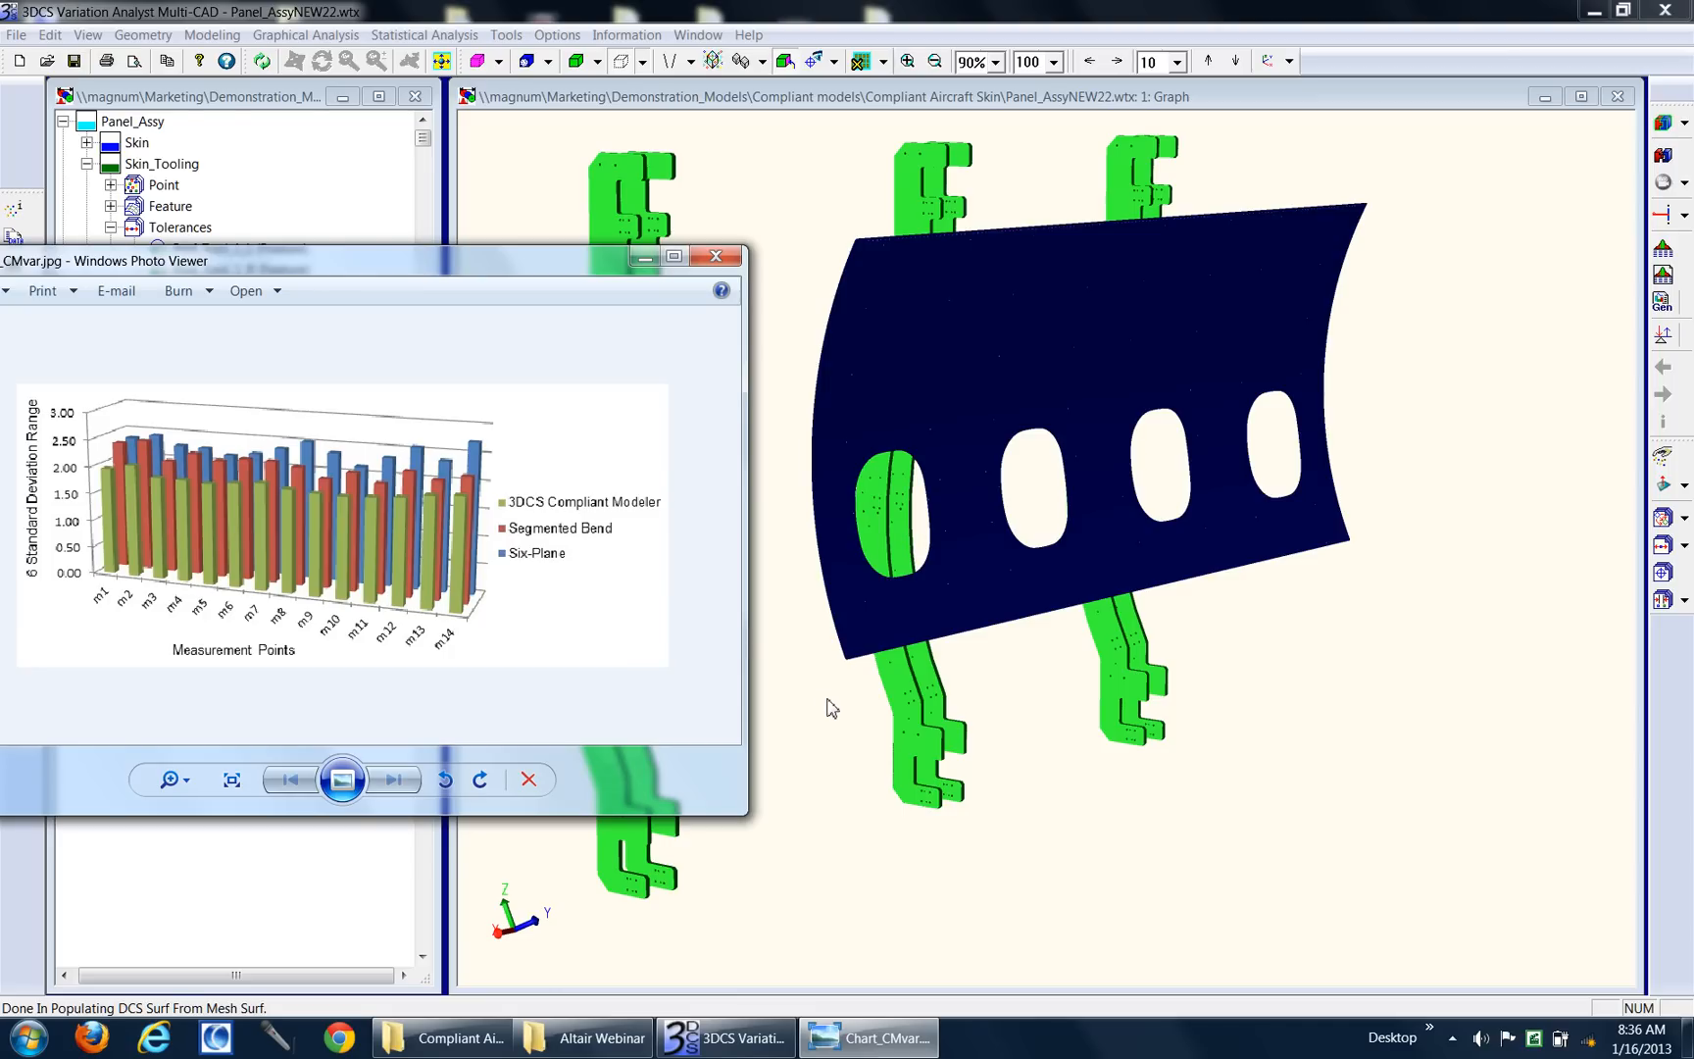
{"action": "mouse_move", "coordinate": [531, 404]}
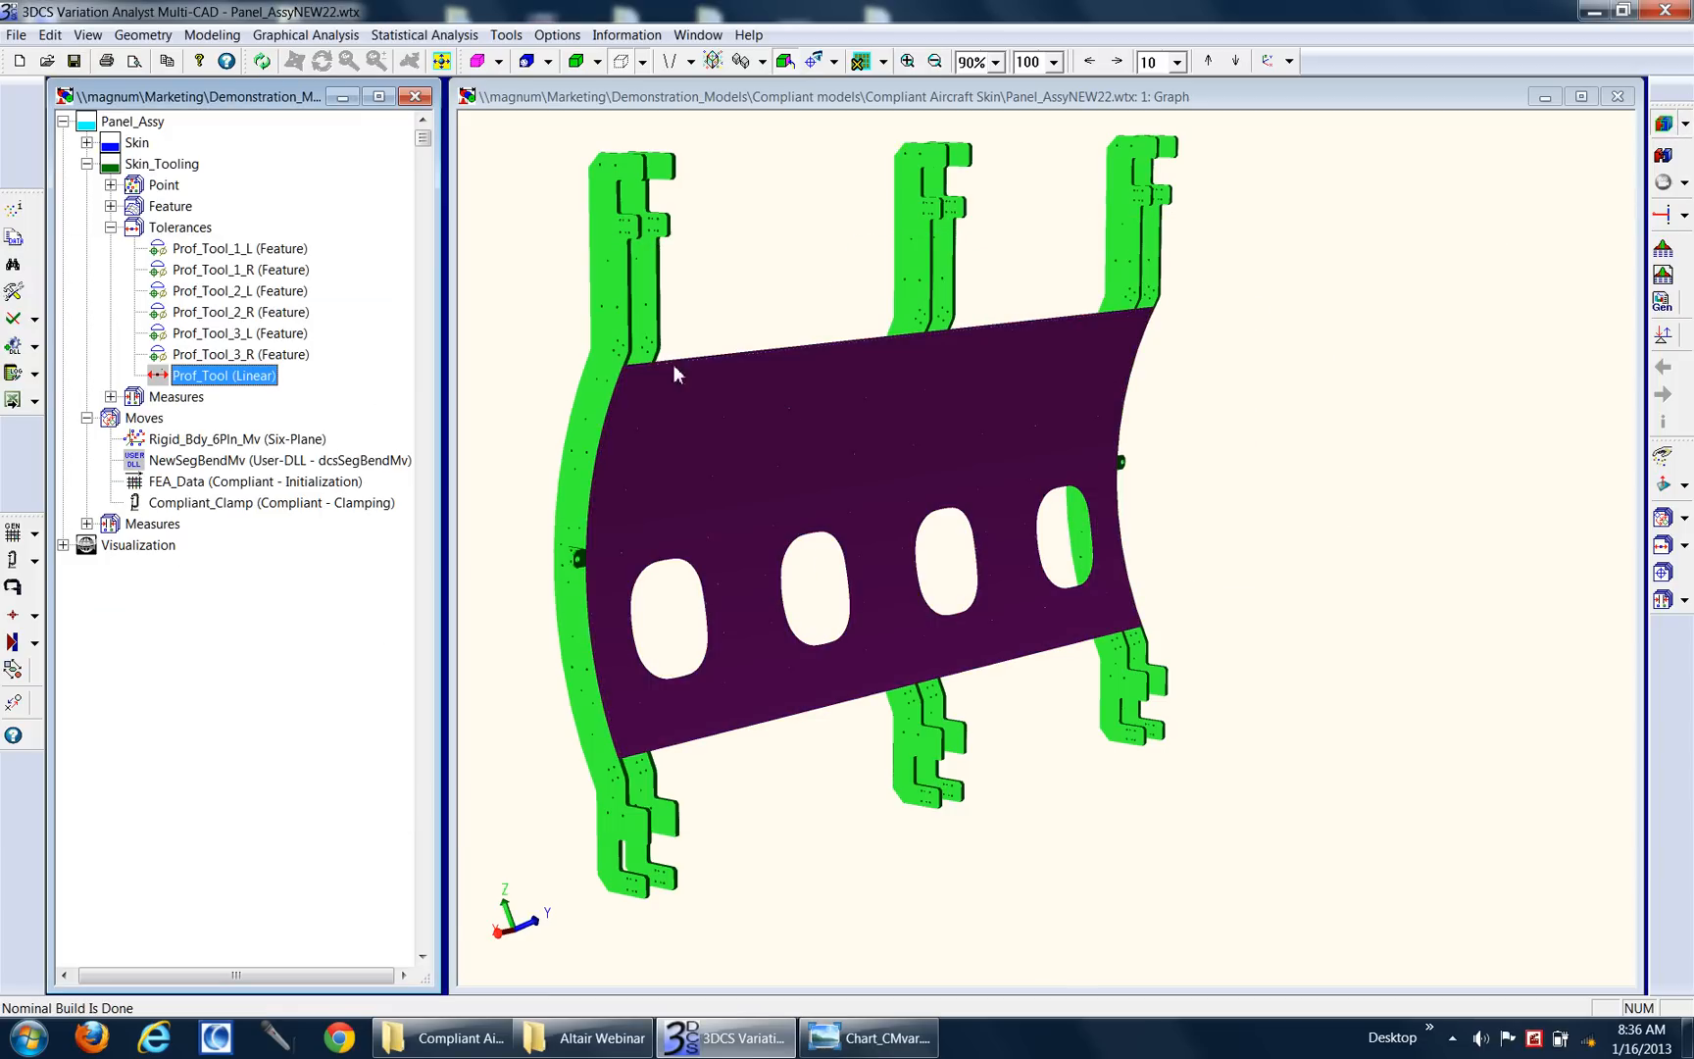
{"action": "mouse_move", "coordinate": [976, 362]}
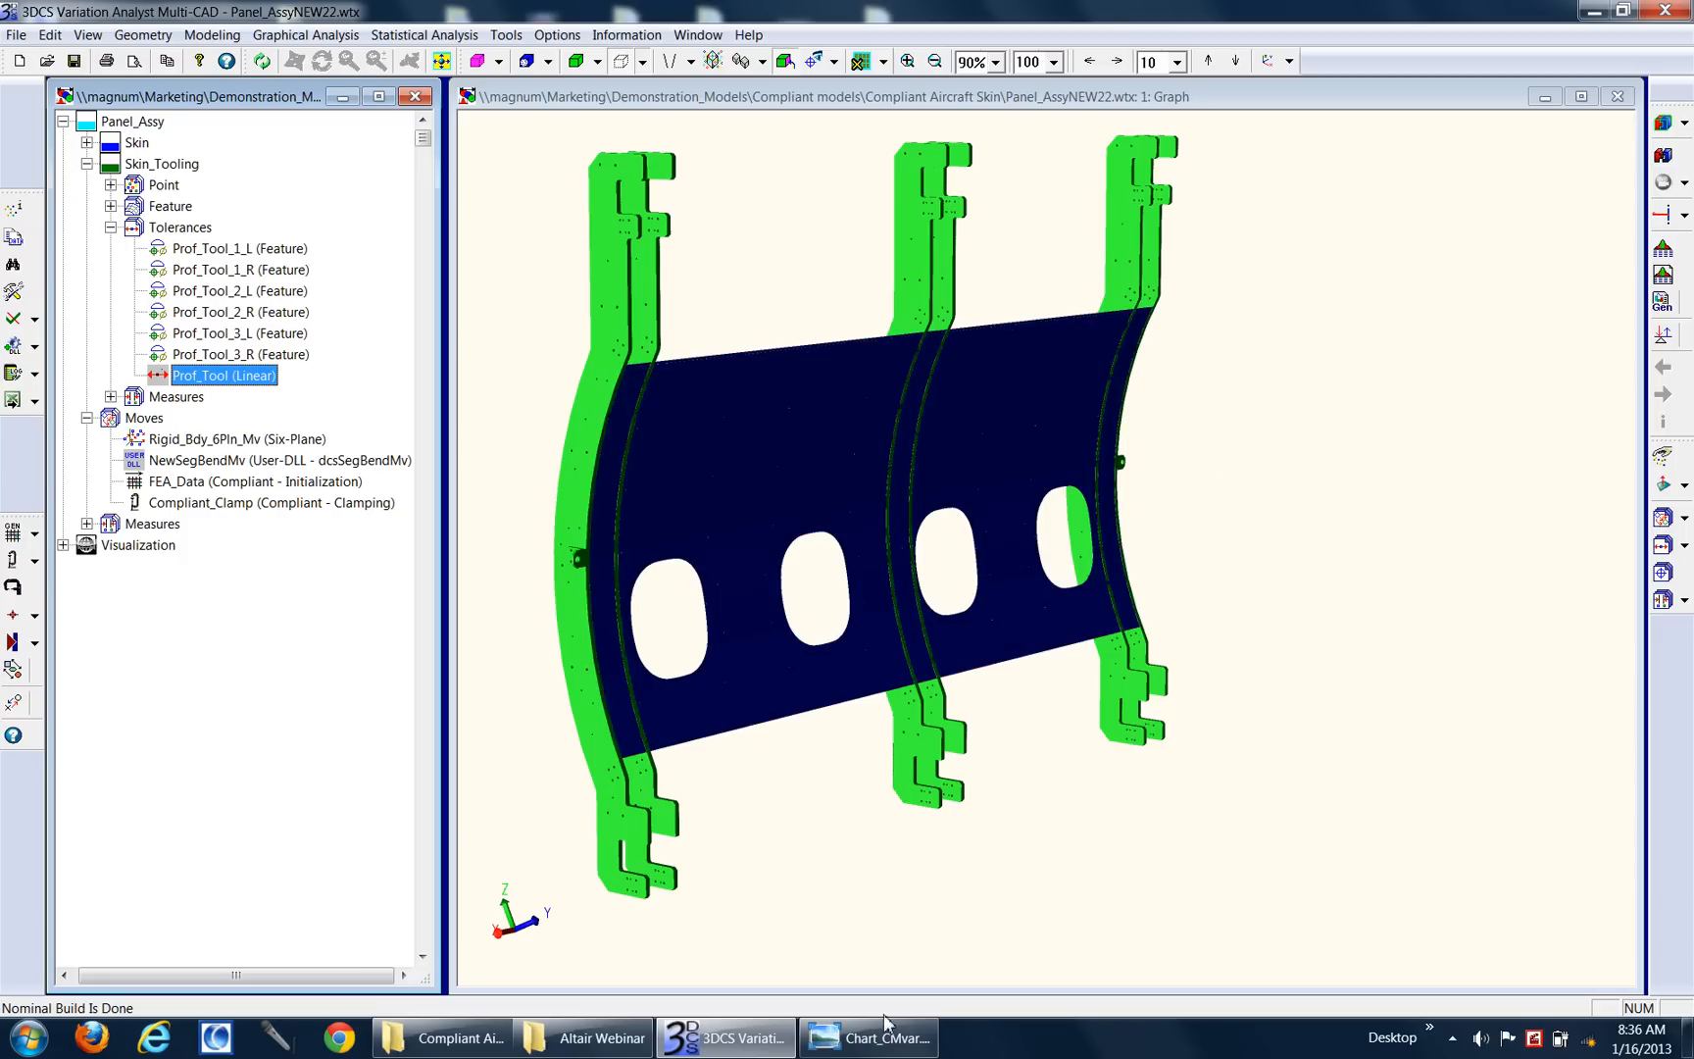
Step: Bring the Chart_CMvar variation comparison chart back to the front
{"action": "left_click", "coordinate": [883, 1037]}
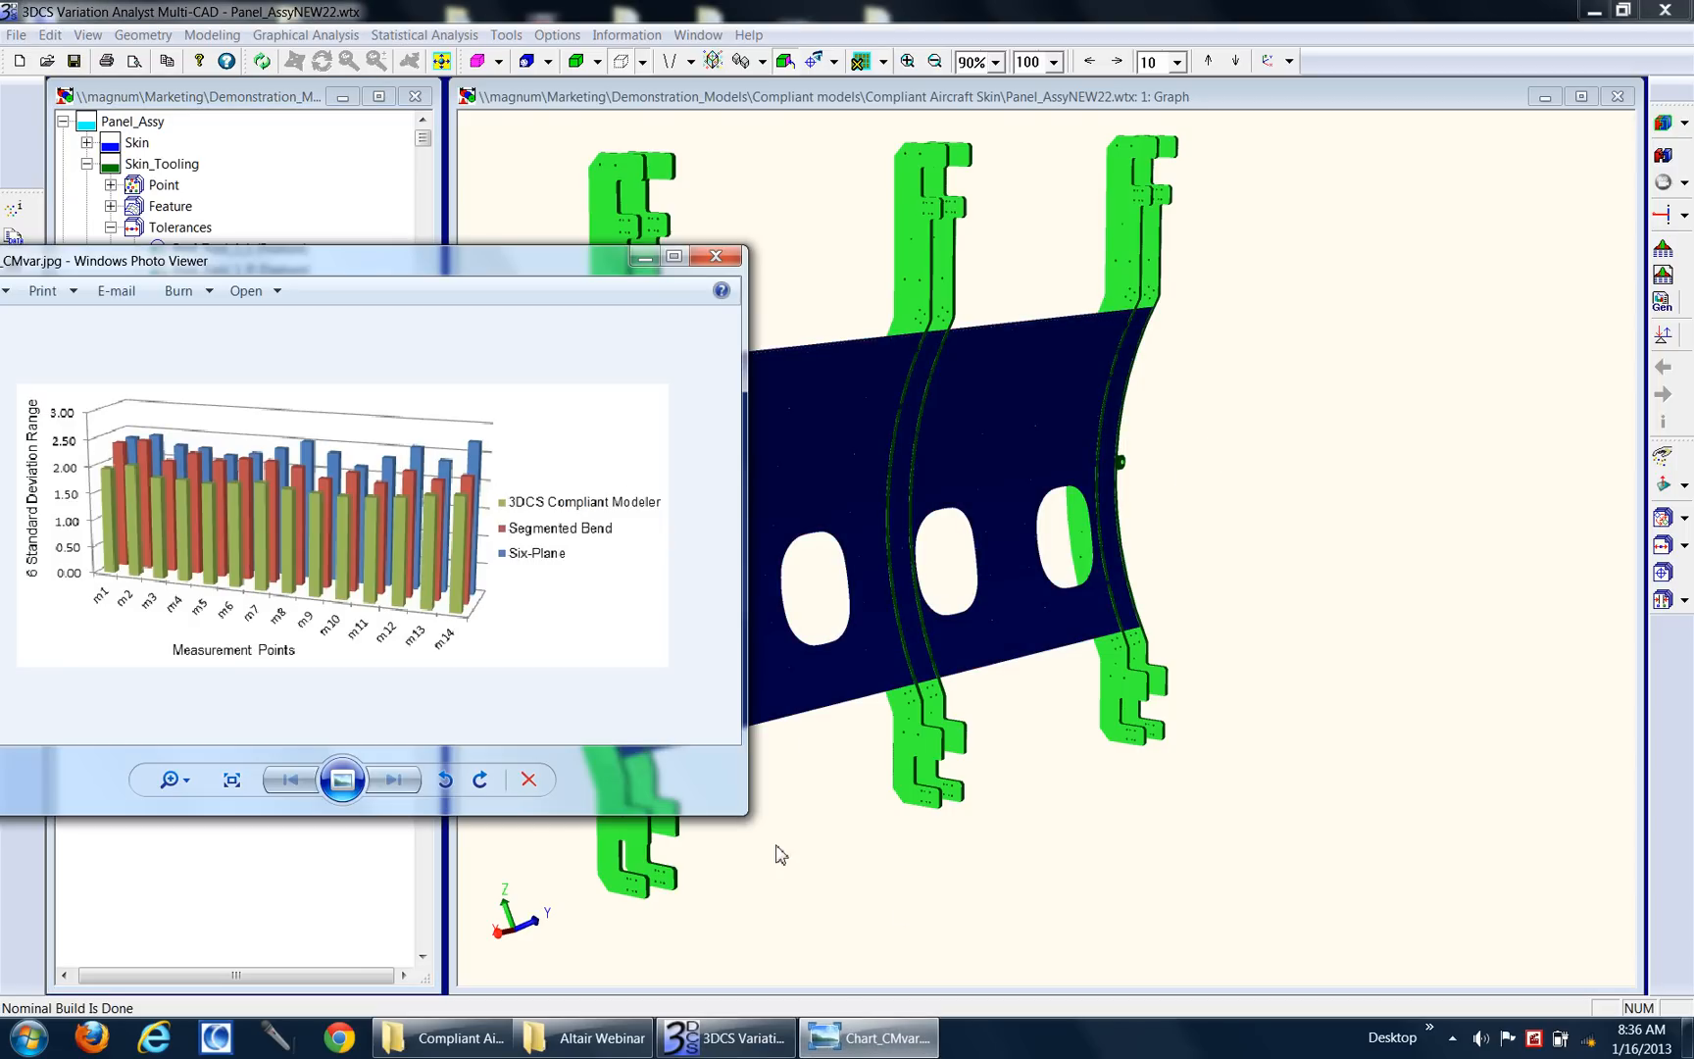
{"action": "mouse_move", "coordinate": [748, 709]}
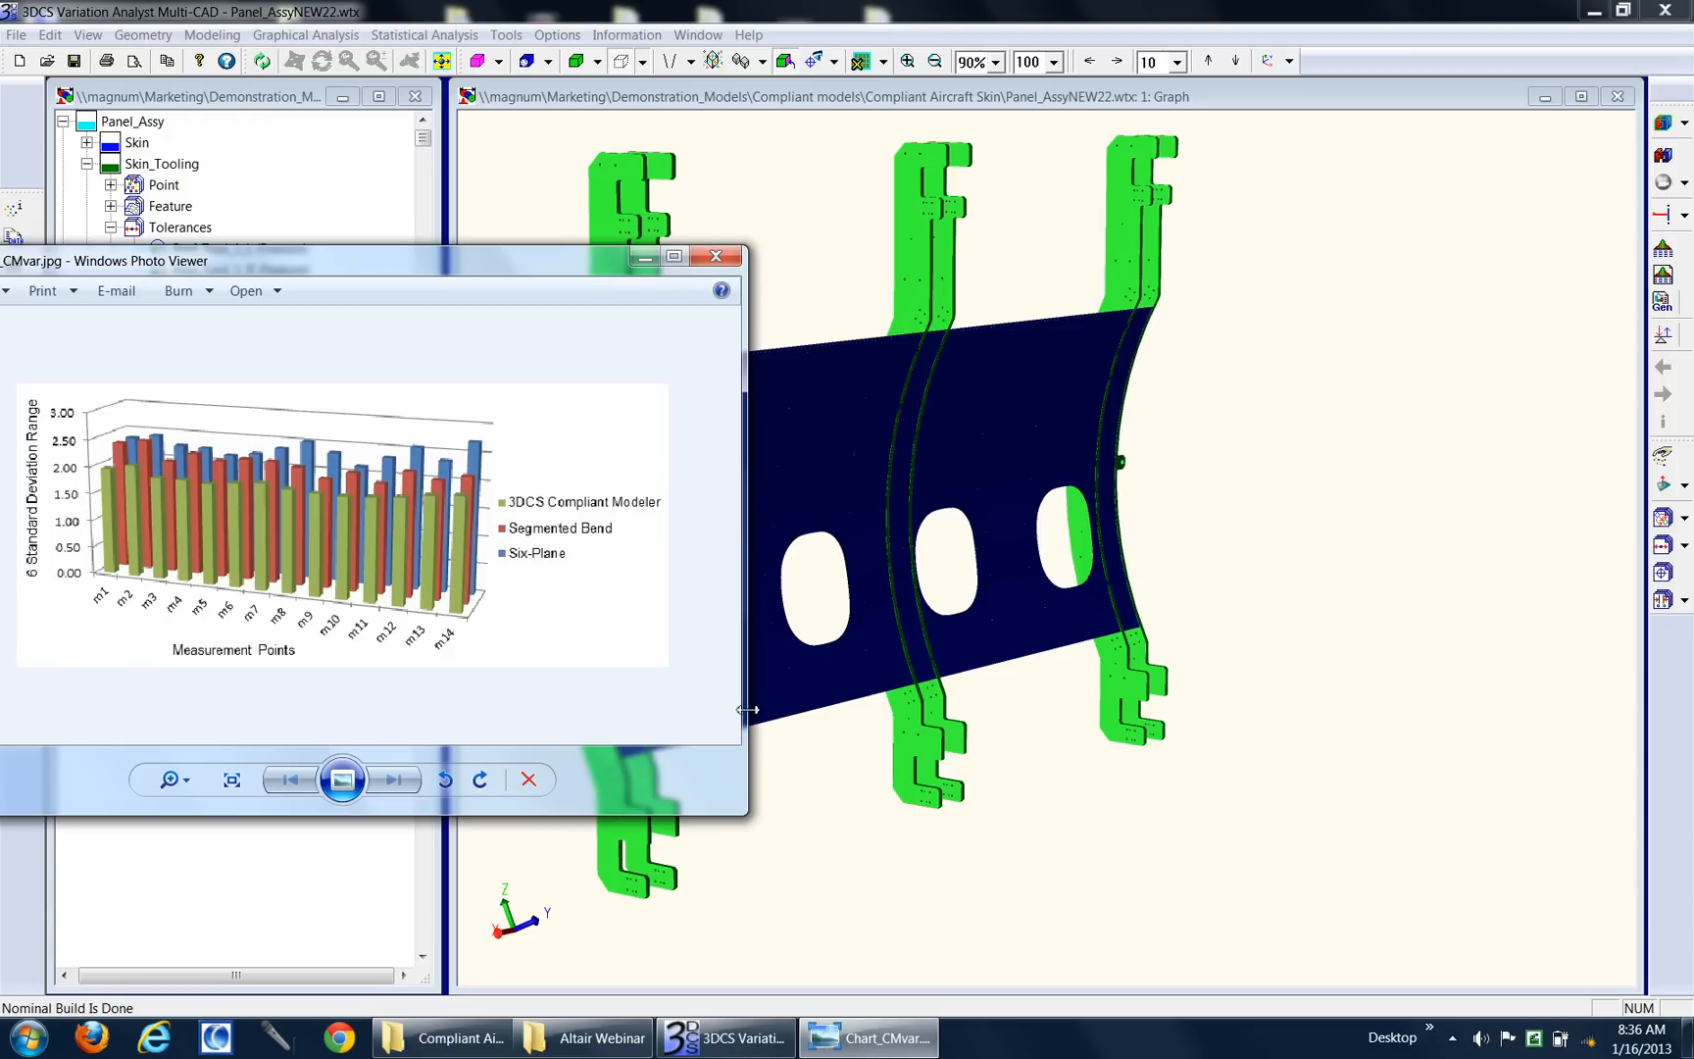
{"action": "mouse_move", "coordinate": [545, 526]}
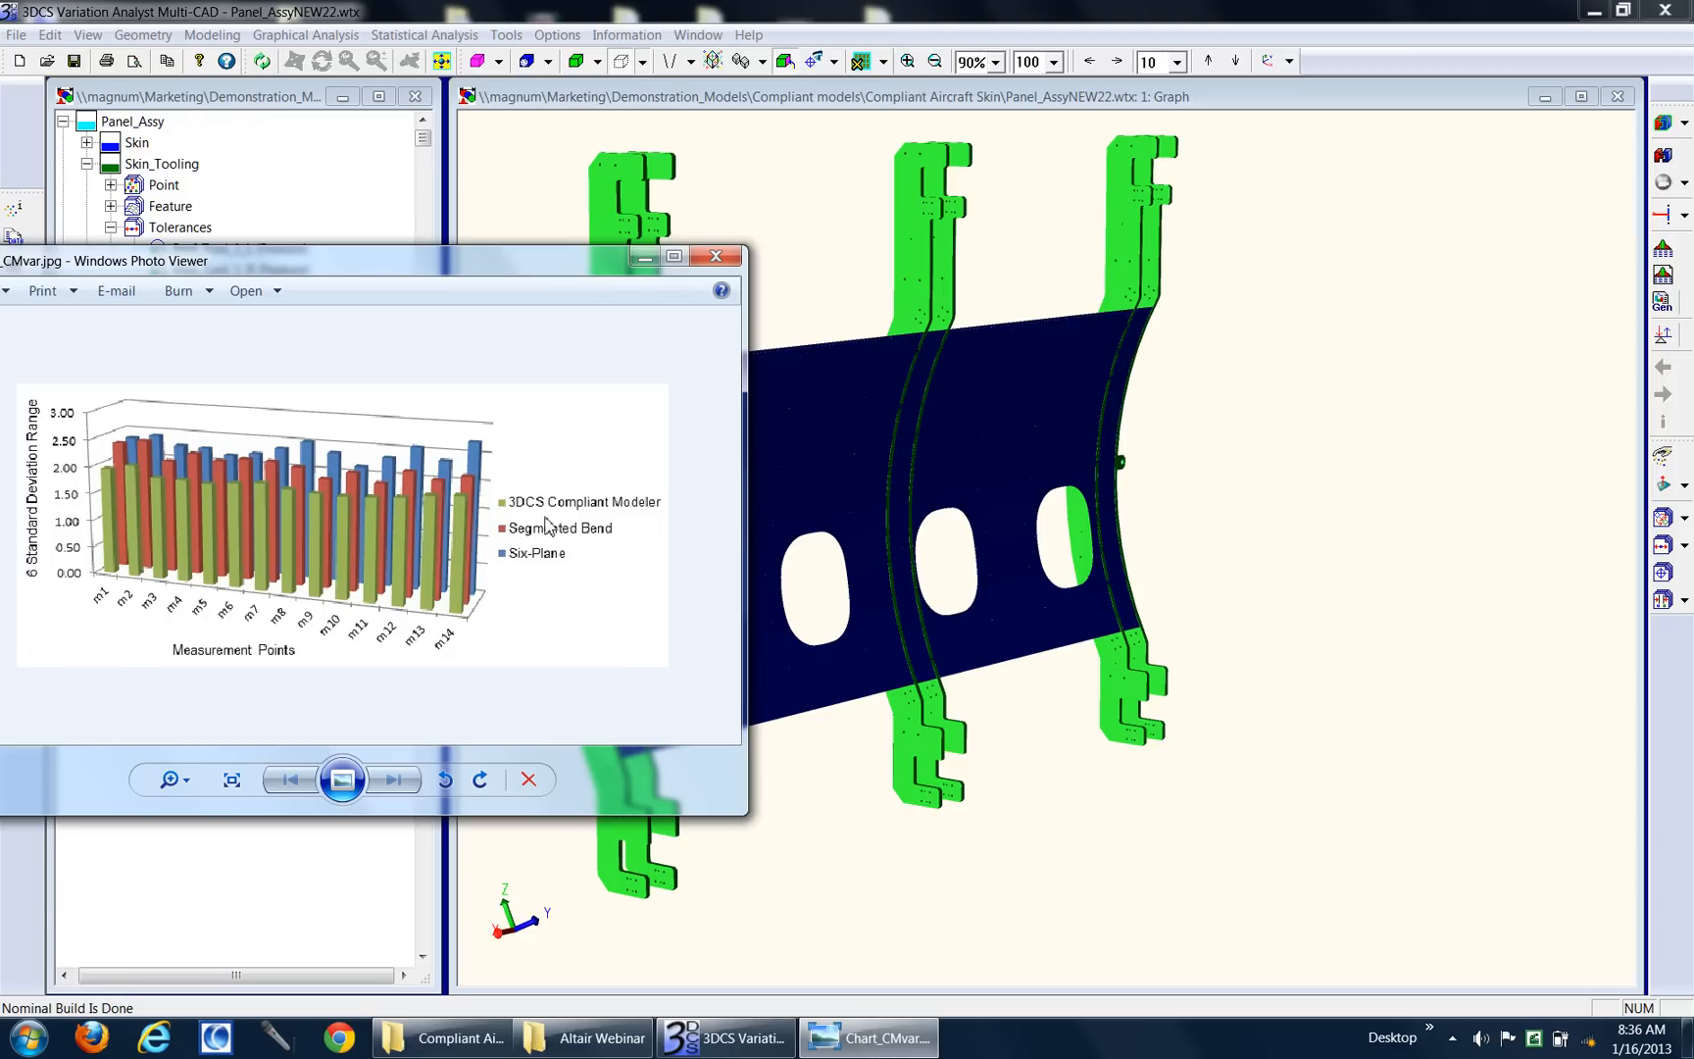
{"action": "mouse_move", "coordinate": [466, 466]}
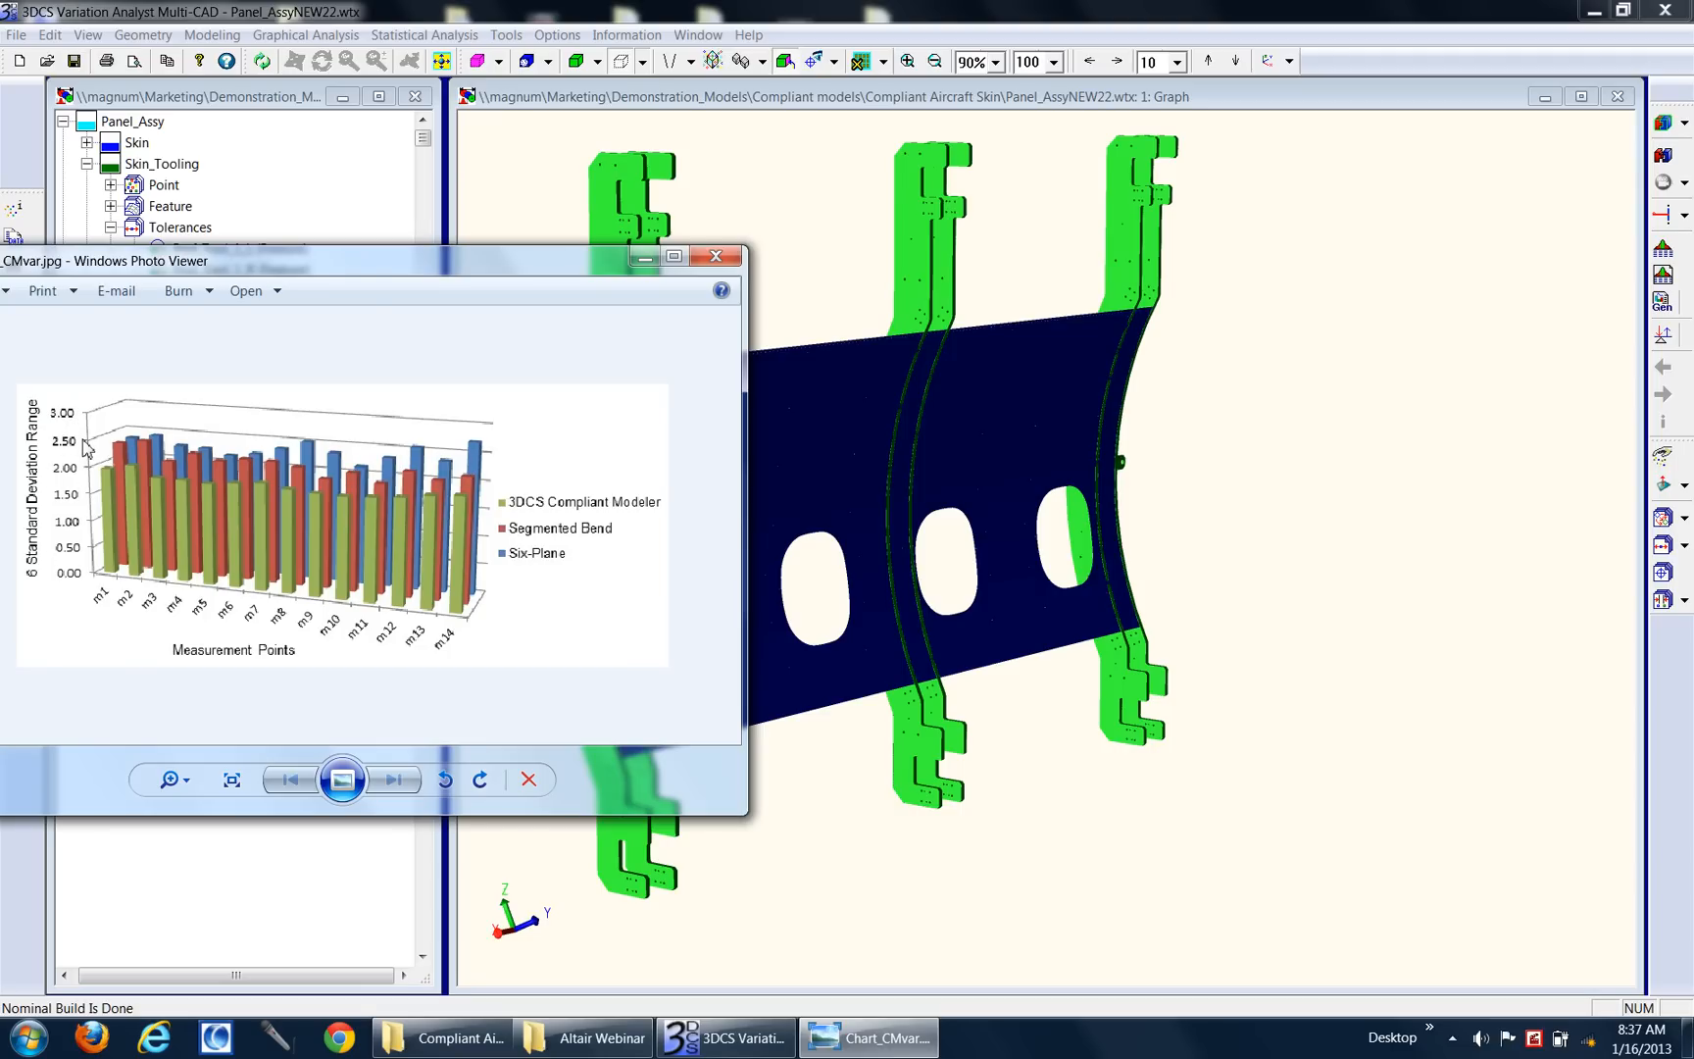
{"action": "mouse_move", "coordinate": [90, 390]}
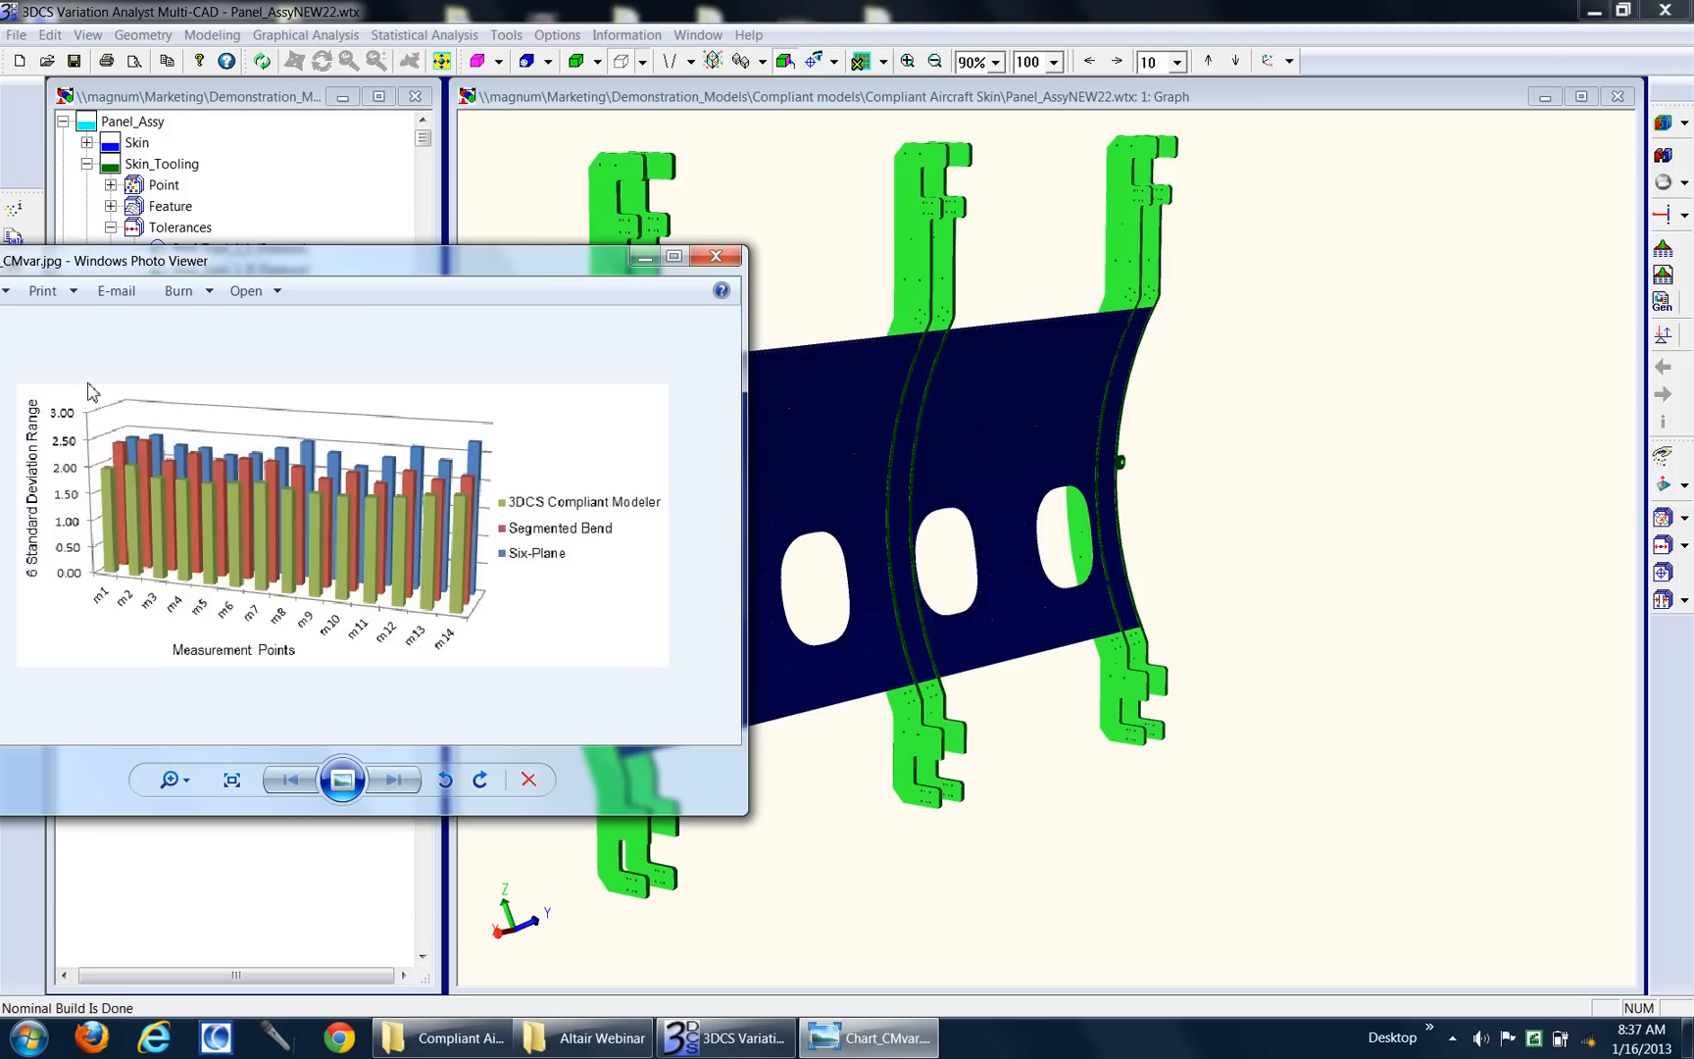
{"action": "mouse_move", "coordinate": [454, 471]}
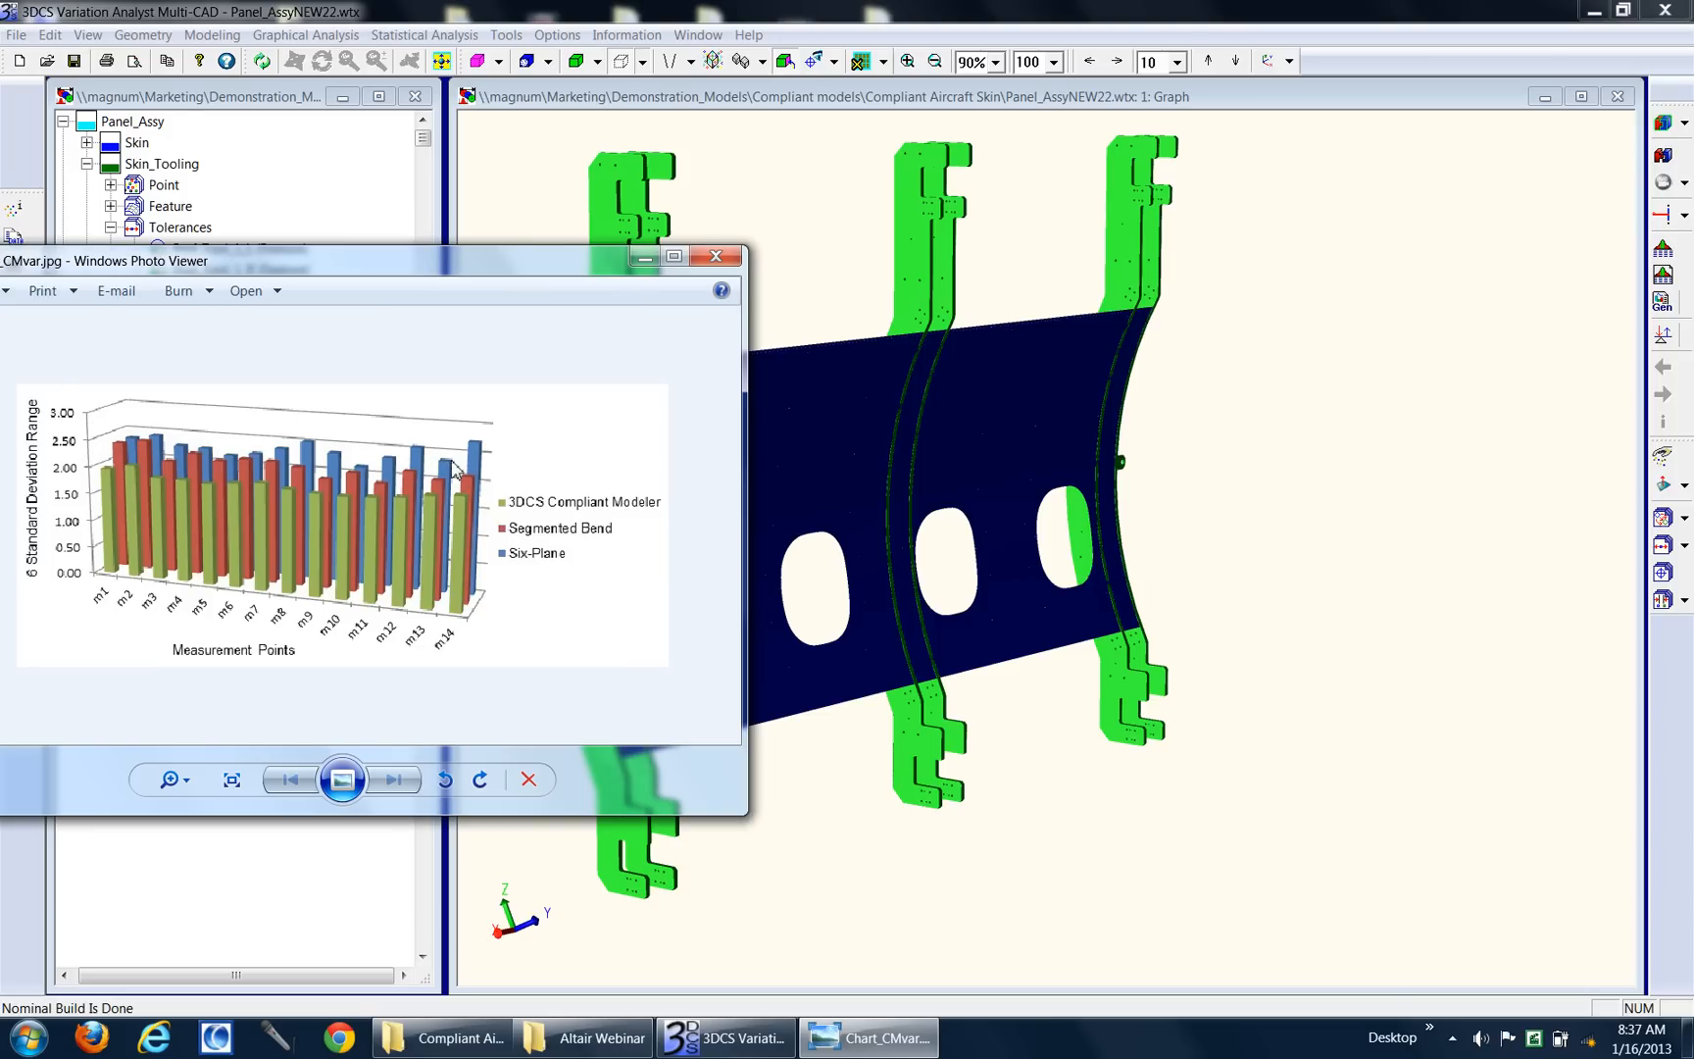
{"action": "mouse_move", "coordinate": [274, 474]}
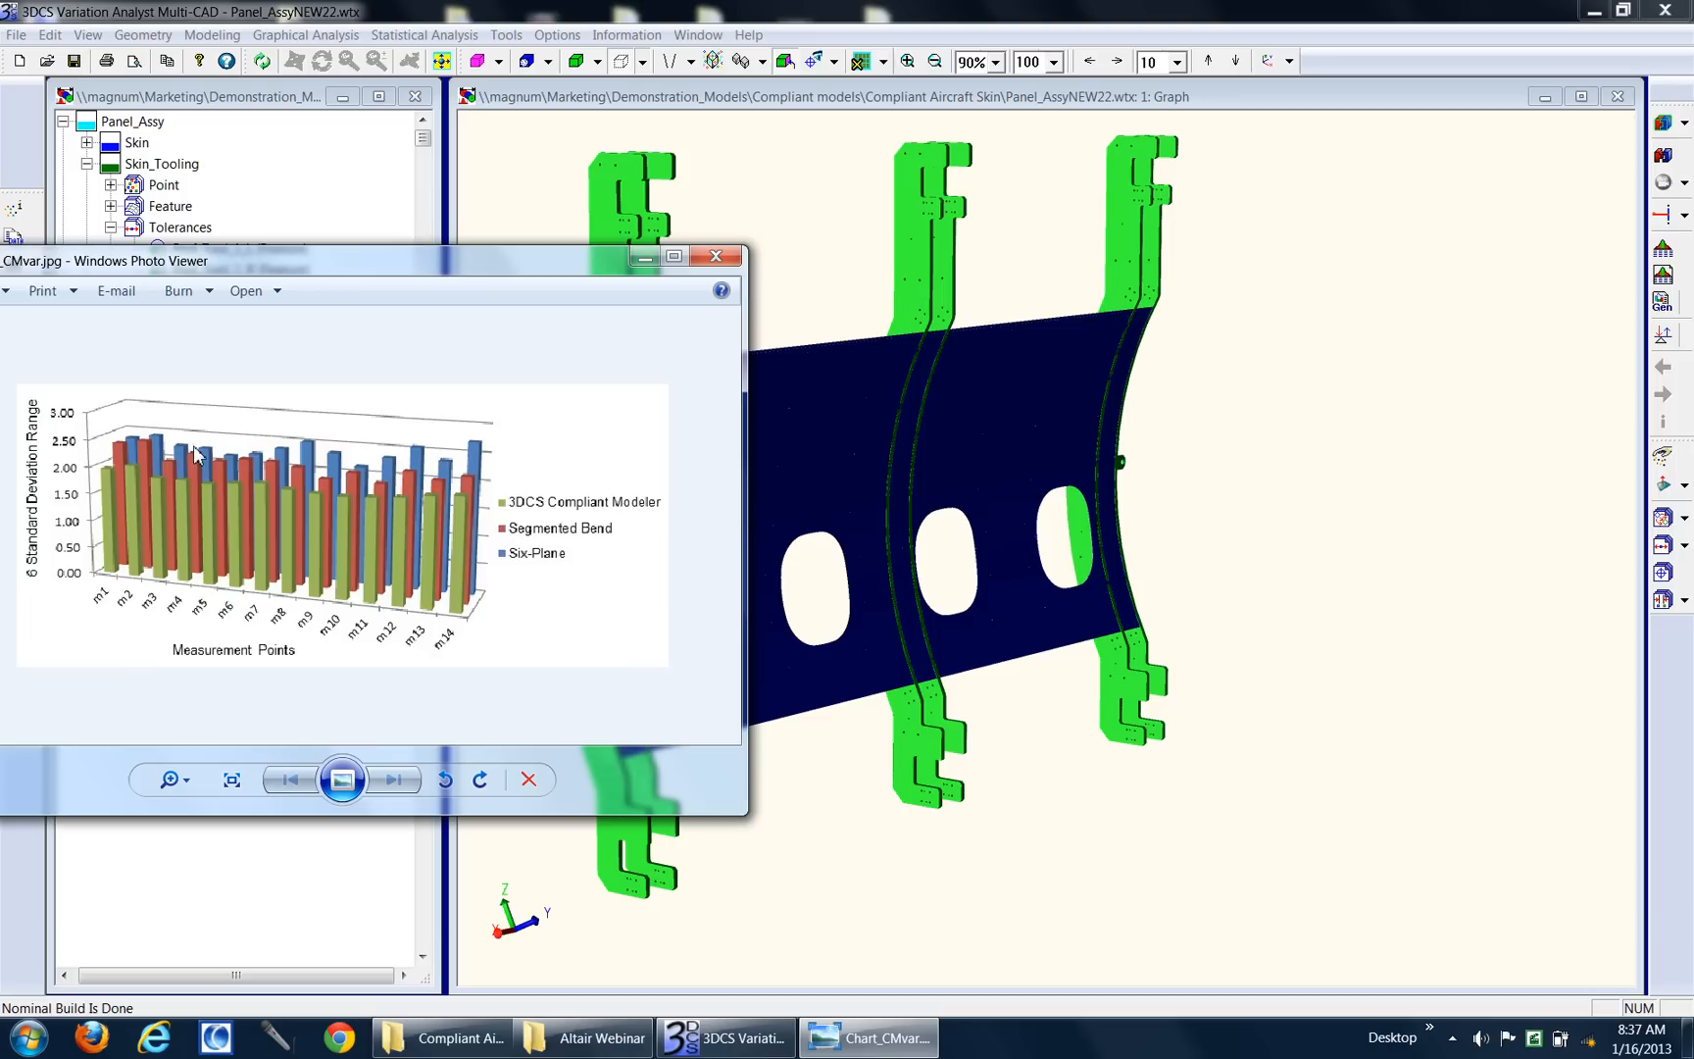
{"action": "mouse_move", "coordinate": [287, 455]}
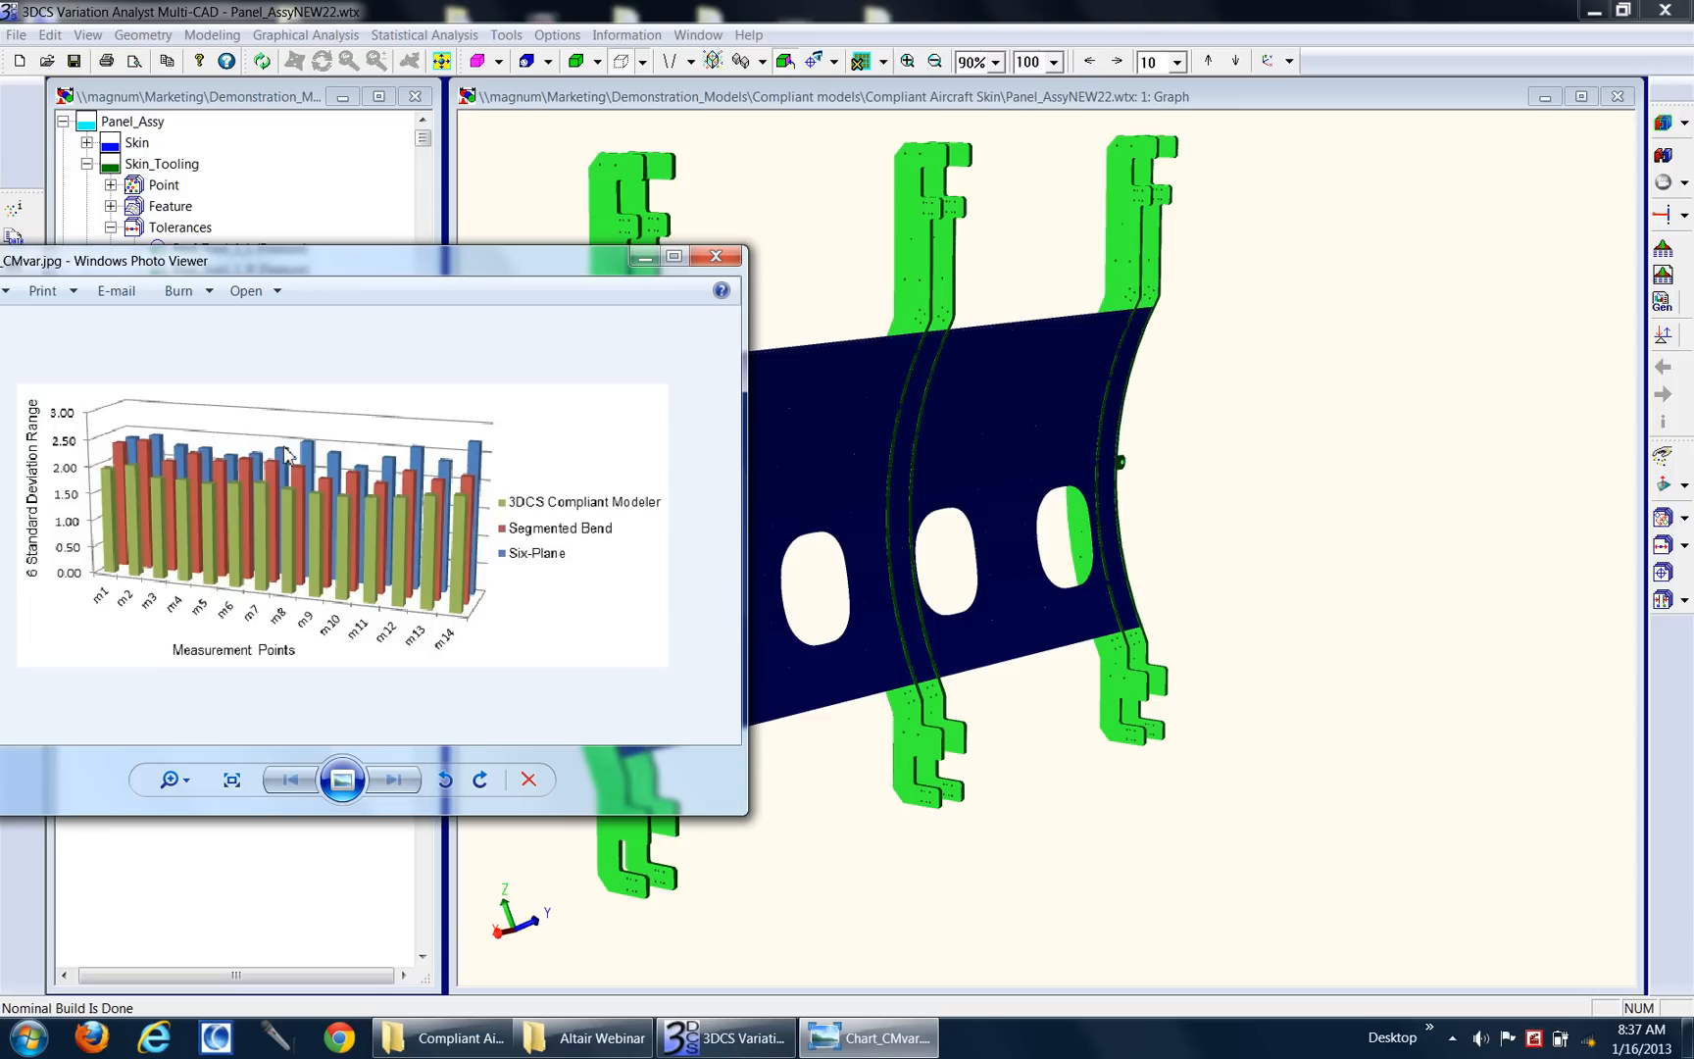
{"action": "mouse_move", "coordinate": [437, 460]}
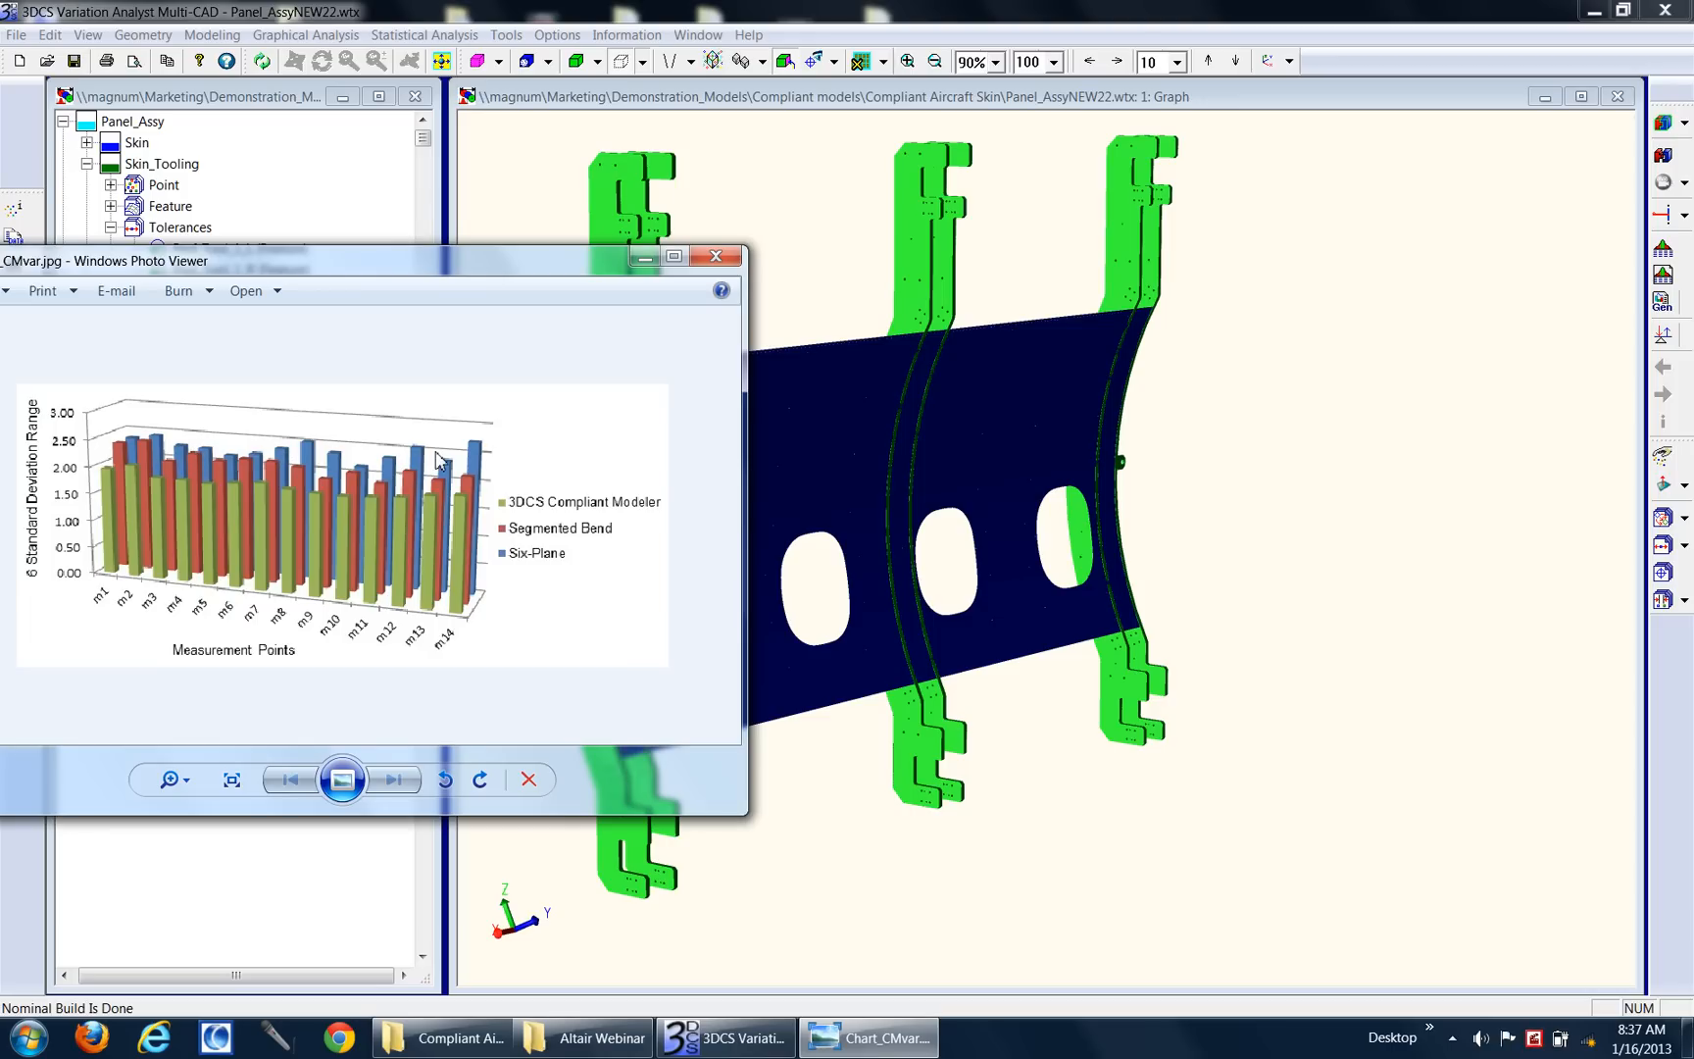
{"action": "mouse_move", "coordinate": [227, 478]}
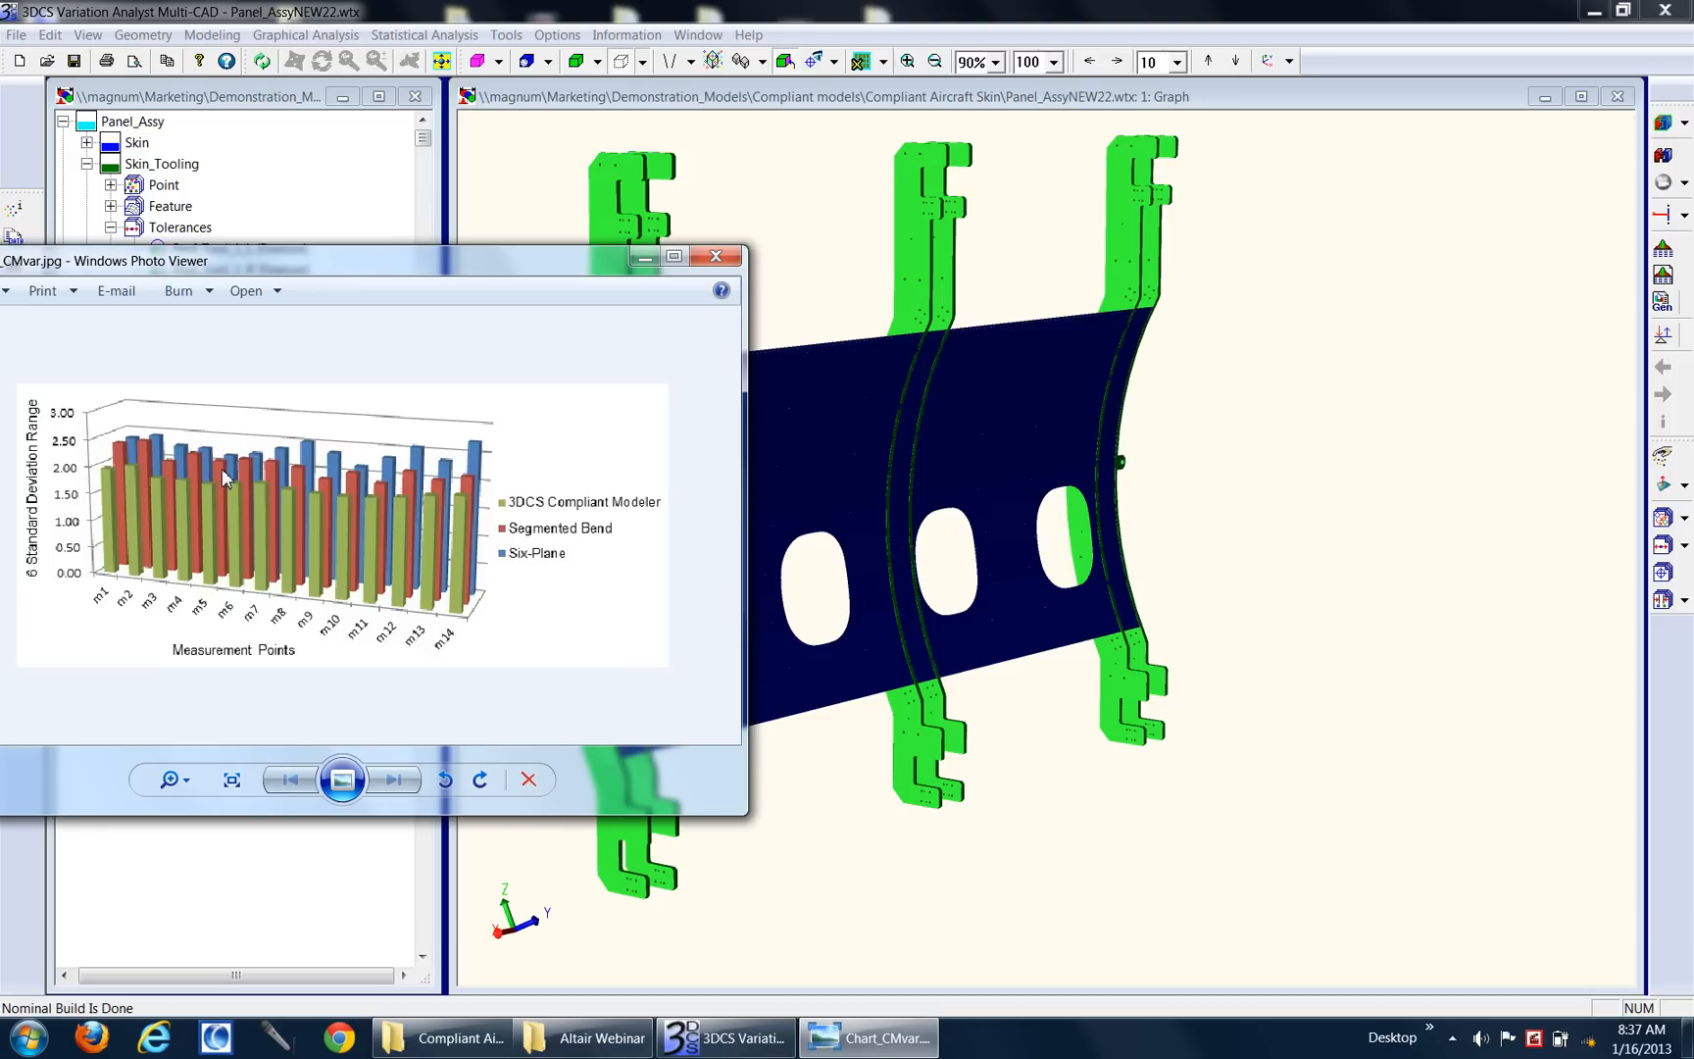
{"action": "mouse_move", "coordinate": [424, 493]}
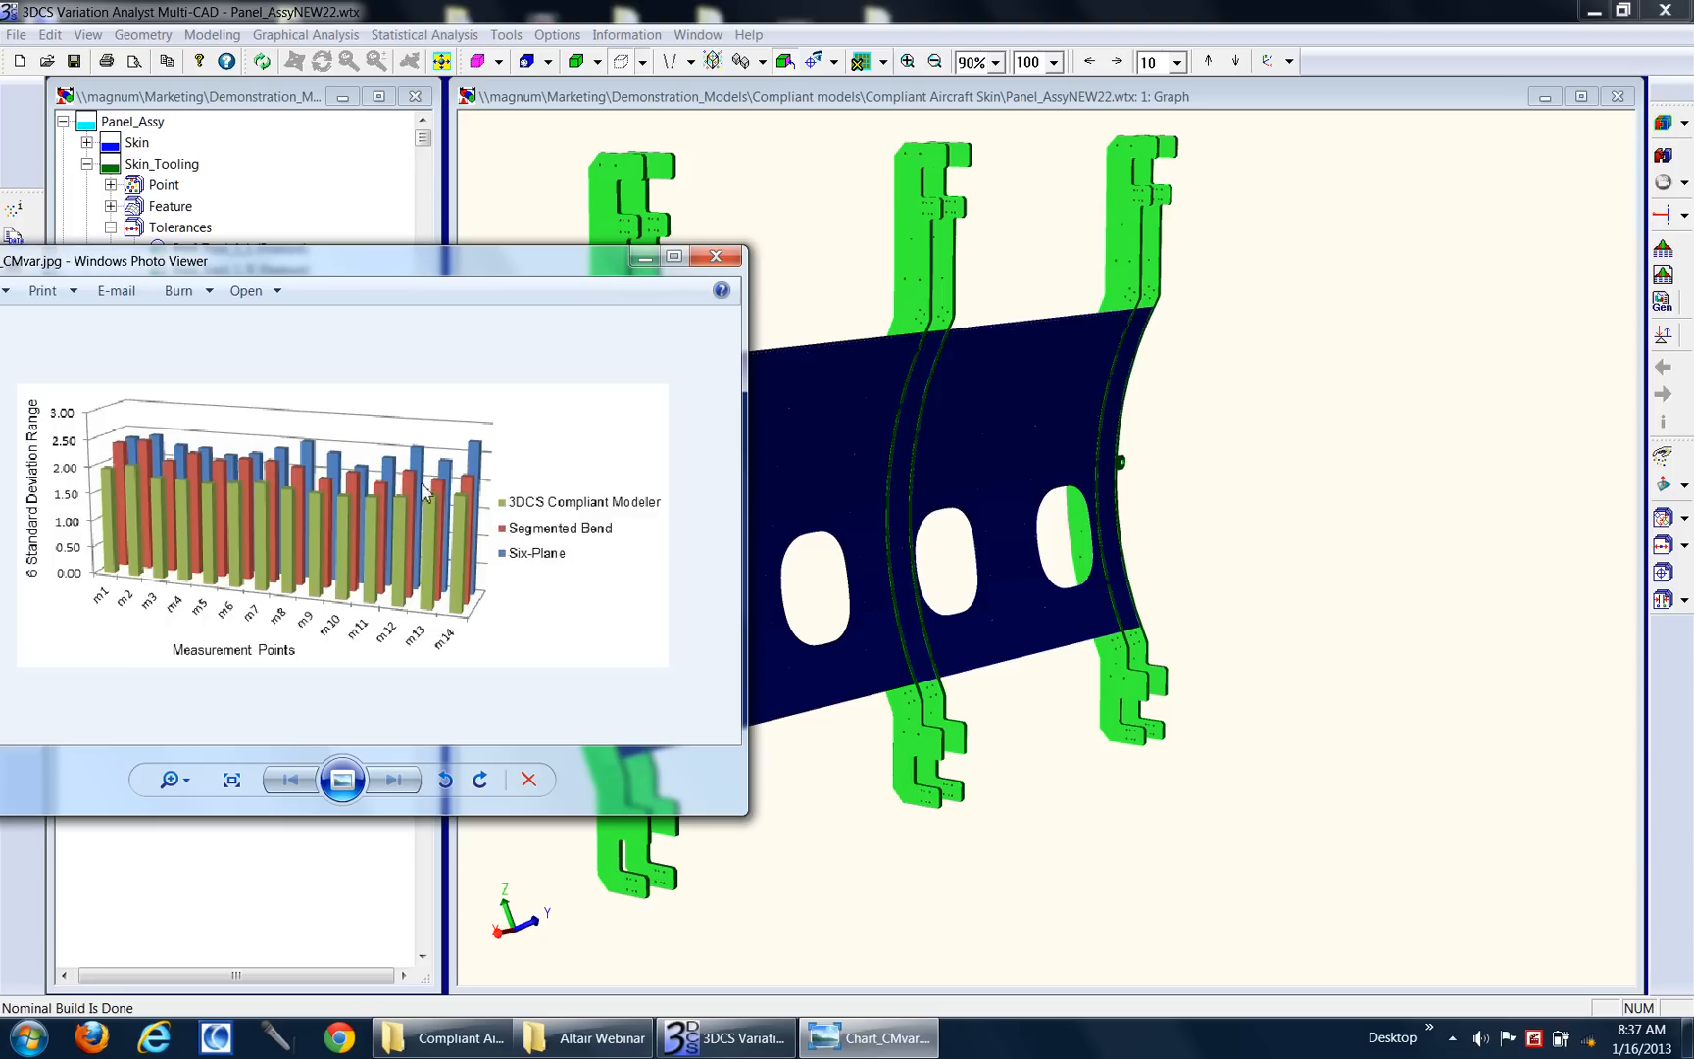
{"action": "mouse_move", "coordinate": [466, 502]}
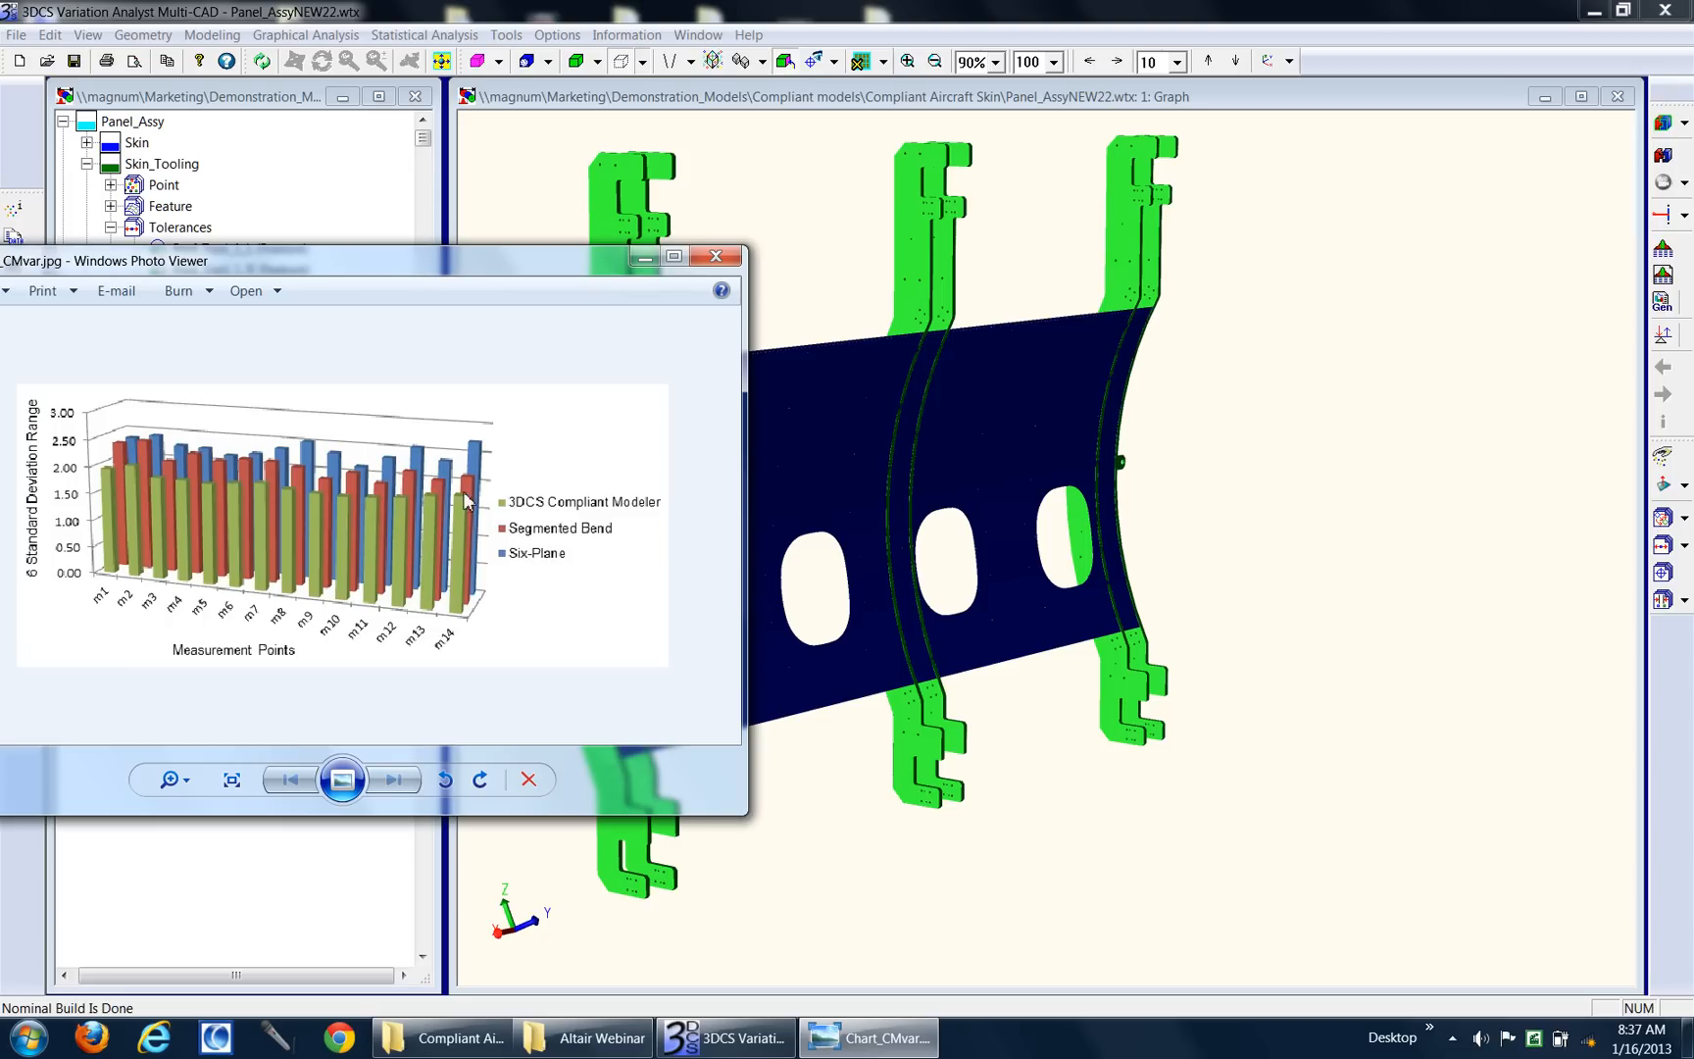
{"action": "mouse_move", "coordinate": [218, 504]}
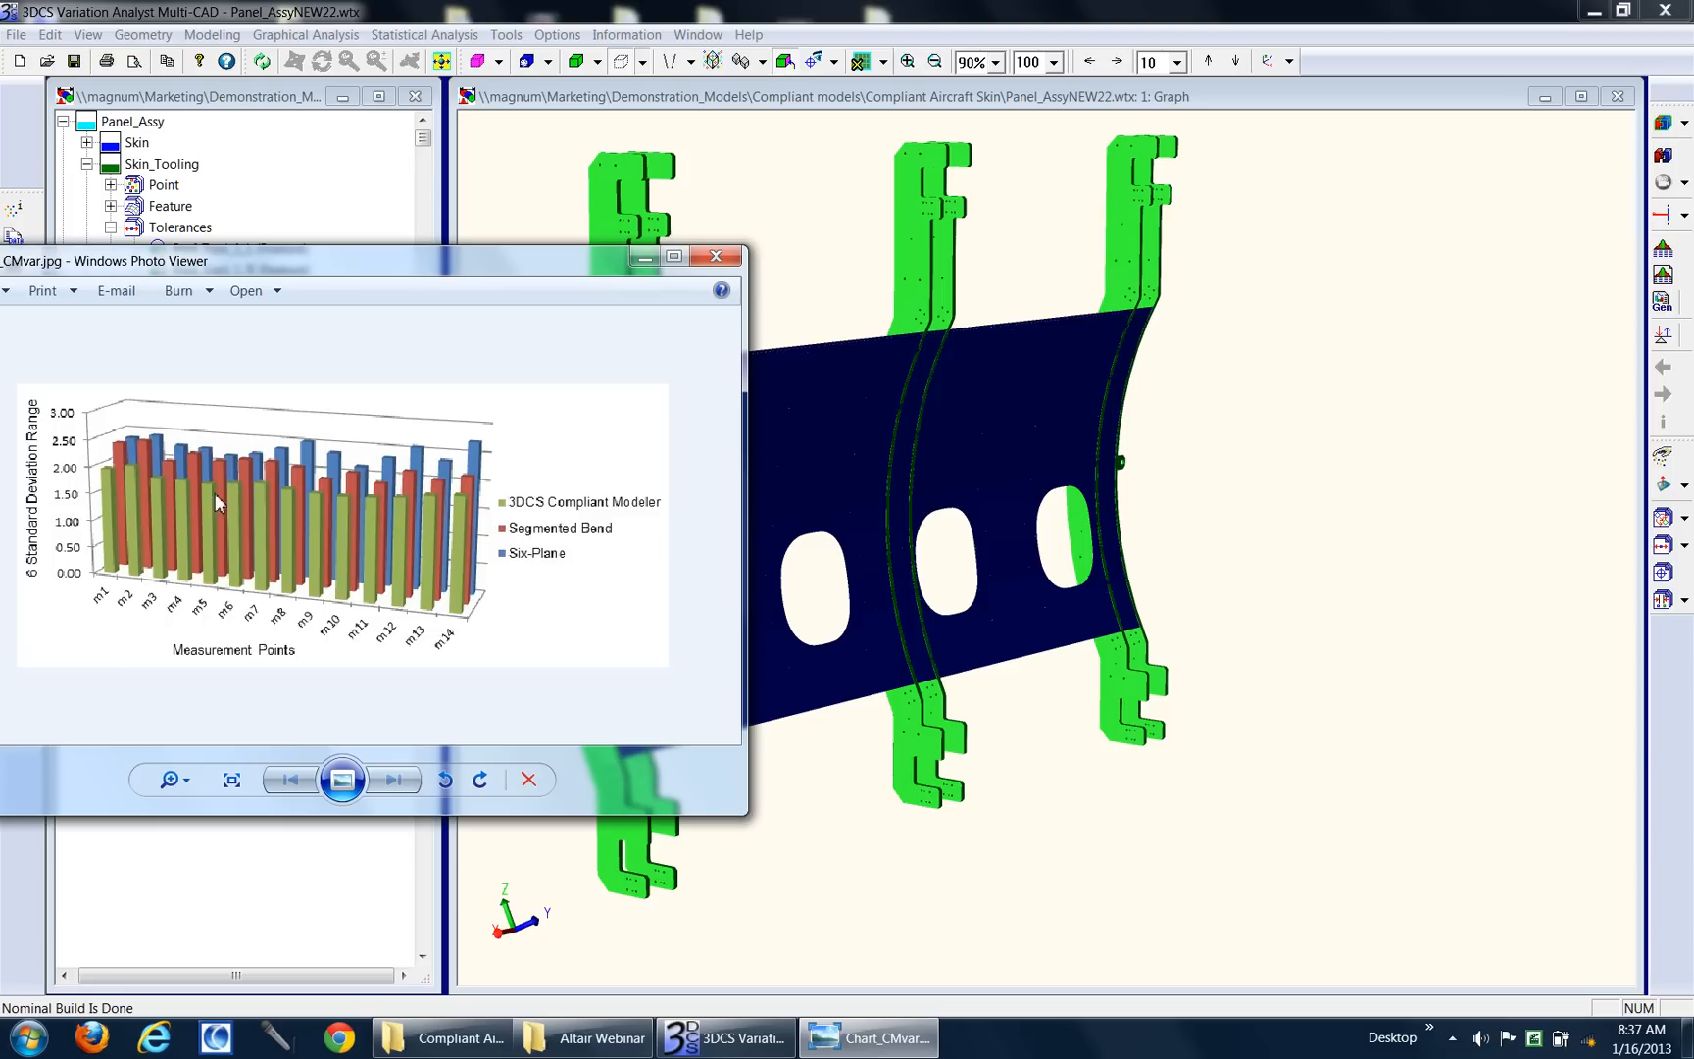
{"action": "mouse_move", "coordinate": [230, 483]}
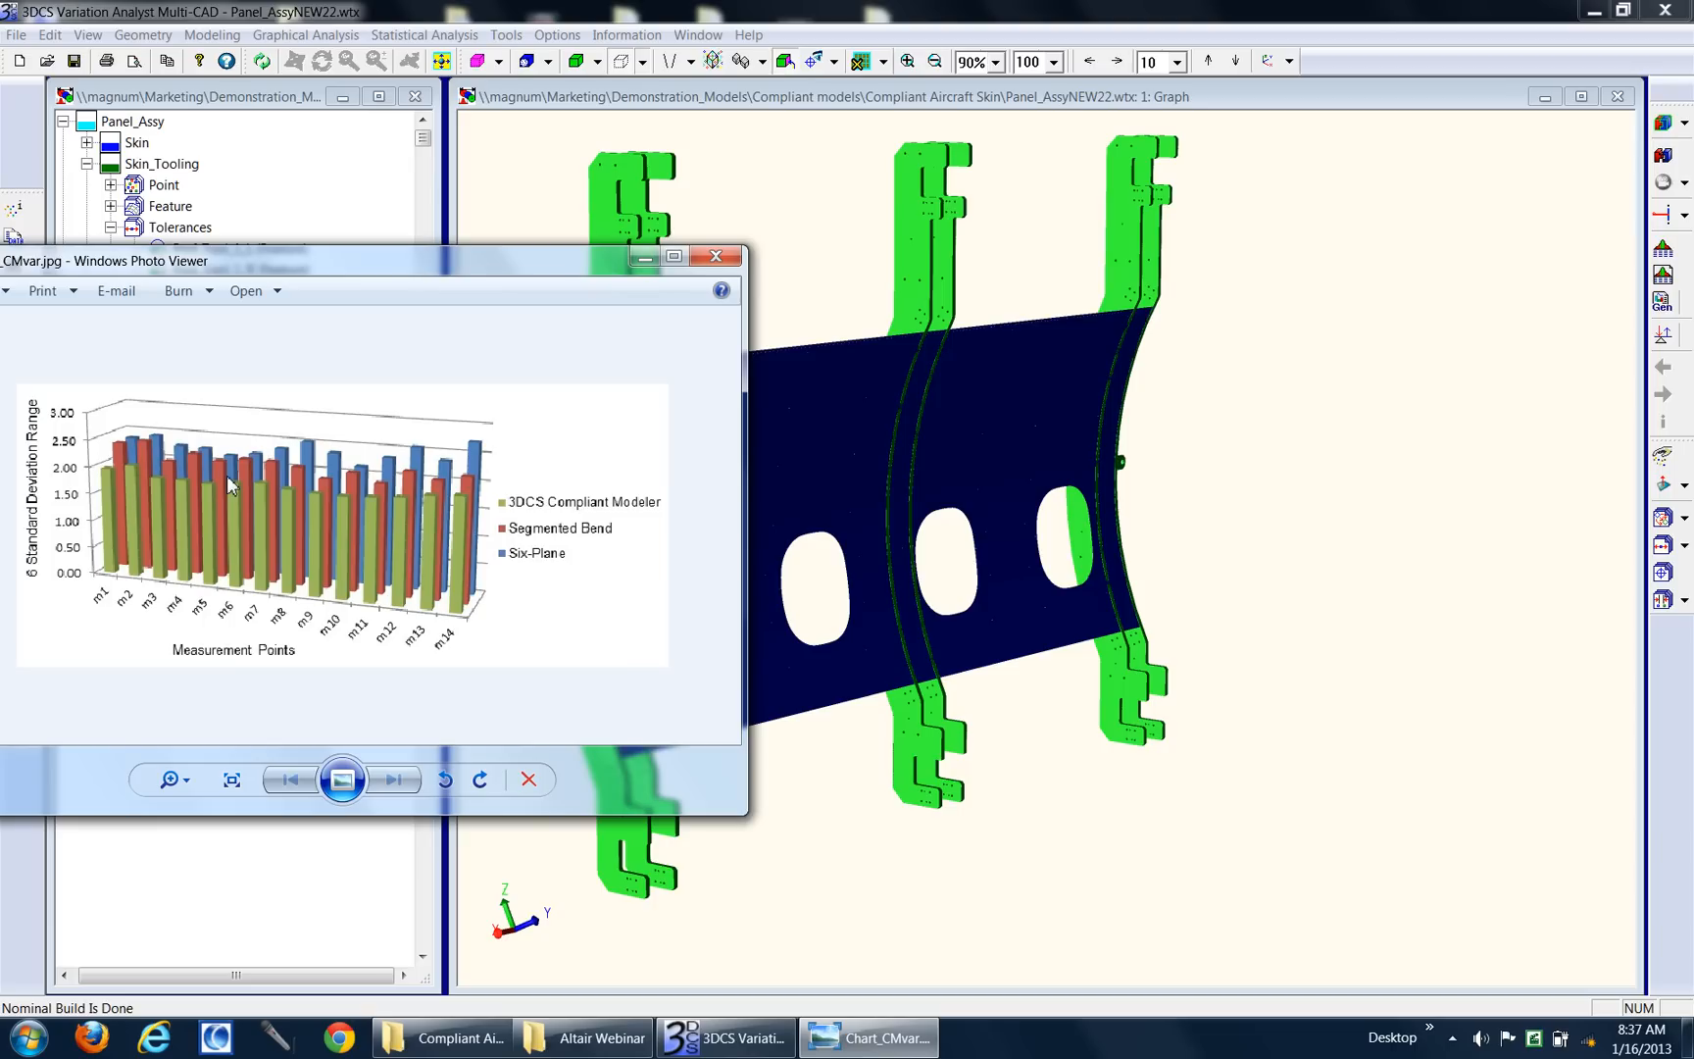
{"action": "mouse_move", "coordinate": [562, 523]}
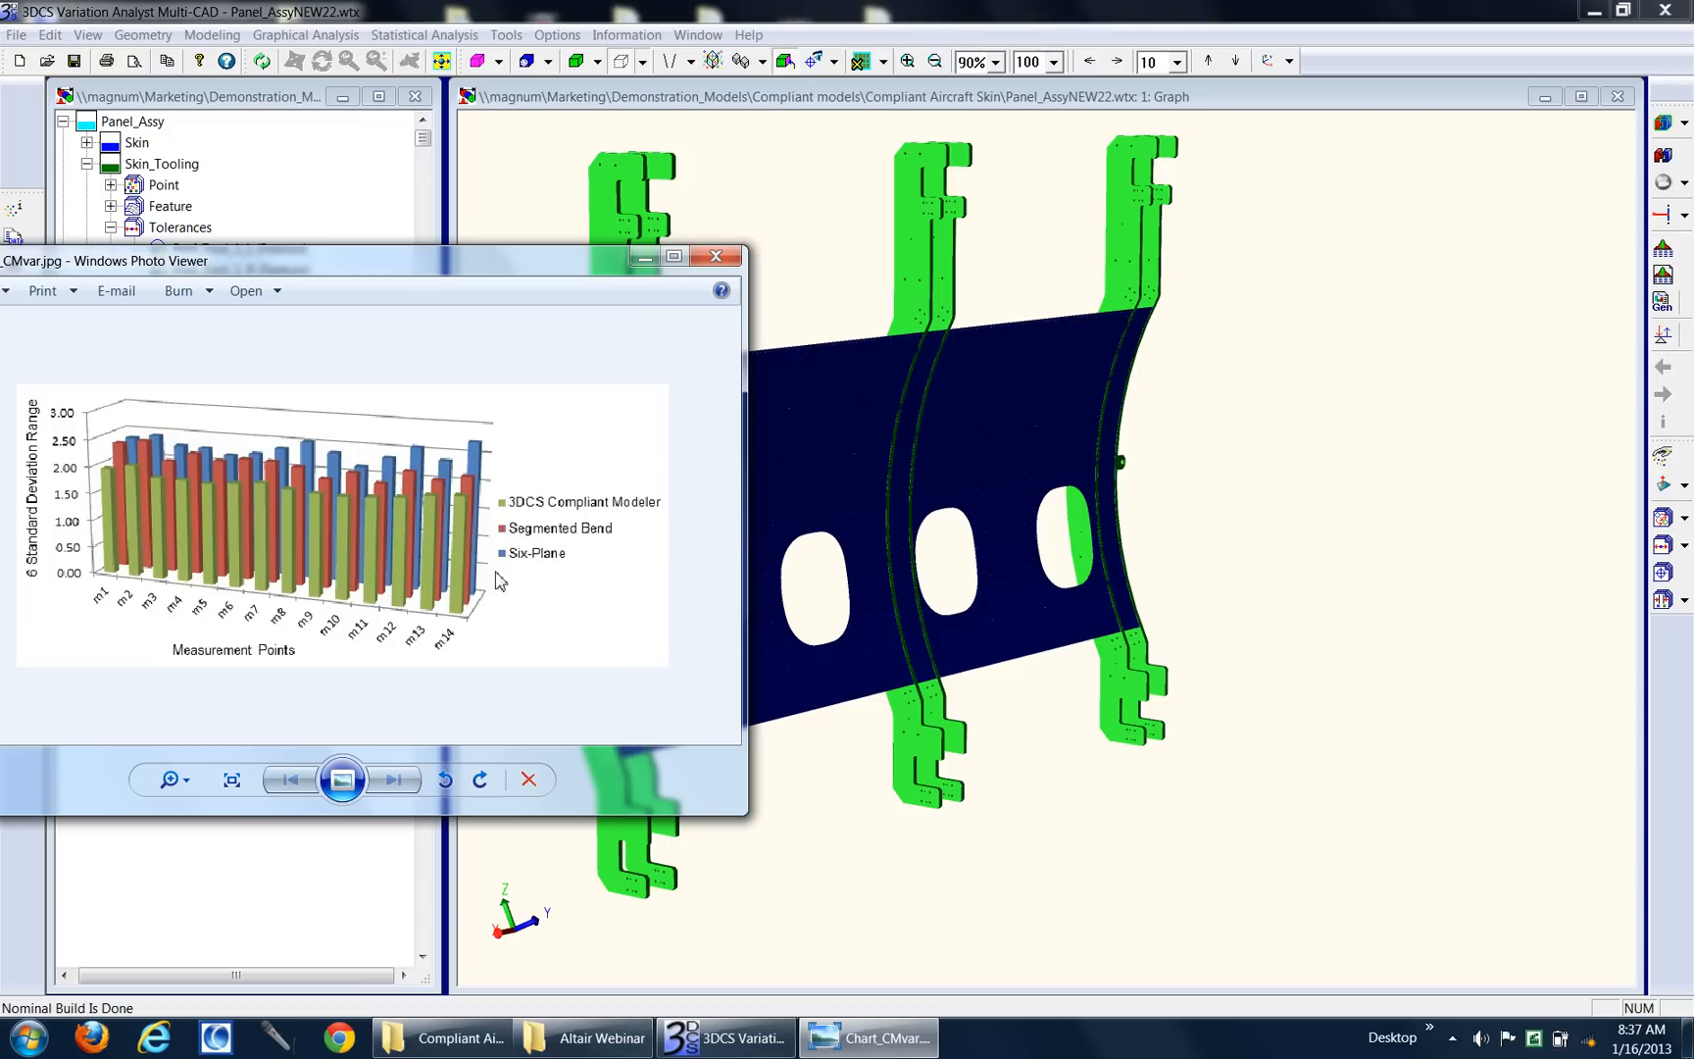
{"action": "mouse_move", "coordinate": [486, 597]}
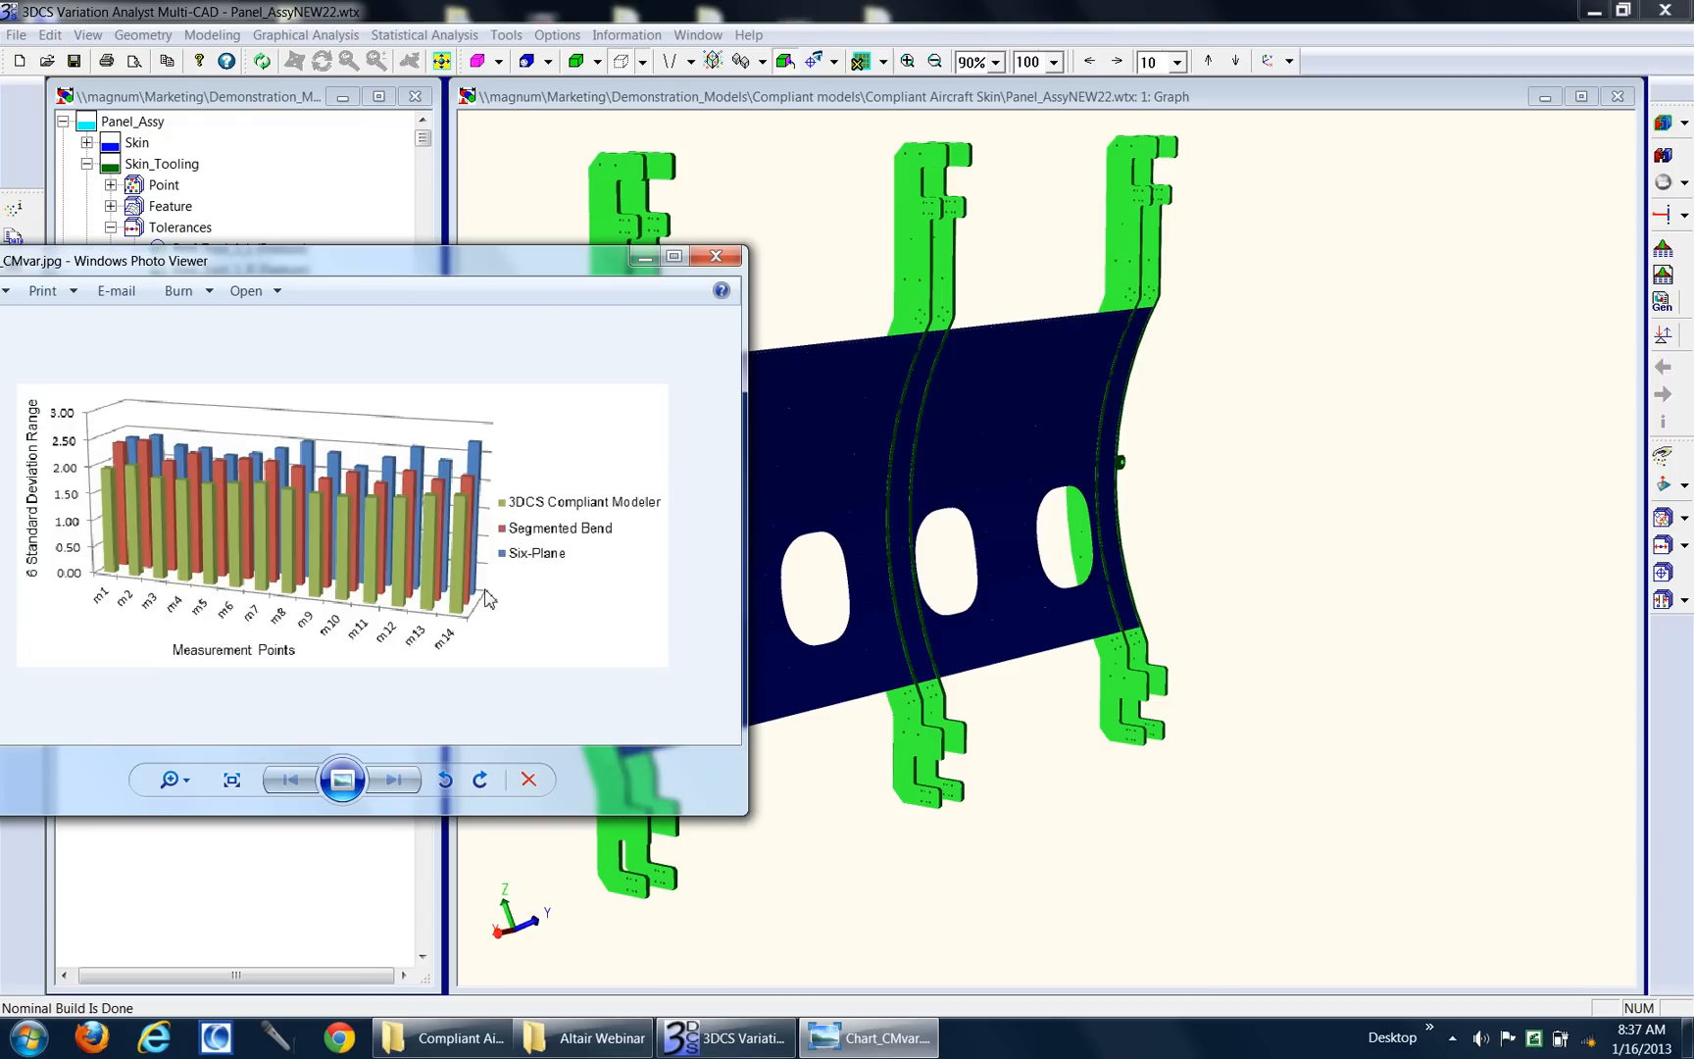
{"action": "mouse_move", "coordinate": [609, 517]}
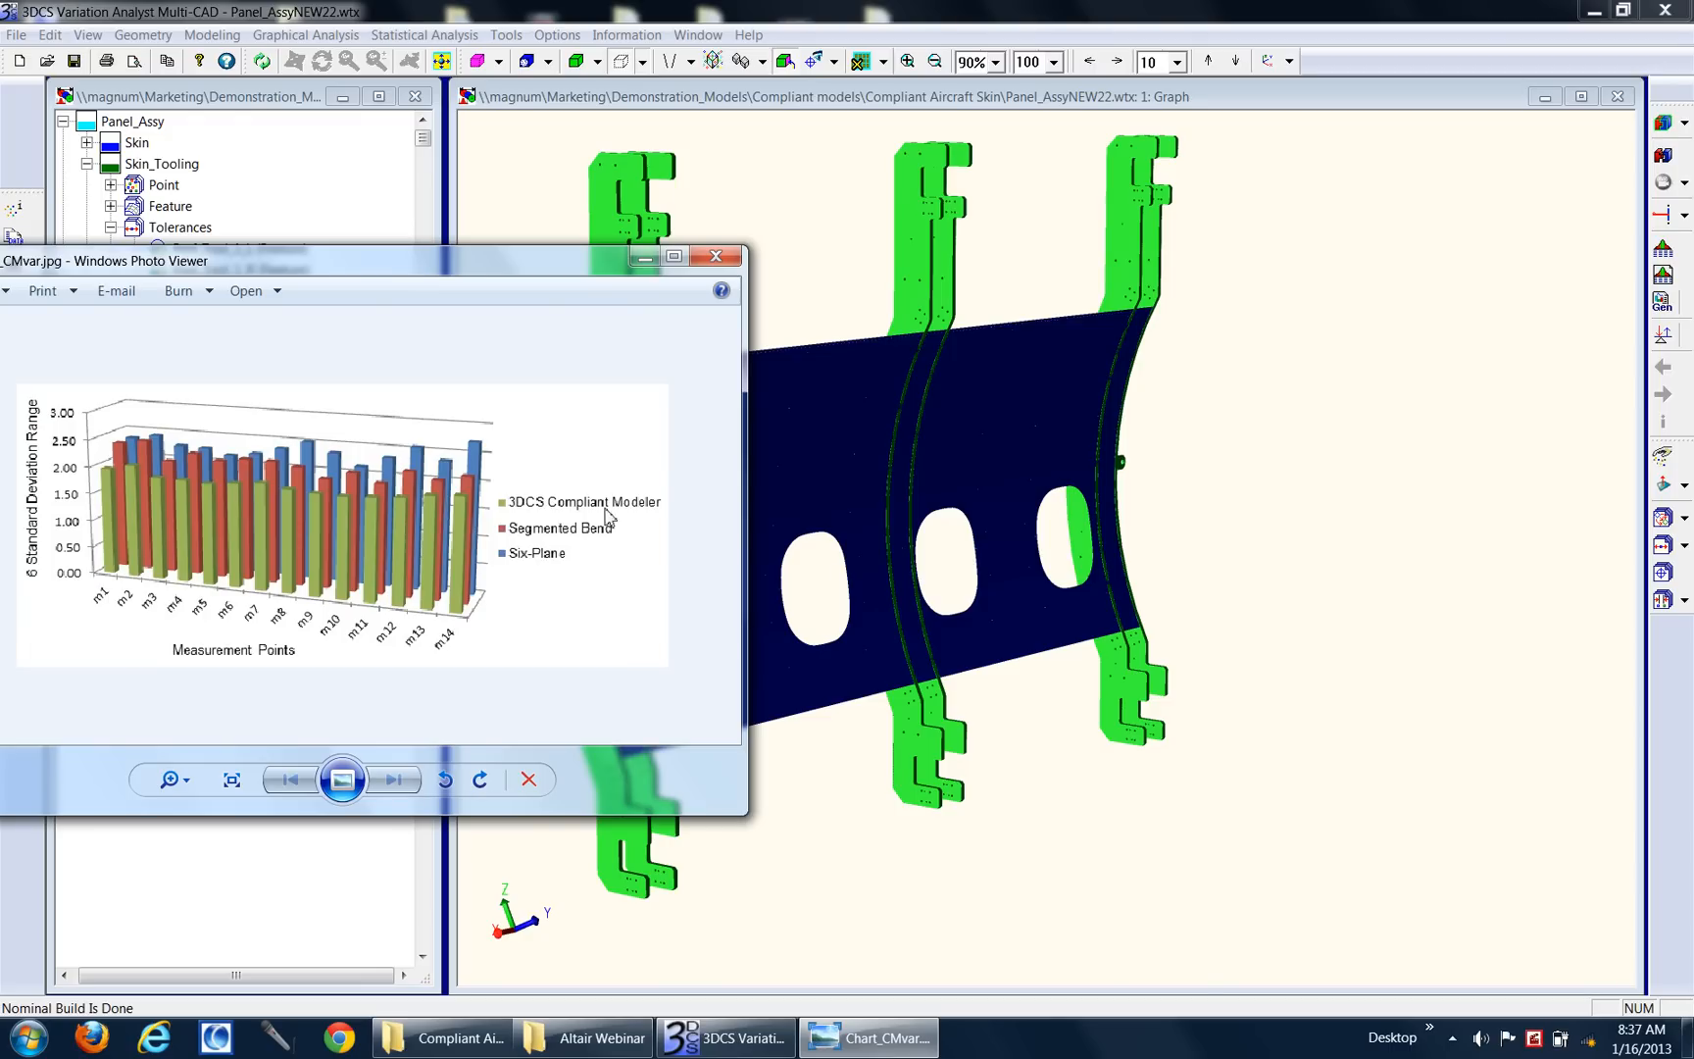